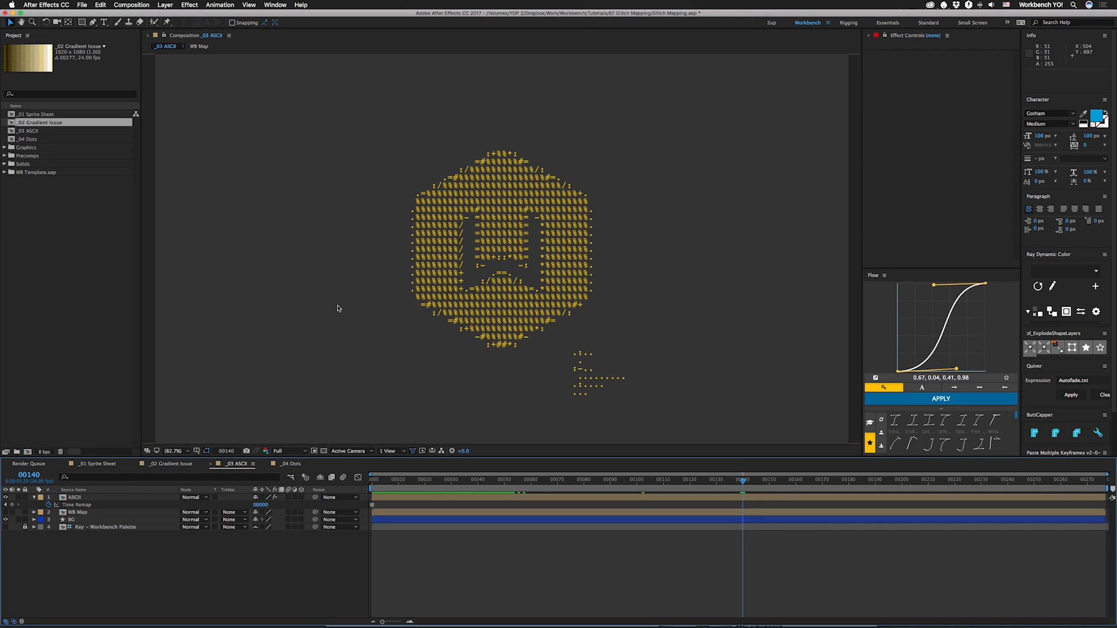
Step: Switch from the _03 ASCII comp to the _01 Sprite Sheet comp of Mario frames
{"action": "left_click", "coordinate": [91, 464]}
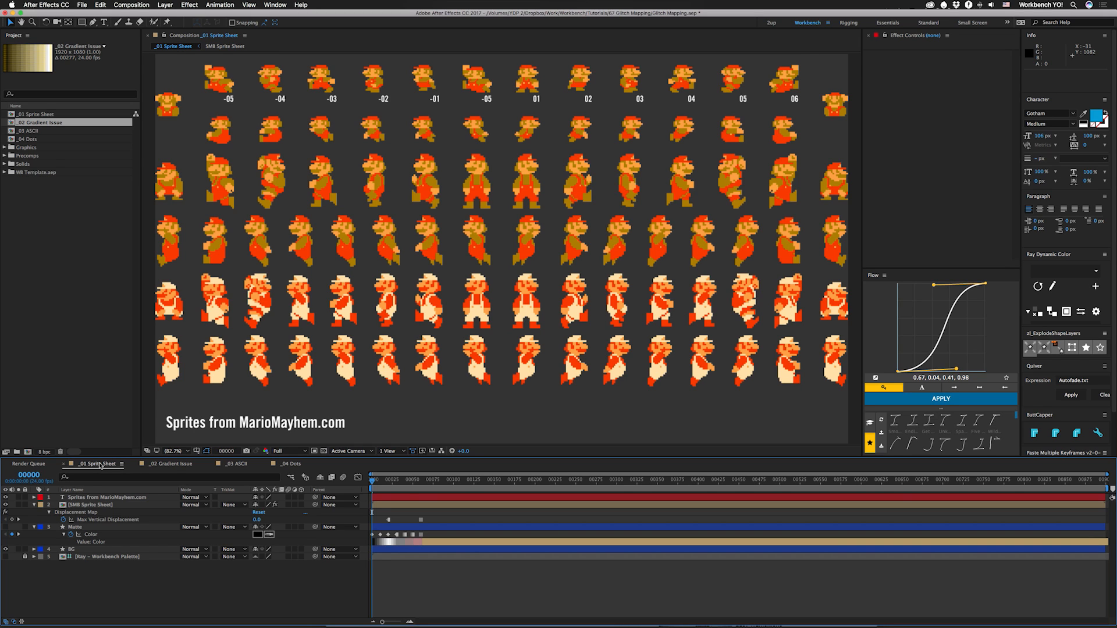
{"action": "mouse_move", "coordinate": [442, 77]}
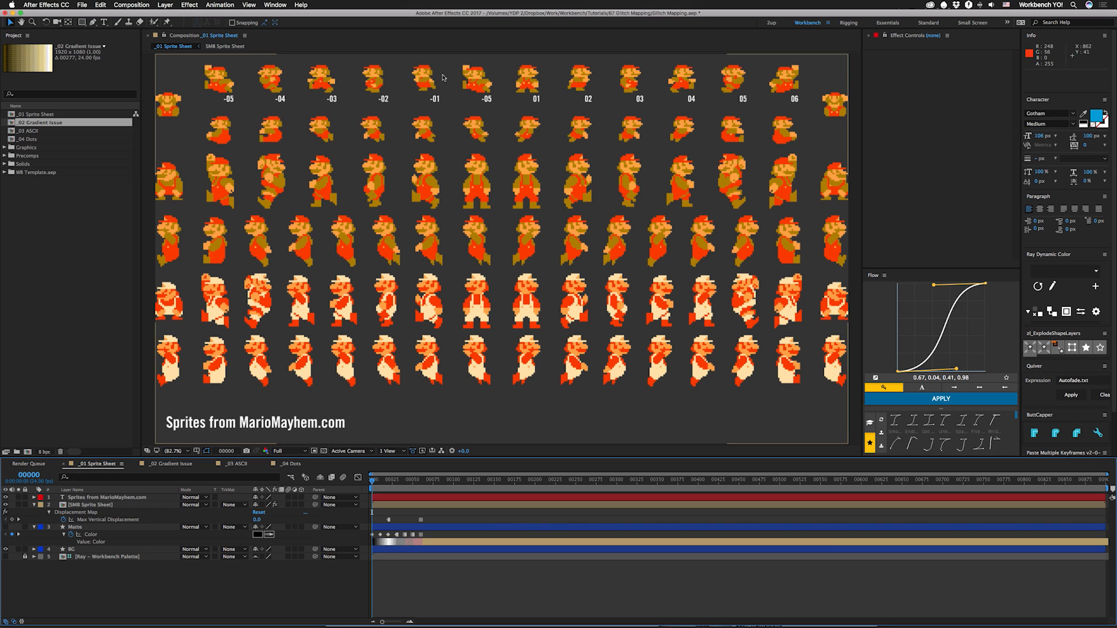
{"action": "mouse_move", "coordinate": [742, 116]}
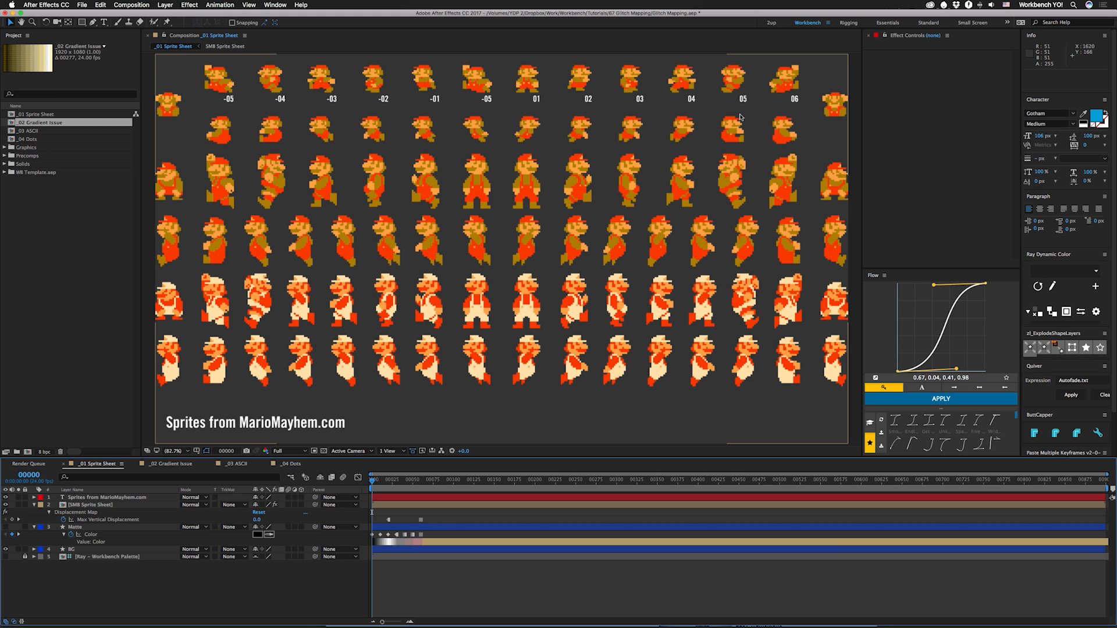
{"action": "mouse_move", "coordinate": [102, 482]}
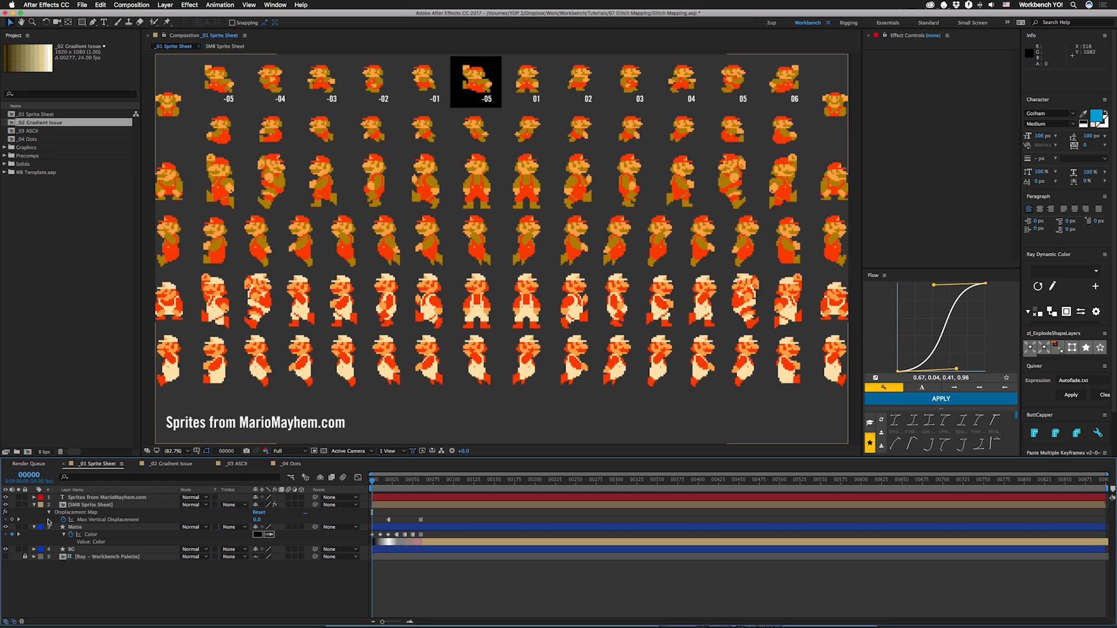
{"action": "mouse_move", "coordinate": [528, 91]}
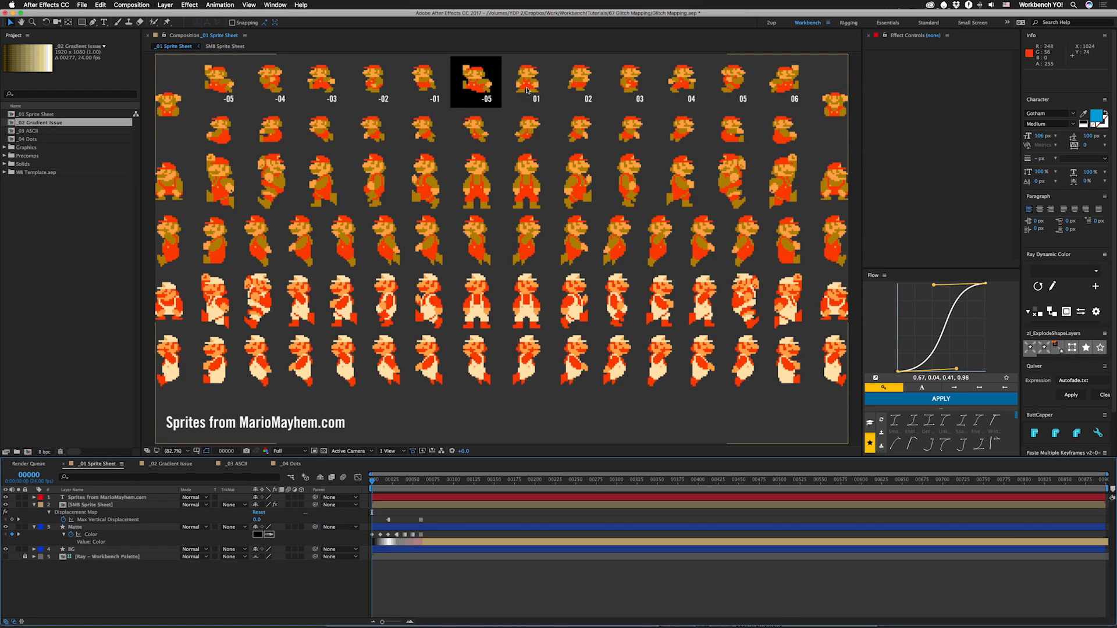
{"action": "mouse_move", "coordinate": [453, 86]}
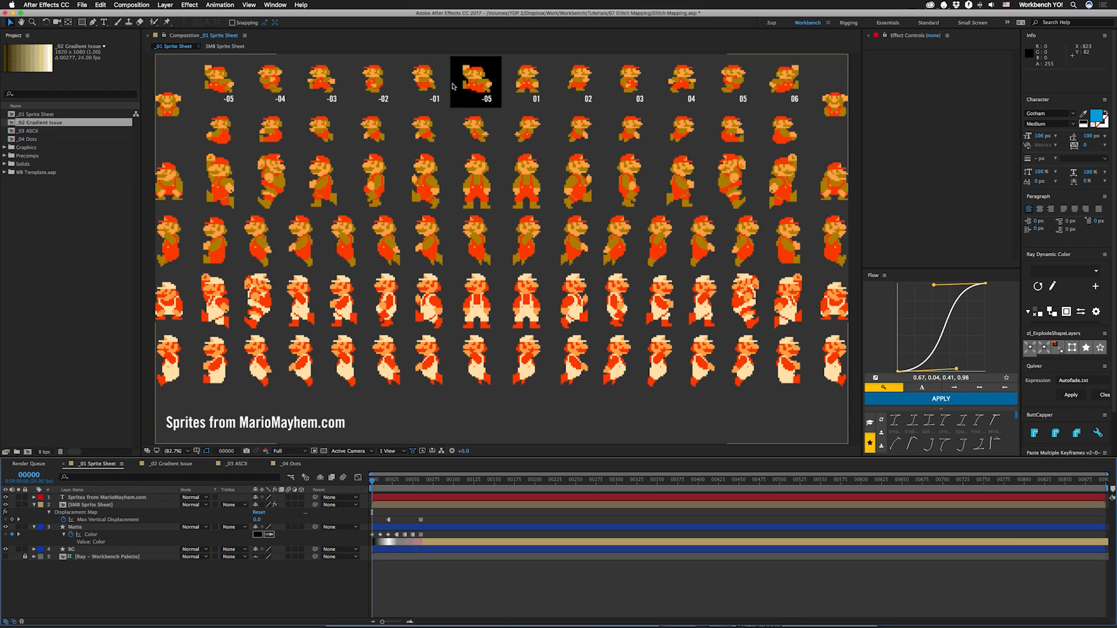
{"action": "mouse_move", "coordinate": [482, 84]}
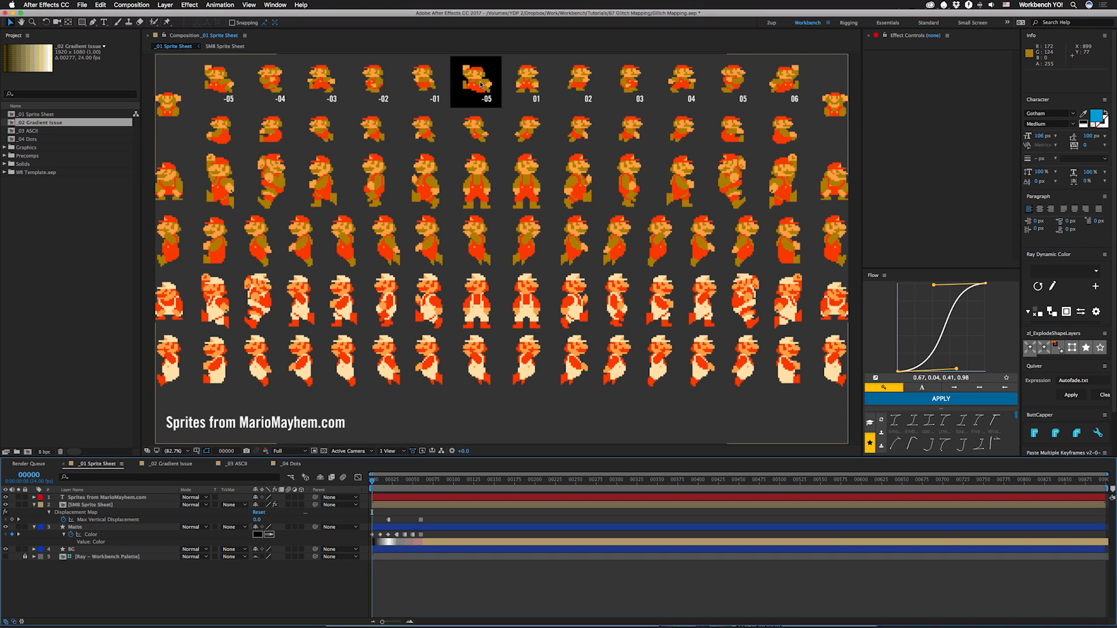
Step: Select the SMB Sprite Sheet layer to show its Displacement Map settings
{"action": "left_click", "coordinate": [91, 504]}
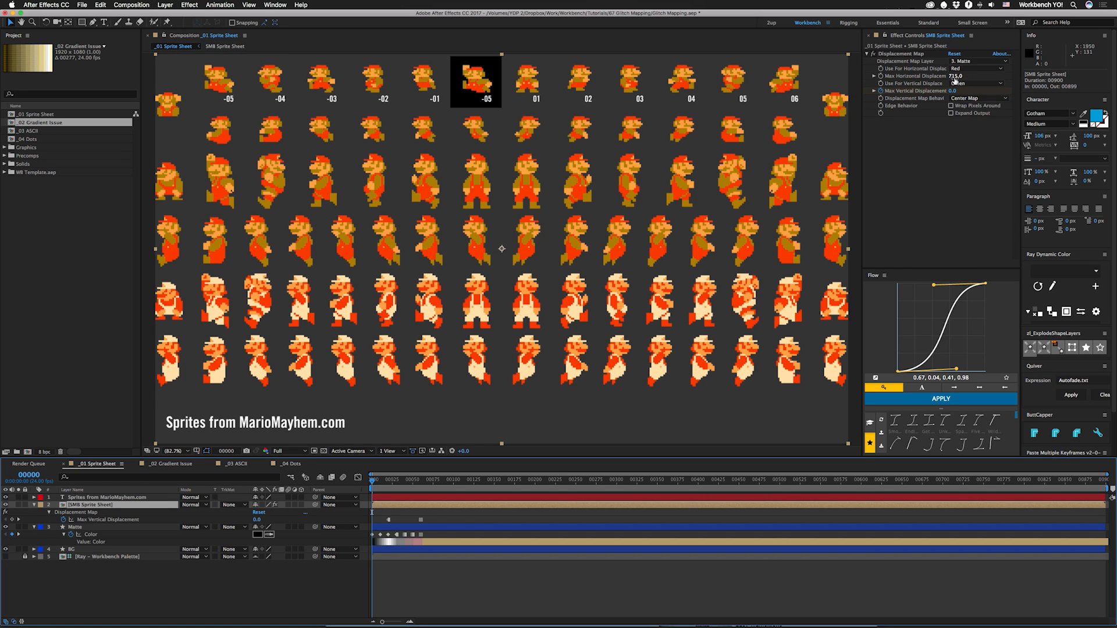
{"action": "mouse_move", "coordinate": [583, 85]}
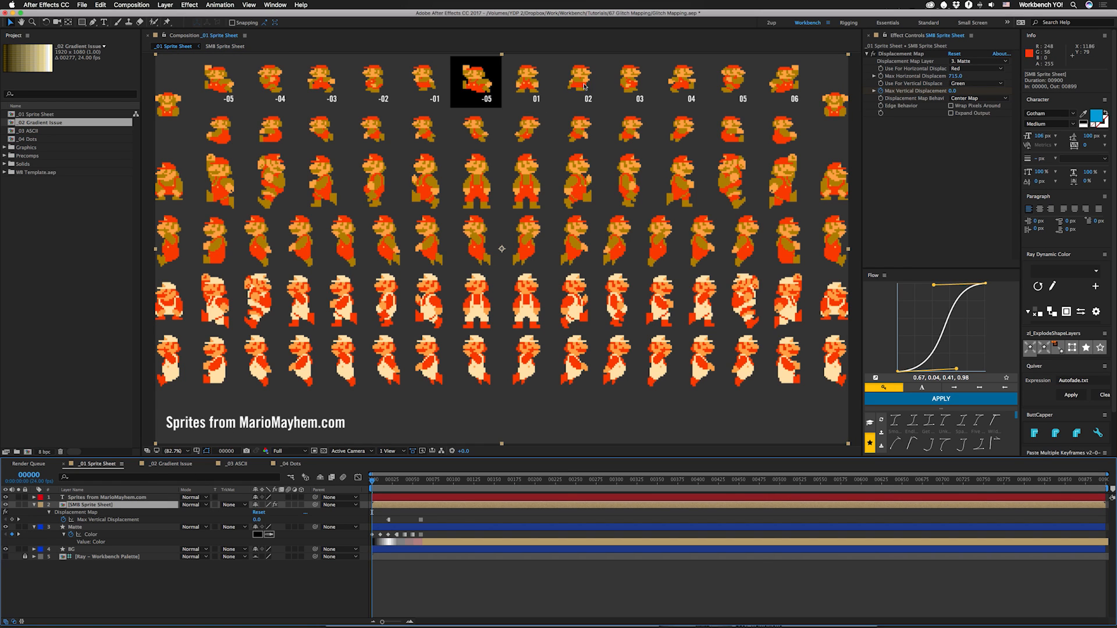
{"action": "mouse_move", "coordinate": [519, 113]}
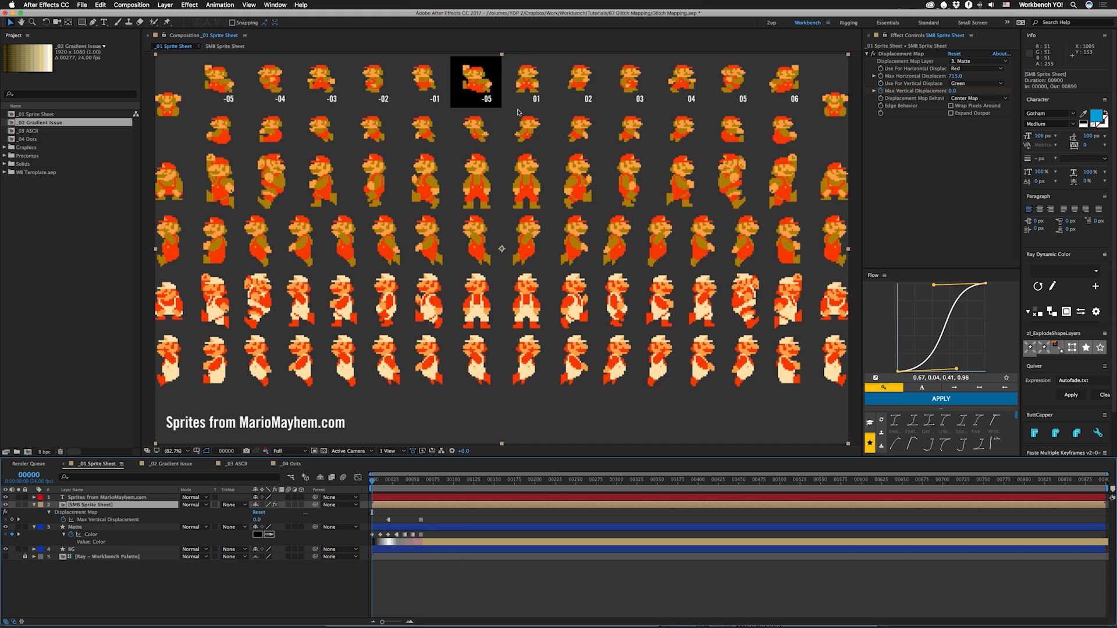
{"action": "mouse_move", "coordinate": [522, 109]}
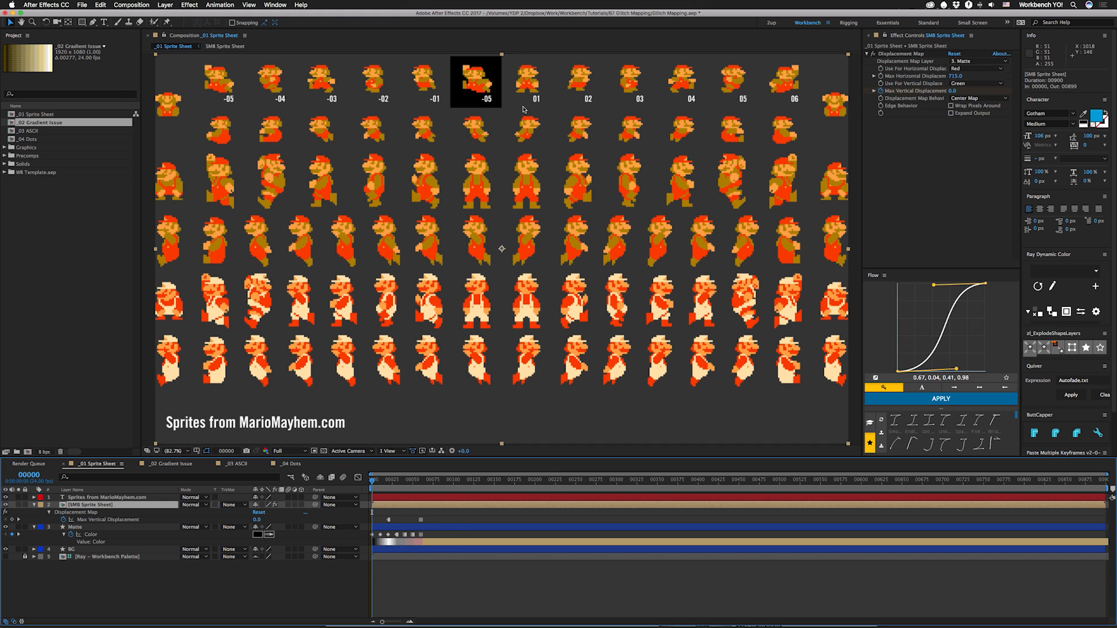
{"action": "mouse_move", "coordinate": [504, 107]}
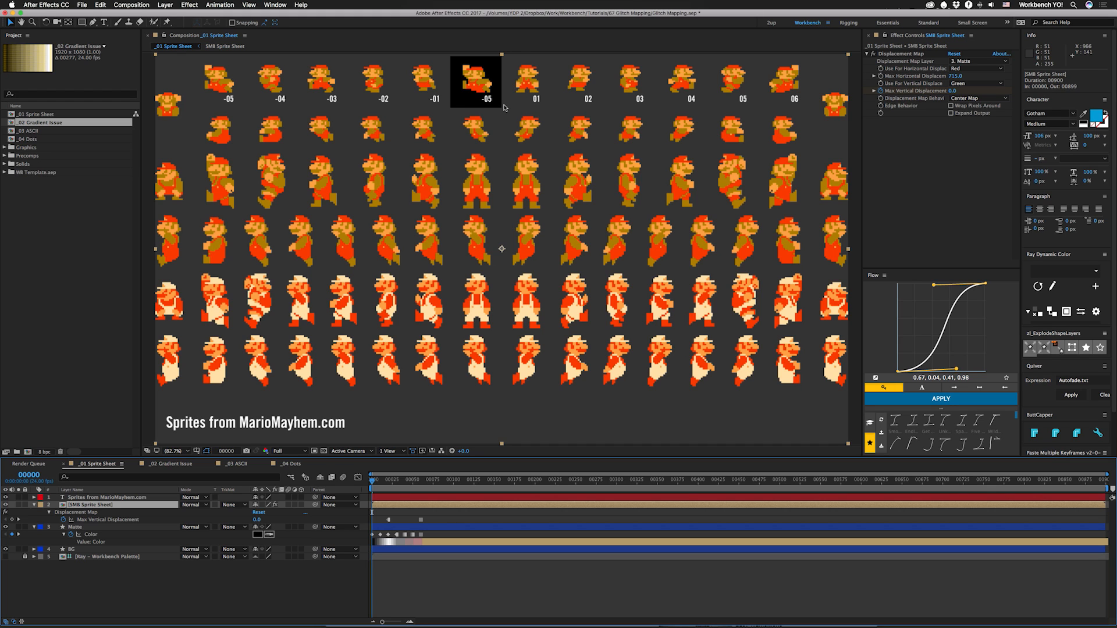
{"action": "mouse_move", "coordinate": [533, 115]}
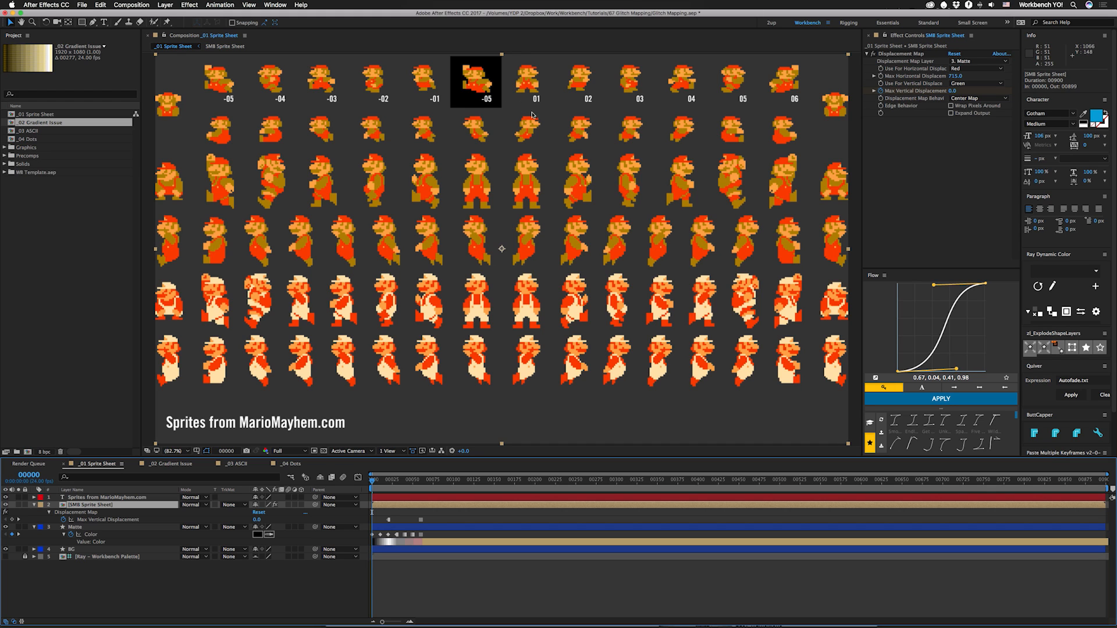
{"action": "mouse_move", "coordinate": [506, 110]}
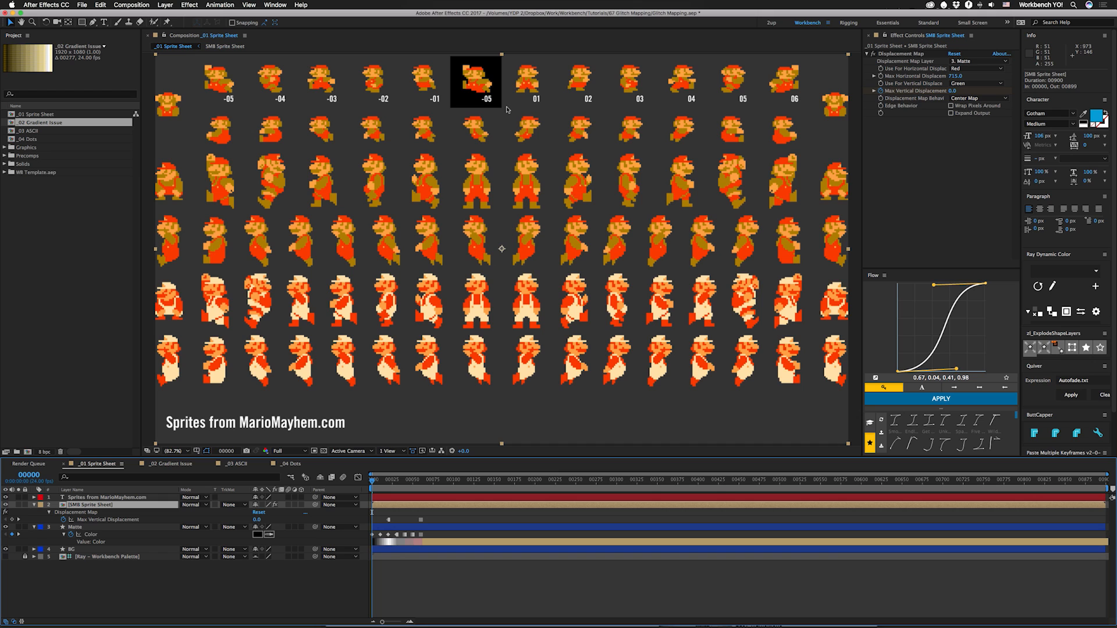
{"action": "mouse_move", "coordinate": [490, 71]}
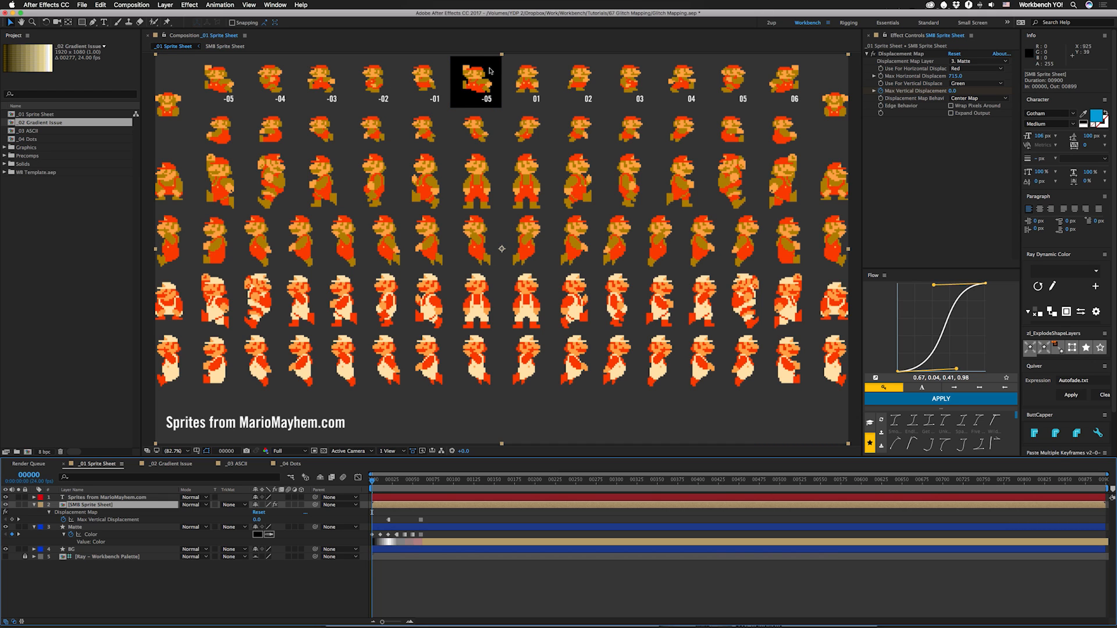
{"action": "mouse_move", "coordinate": [471, 87]}
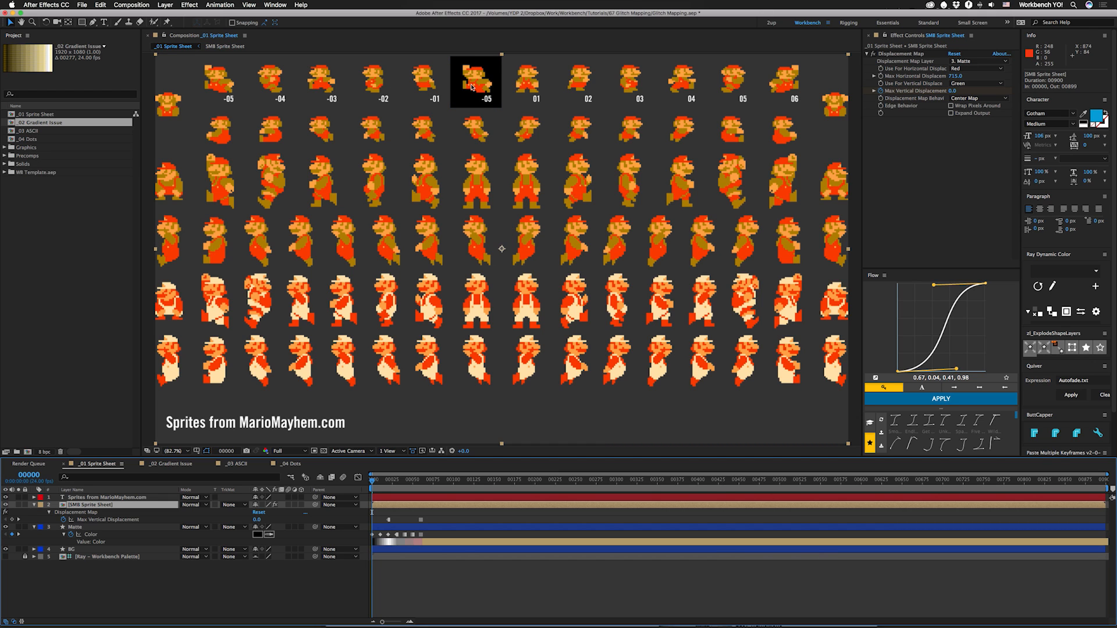
{"action": "mouse_move", "coordinate": [443, 164]}
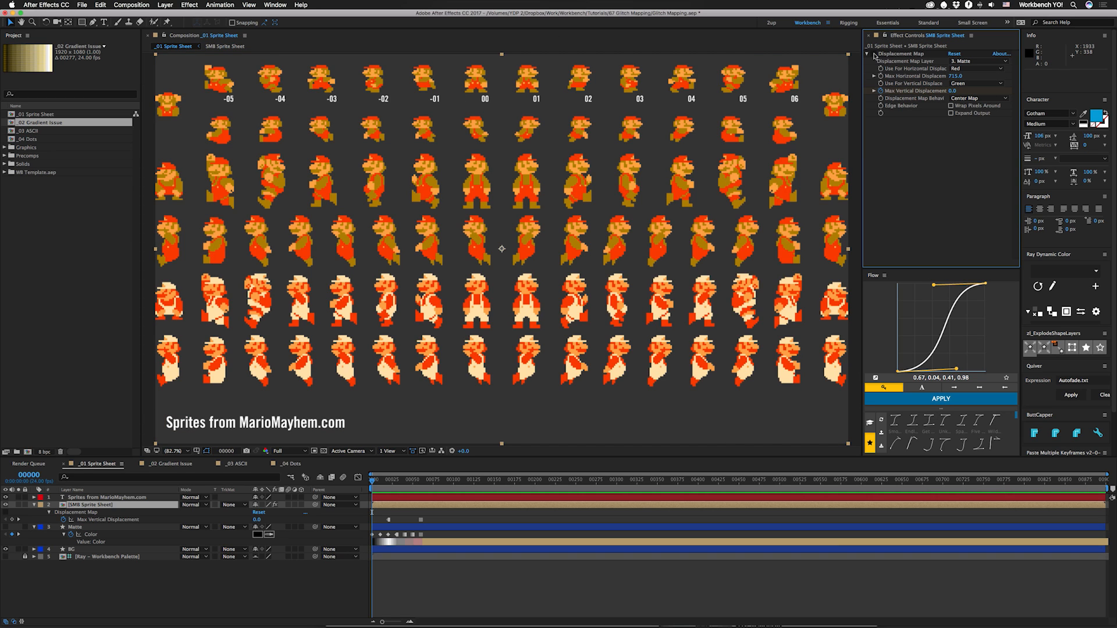
{"action": "mouse_move", "coordinate": [478, 61]}
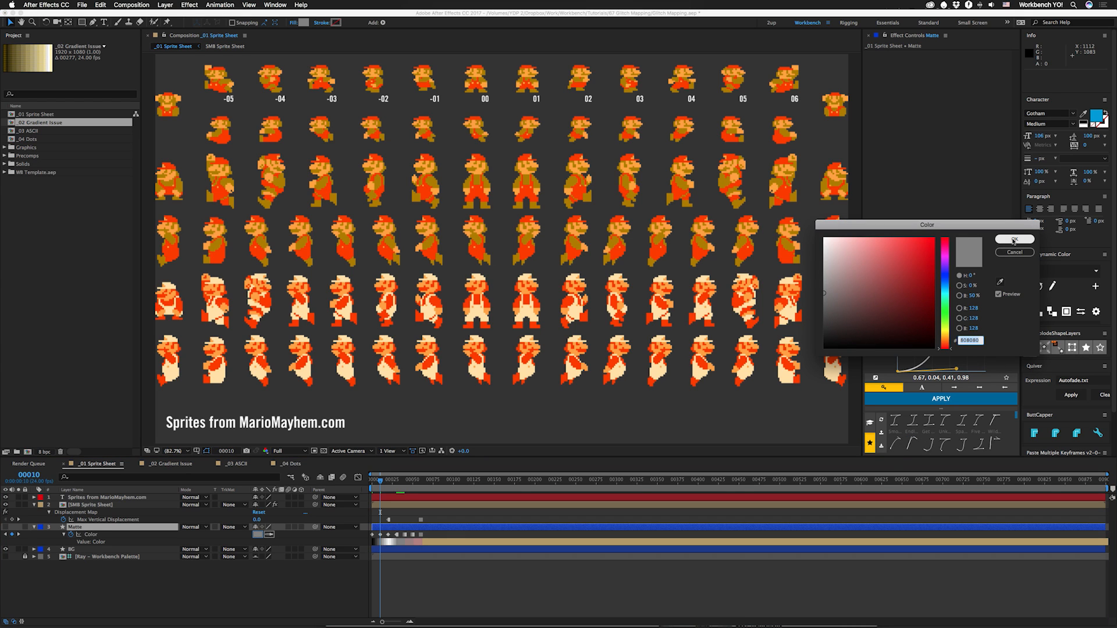
Step: Confirm the grey 808080 matte colour, move to frame 20 and reselect the sprite sheet layer
{"action": "left_click", "coordinate": [1015, 239]}
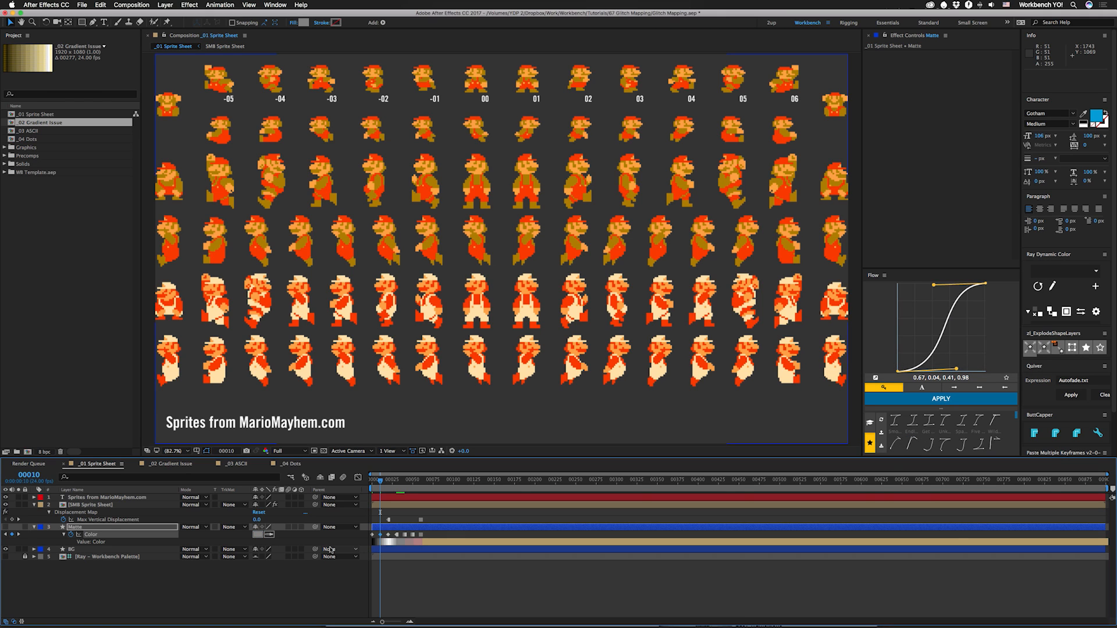
{"action": "left_click", "coordinate": [389, 479]}
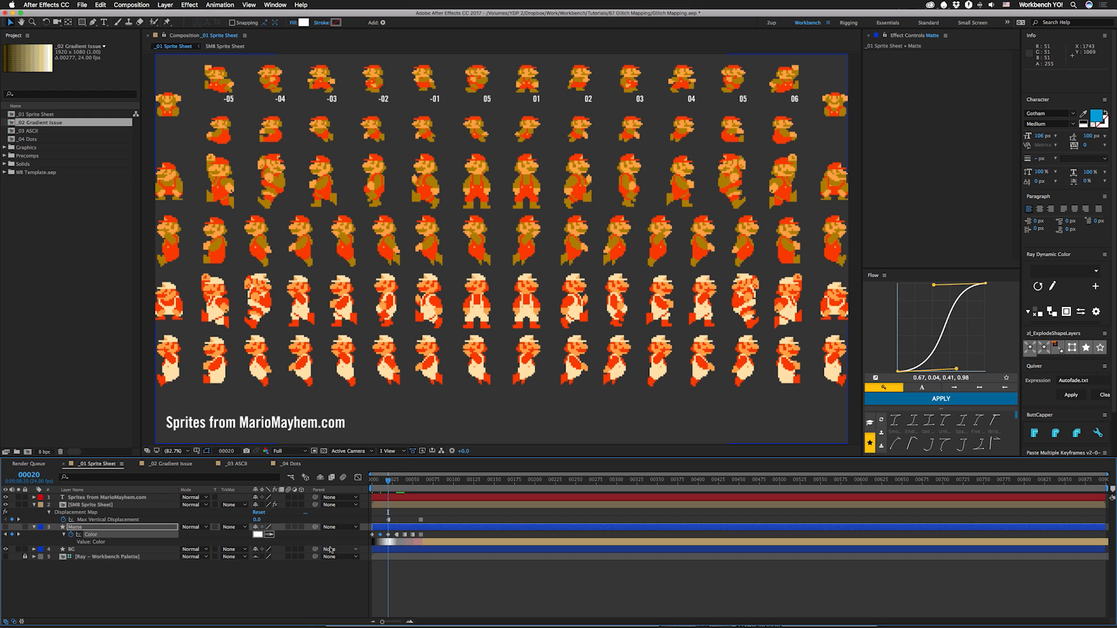
{"action": "mouse_move", "coordinate": [476, 80]}
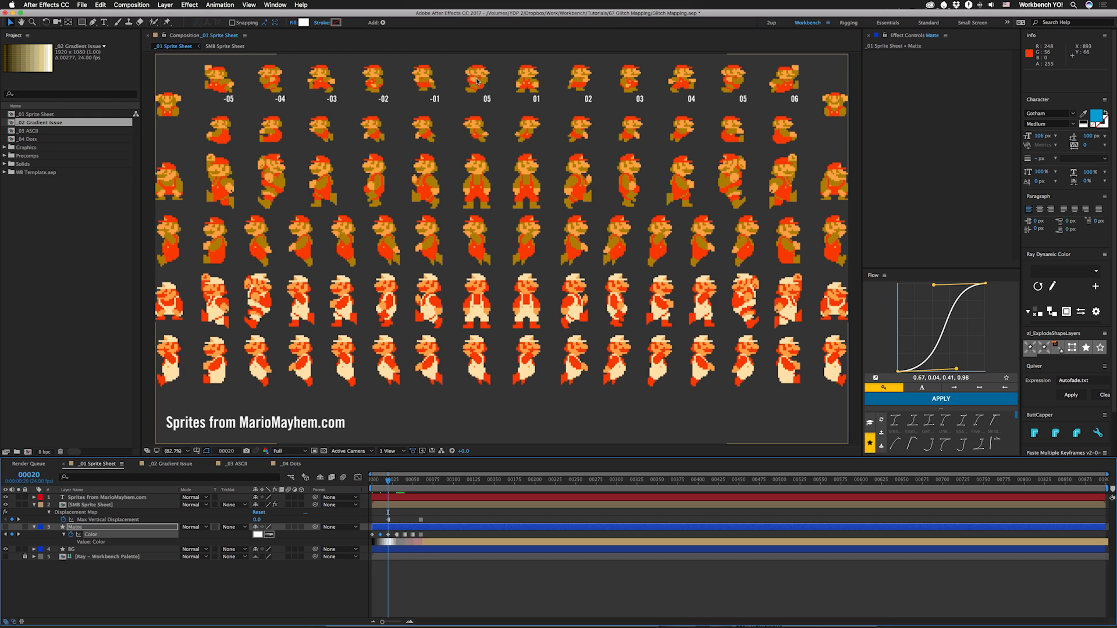
{"action": "mouse_move", "coordinate": [741, 76]}
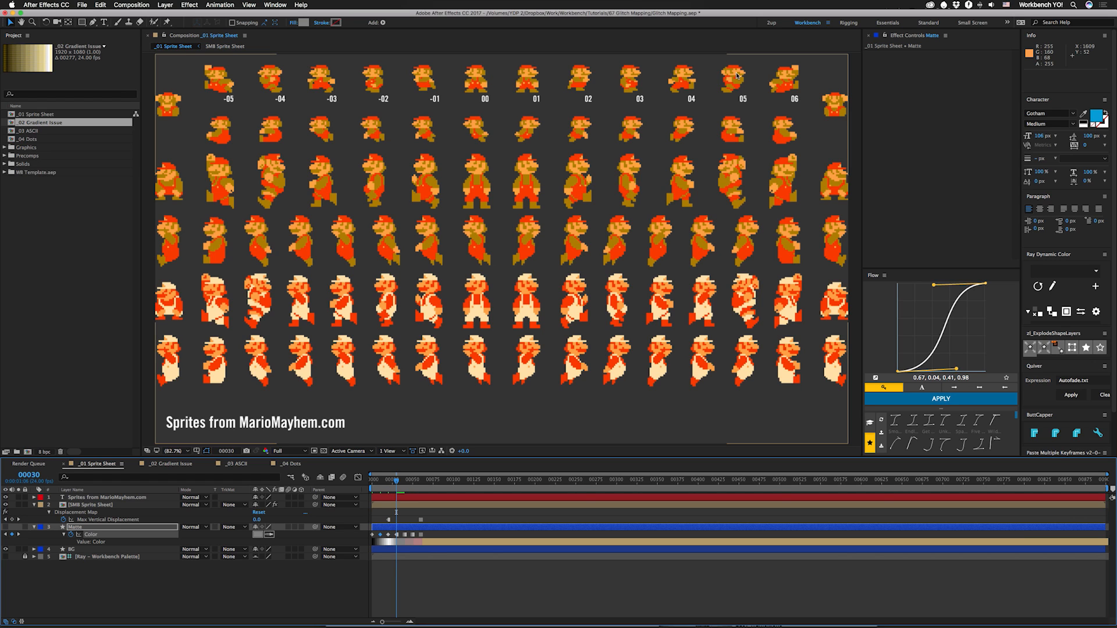
{"action": "mouse_move", "coordinate": [406, 545]}
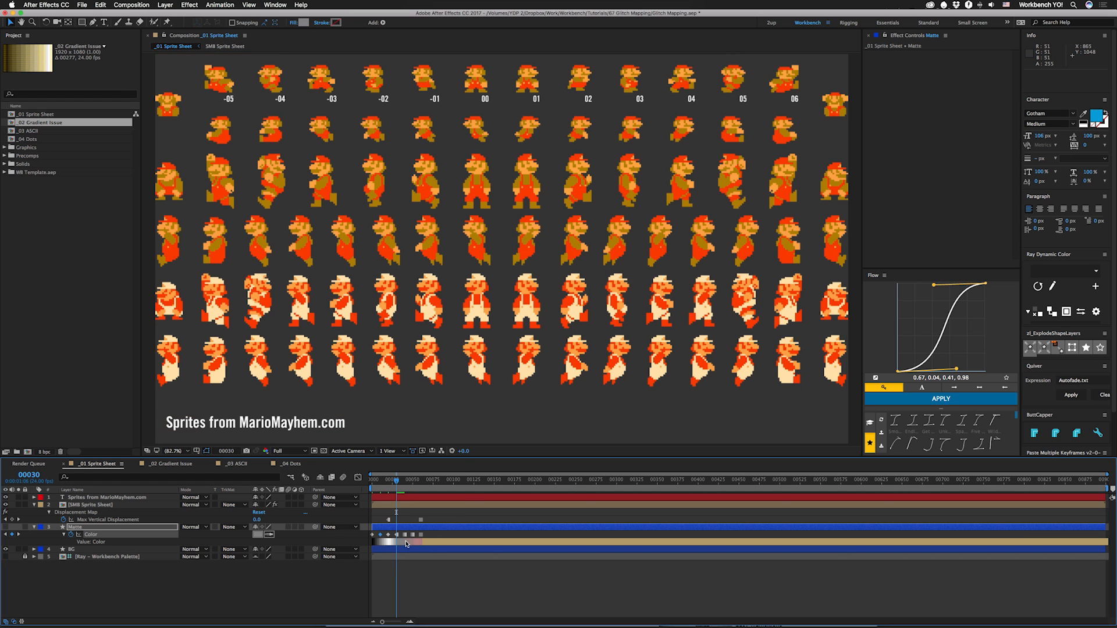
{"action": "mouse_move", "coordinate": [418, 544]}
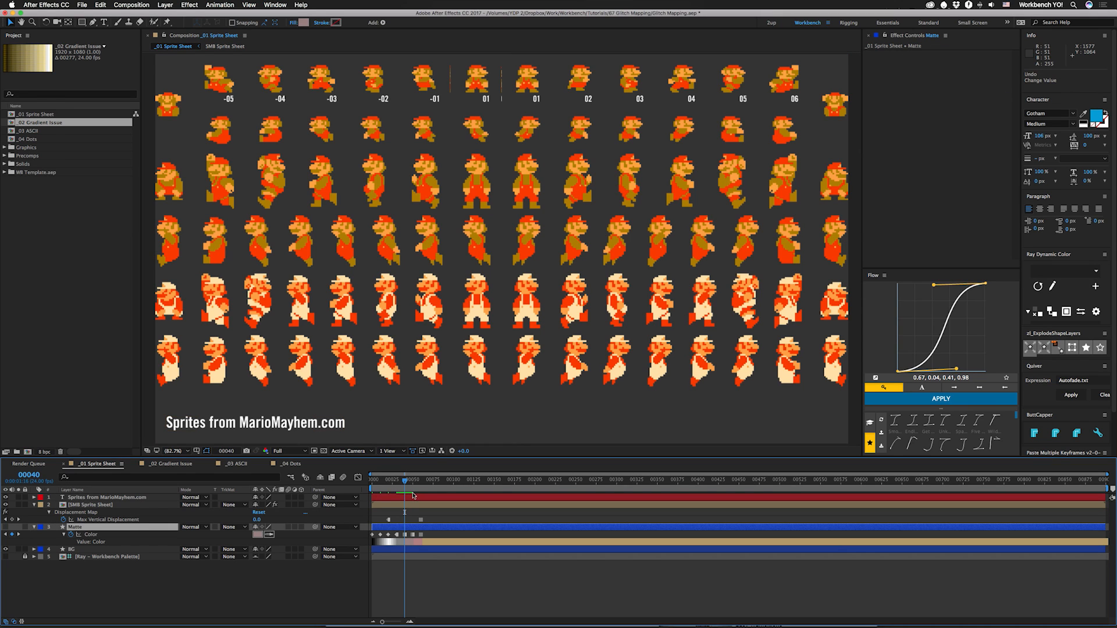
{"action": "mouse_move", "coordinate": [775, 100]}
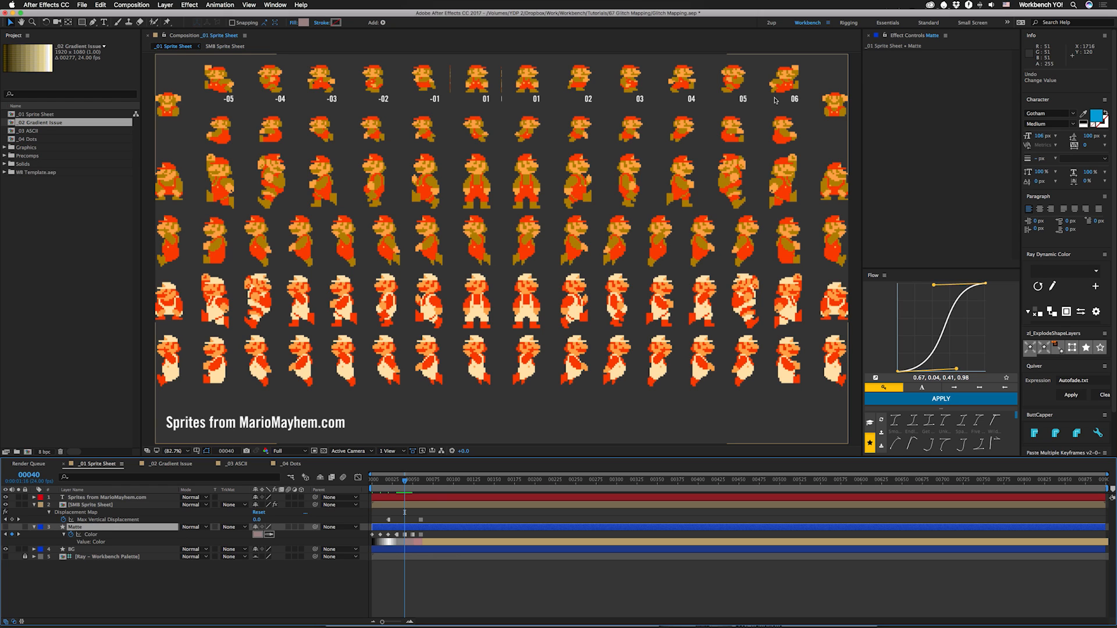
{"action": "mouse_move", "coordinate": [484, 103]}
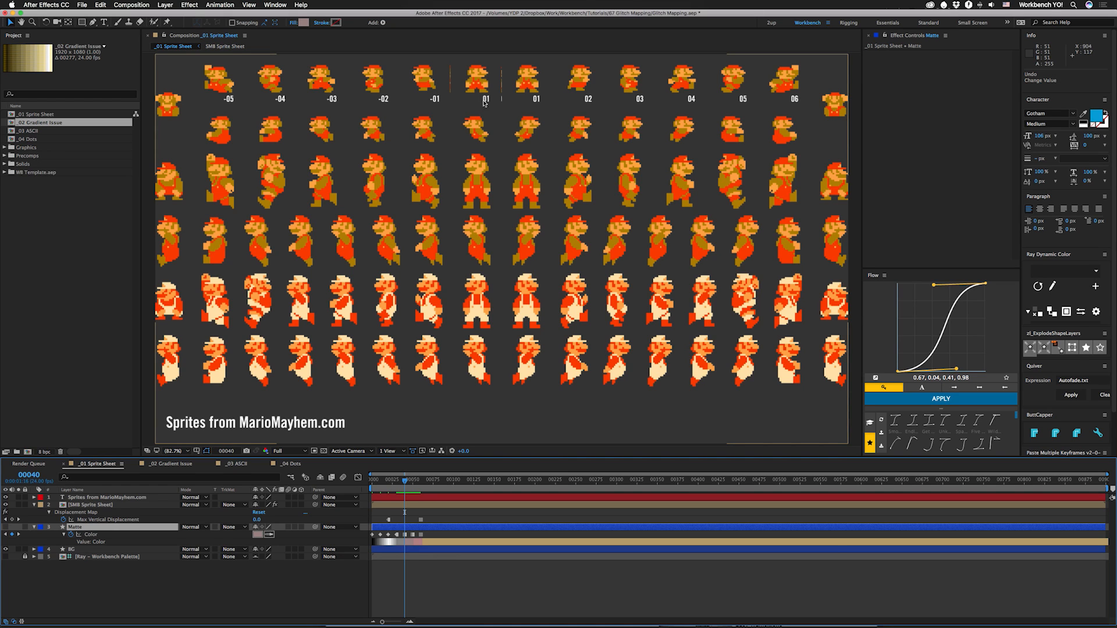
{"action": "mouse_move", "coordinate": [466, 64]}
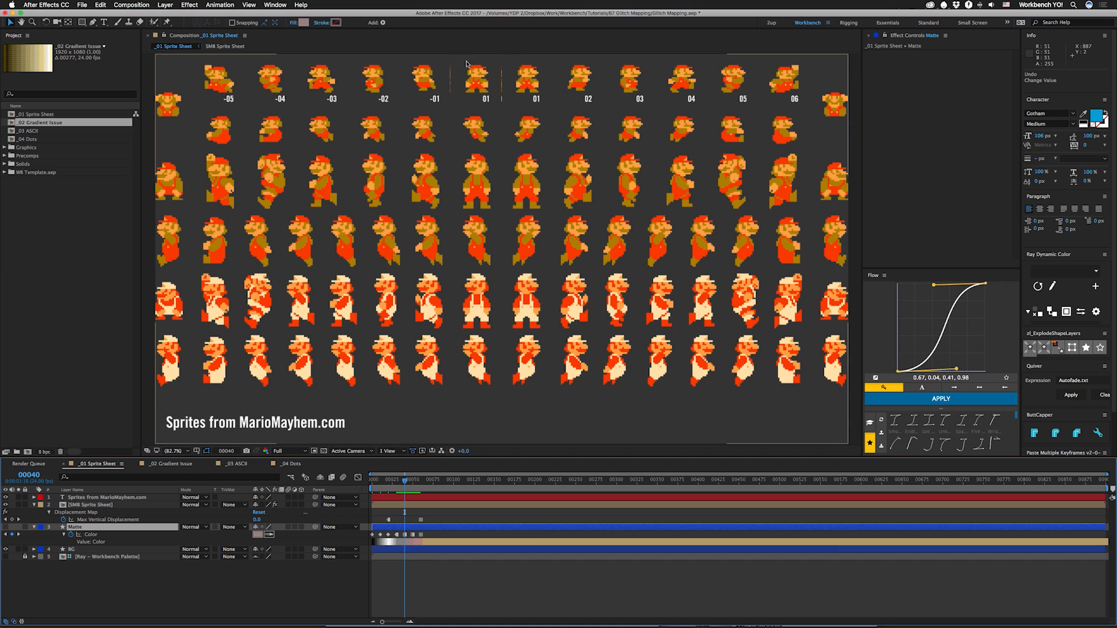
{"action": "mouse_move", "coordinate": [504, 50]}
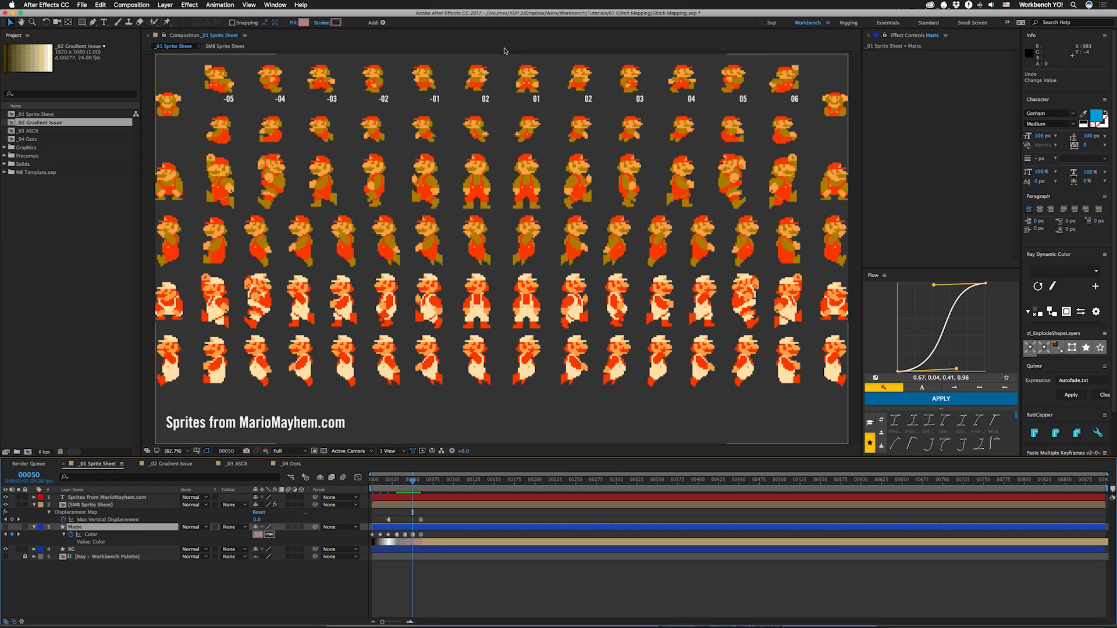
{"action": "mouse_move", "coordinate": [561, 64]}
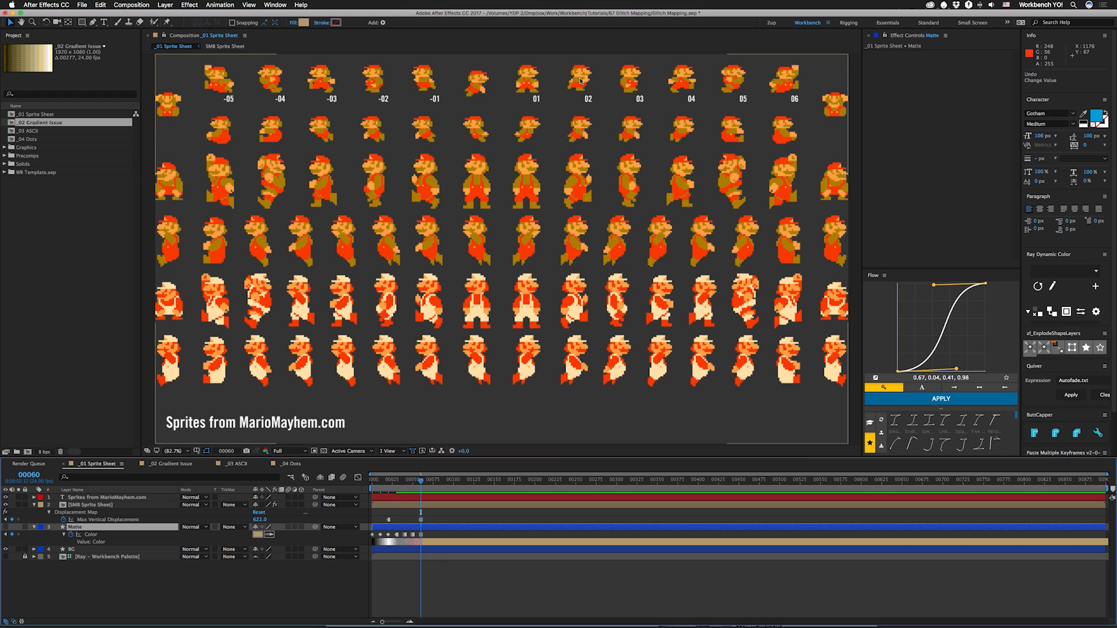
{"action": "left_click", "coordinate": [91, 504]}
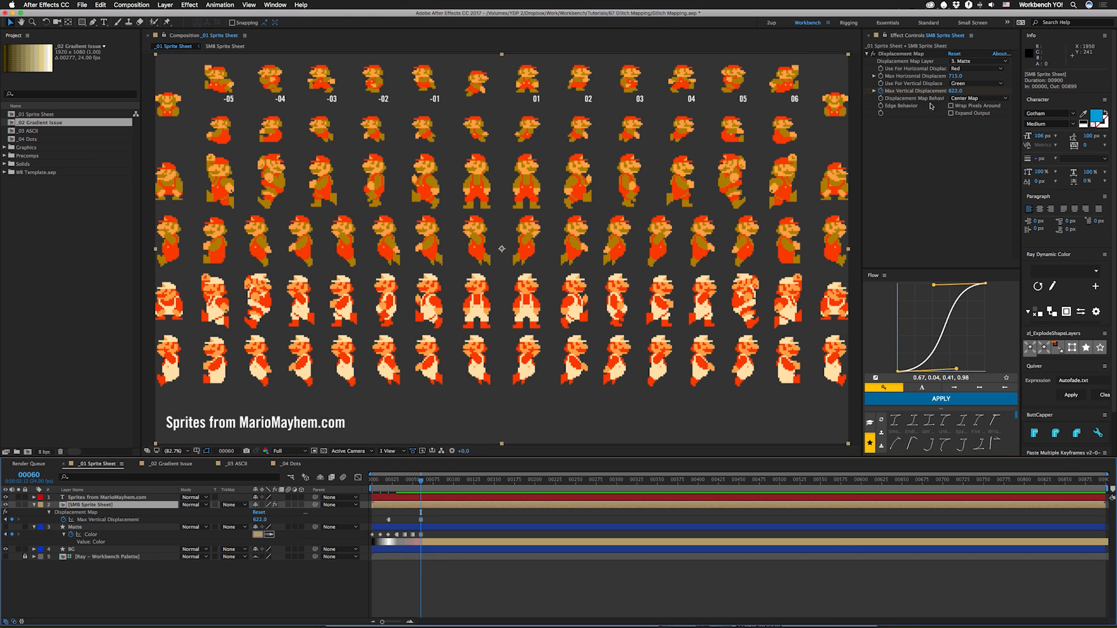
{"action": "mouse_move", "coordinate": [420, 537]}
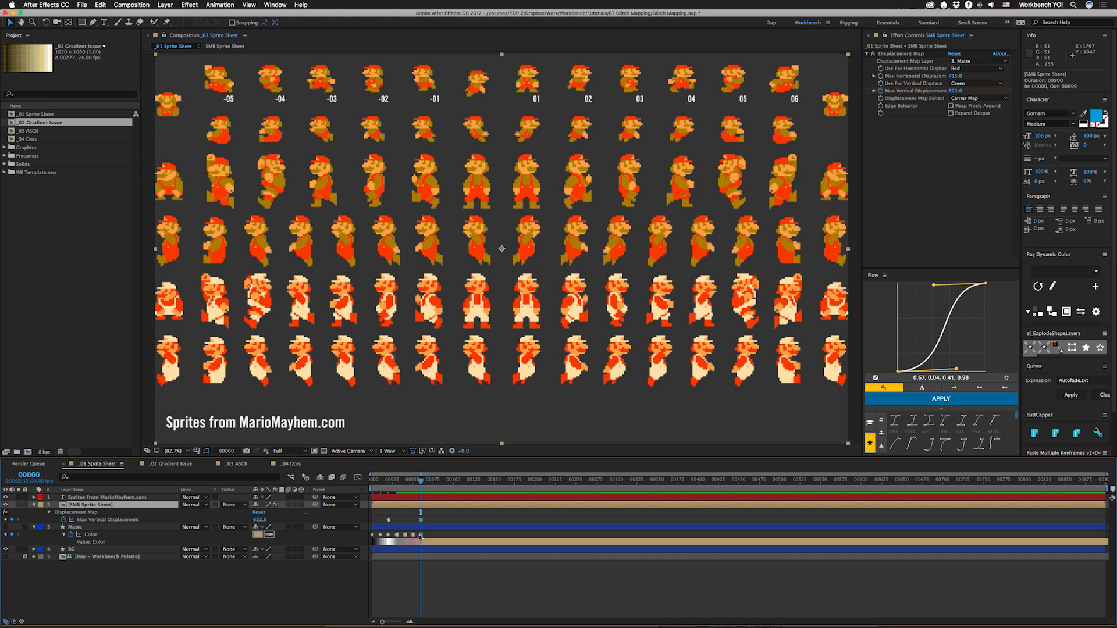
{"action": "mouse_move", "coordinate": [574, 78]}
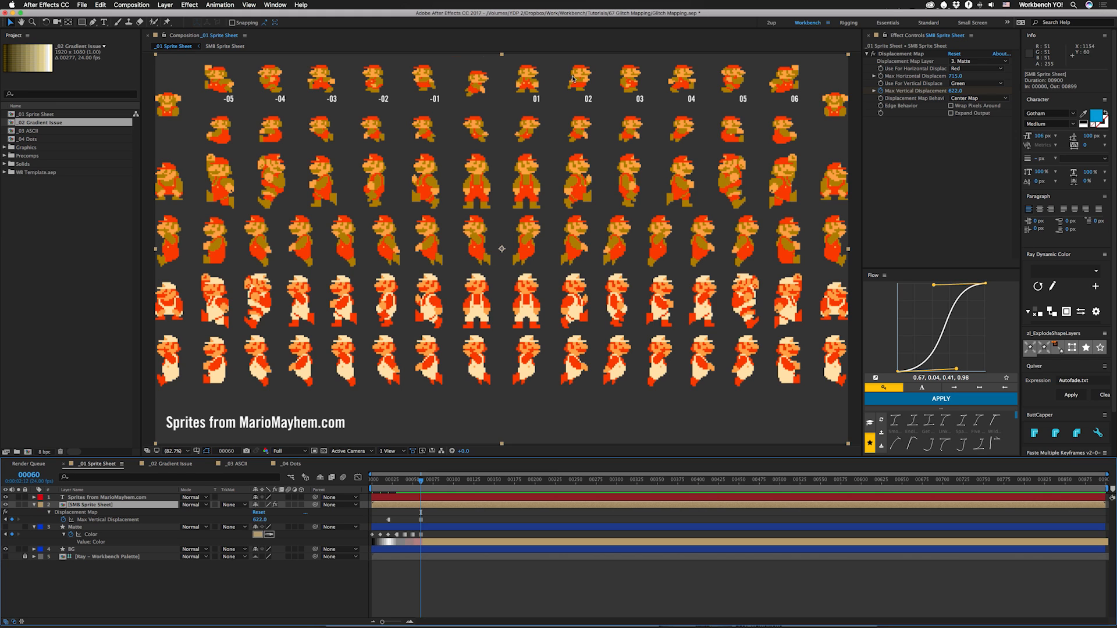
{"action": "mouse_move", "coordinate": [673, 137]}
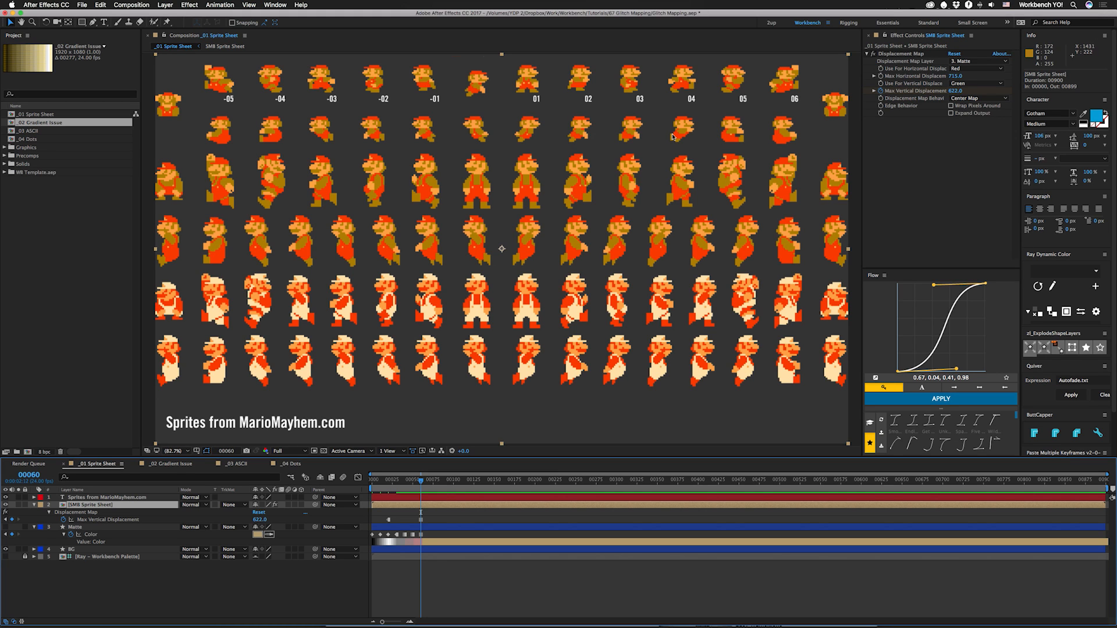
{"action": "mouse_move", "coordinate": [779, 171]}
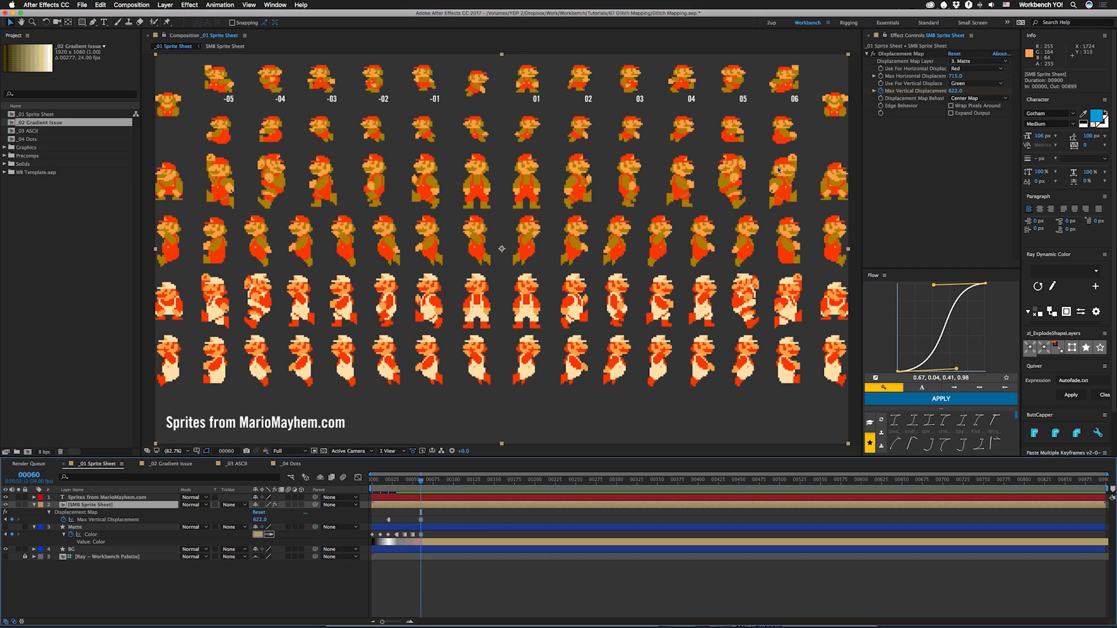
Step: Switch to the _02 Gradient Issue comp, inspect Gradient Map, and return to it
{"action": "left_click", "coordinate": [169, 465]}
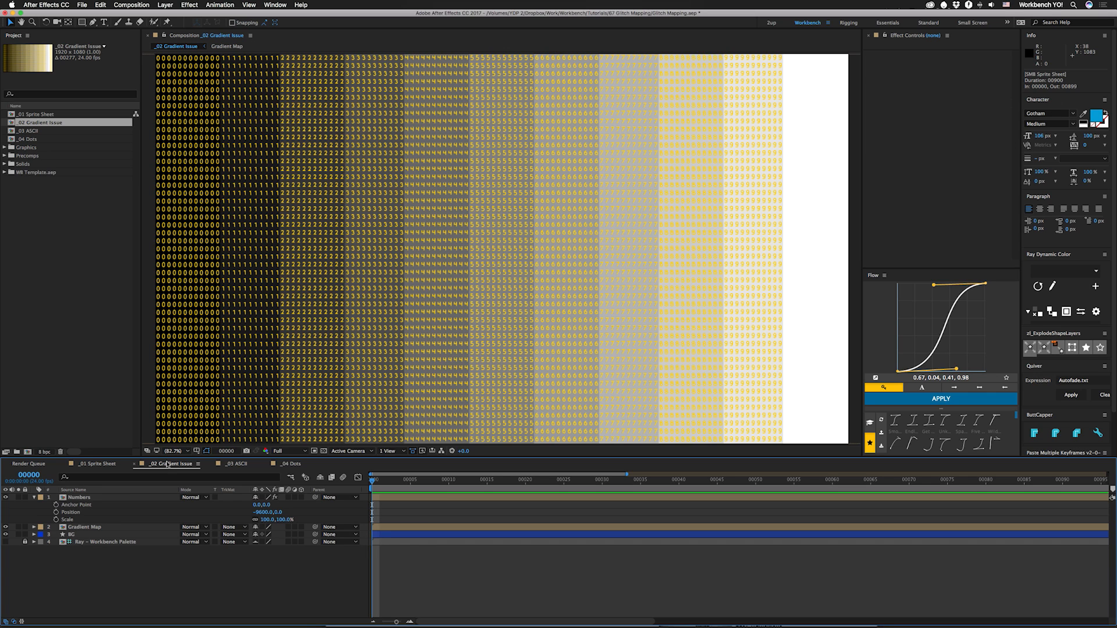
{"action": "mouse_move", "coordinate": [177, 315]}
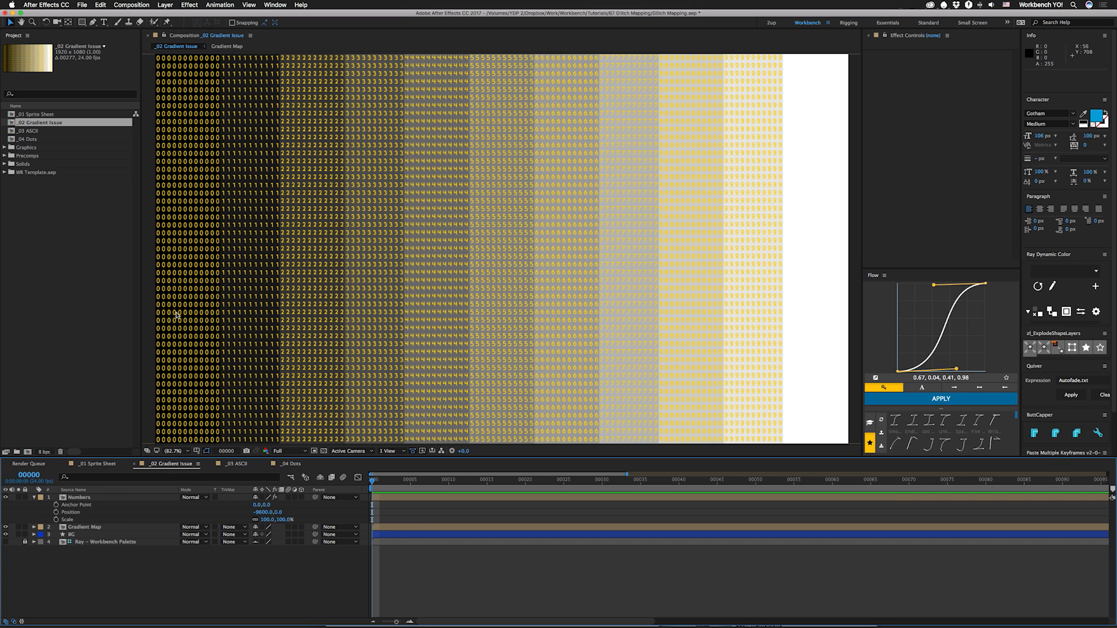
{"action": "mouse_move", "coordinate": [765, 373]}
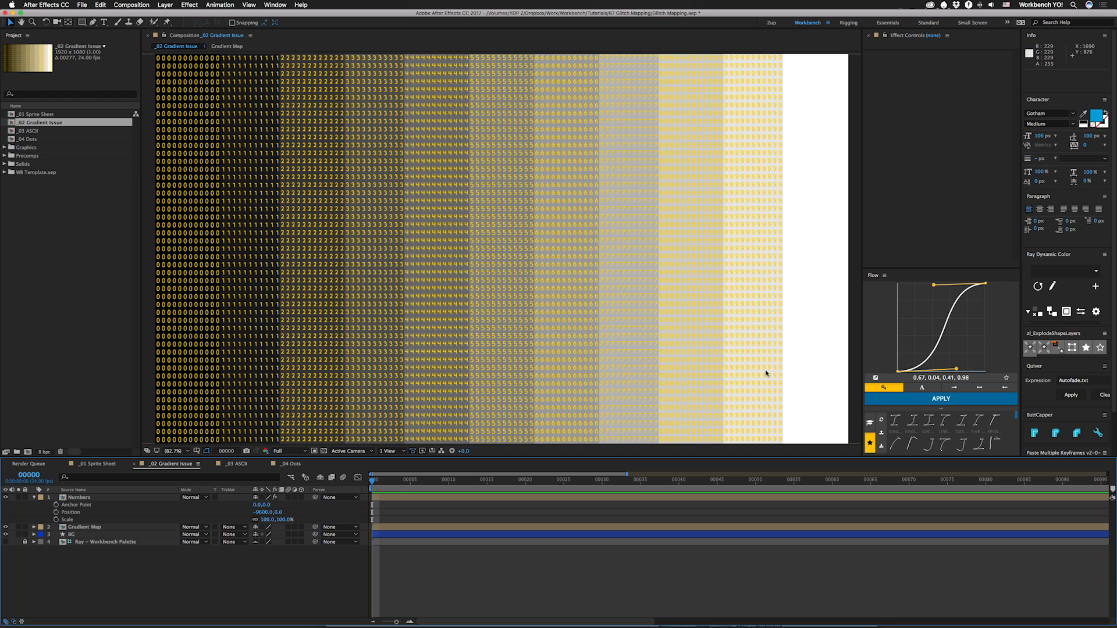
{"action": "mouse_move", "coordinate": [826, 352]}
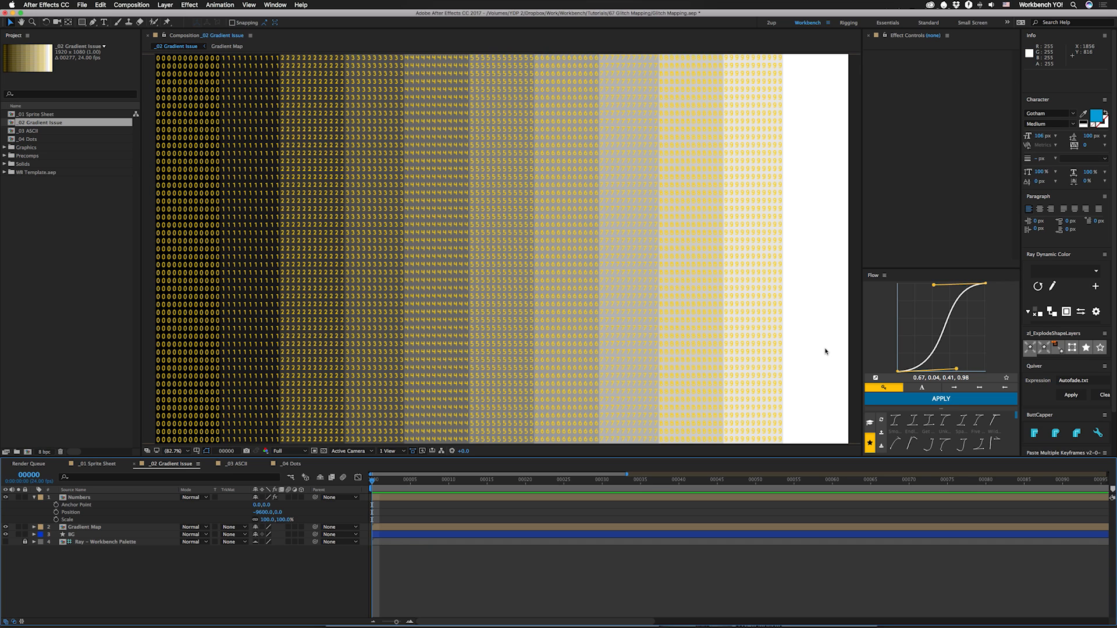
{"action": "mouse_move", "coordinate": [181, 291]}
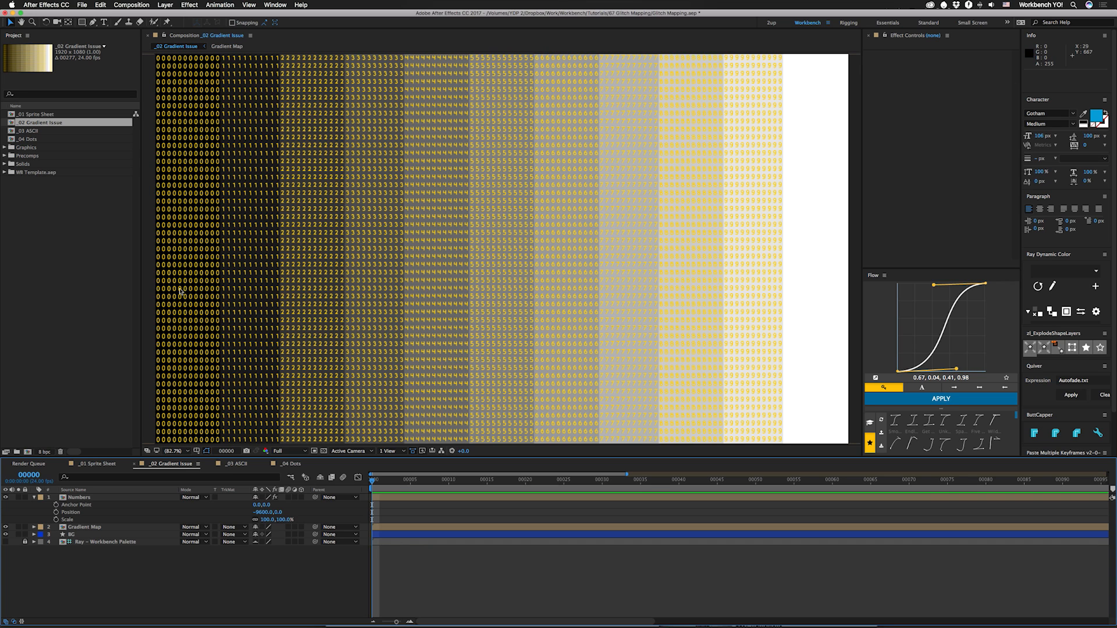
{"action": "mouse_move", "coordinate": [423, 284]}
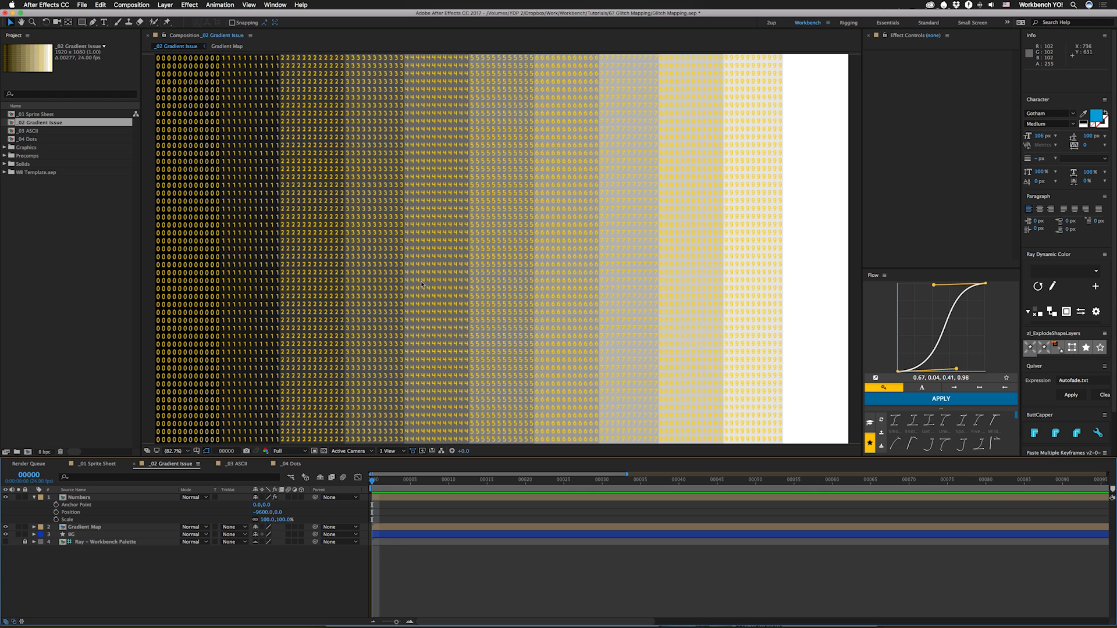
{"action": "mouse_move", "coordinate": [725, 346]}
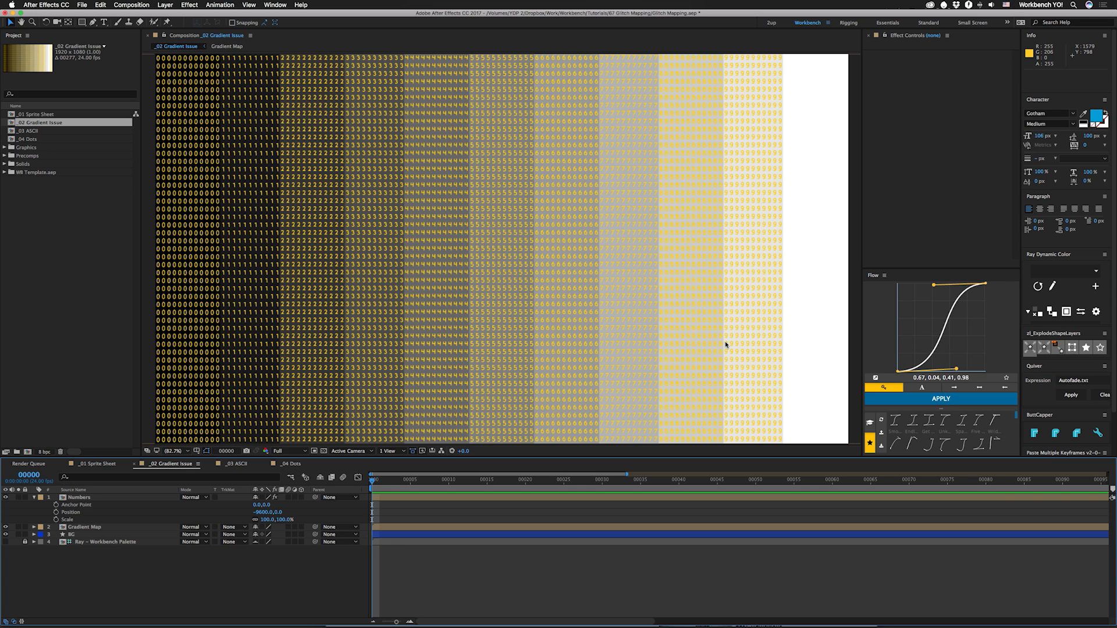
{"action": "mouse_move", "coordinate": [533, 338]}
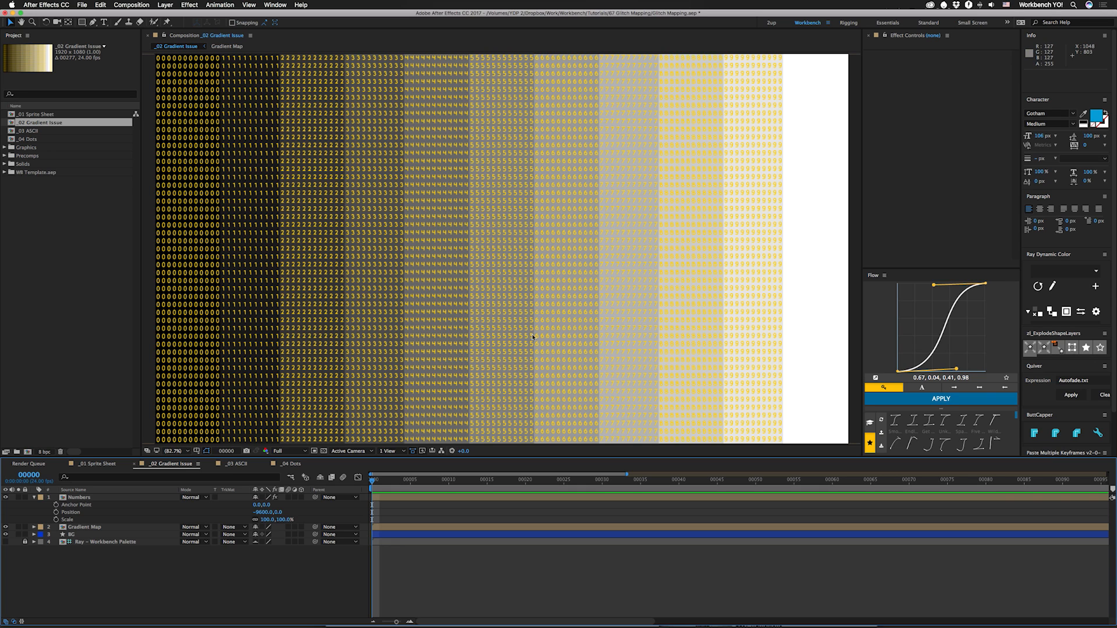
{"action": "mouse_move", "coordinate": [241, 421]}
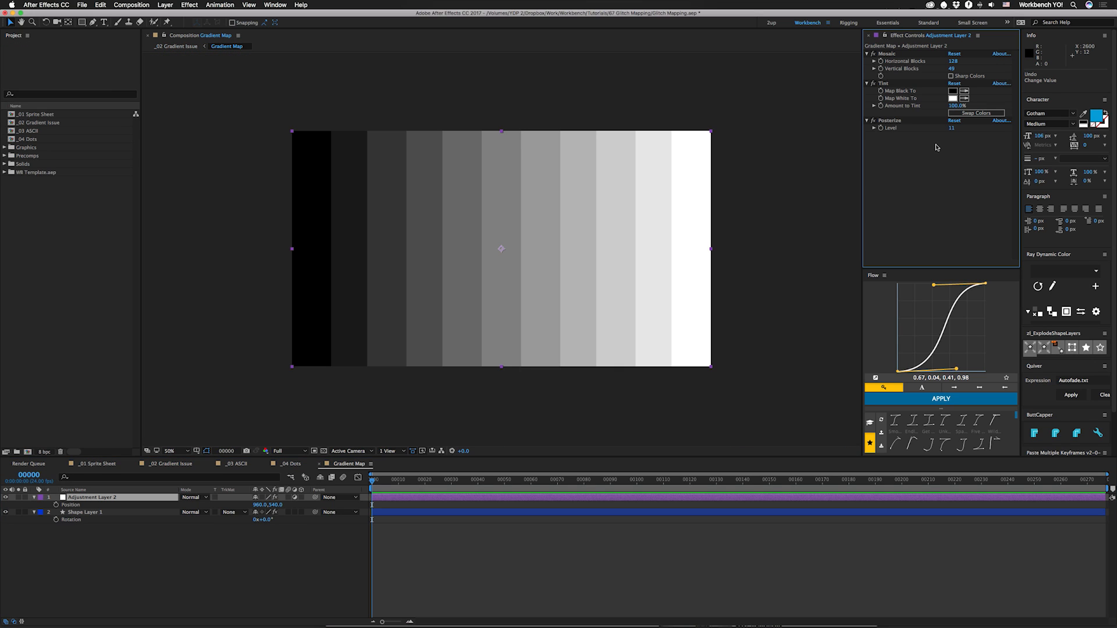
{"action": "double_click", "coordinate": [957, 128]}
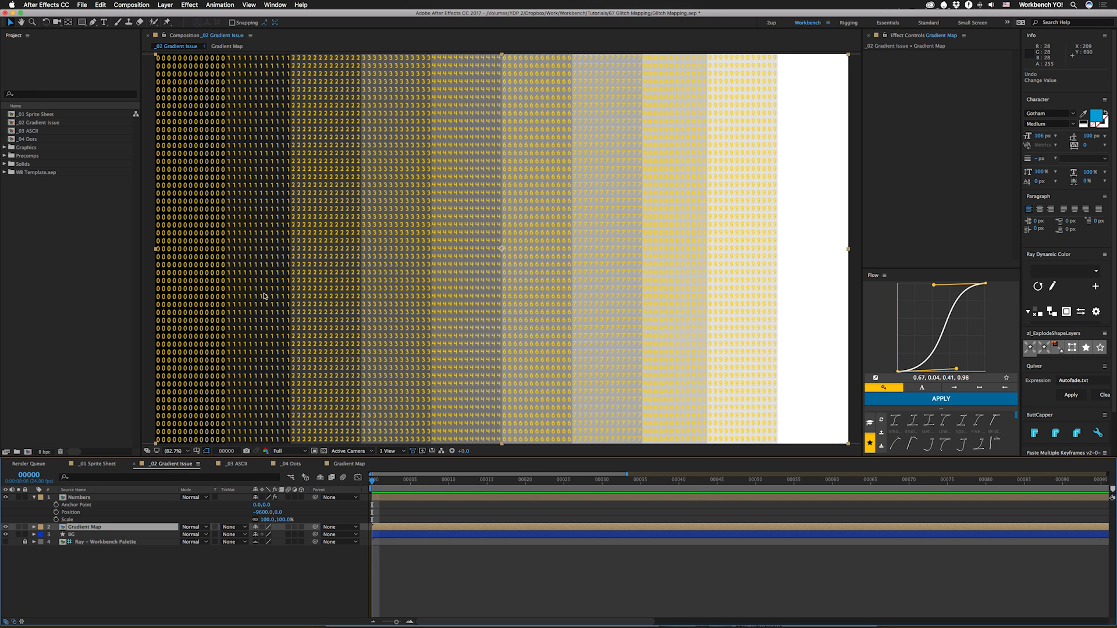
{"action": "mouse_move", "coordinate": [510, 316]}
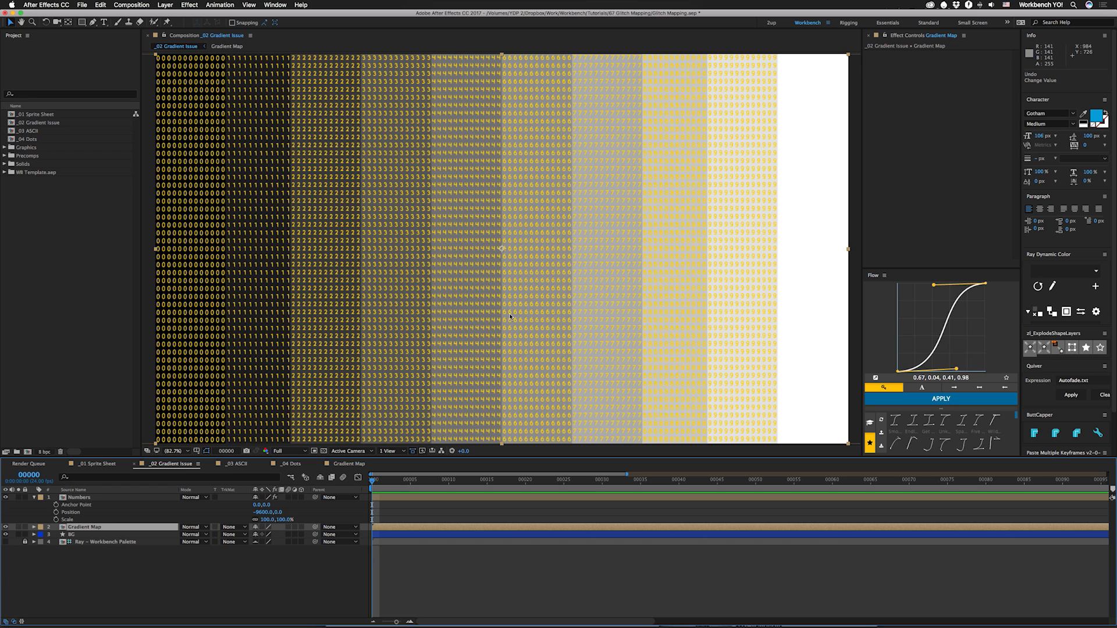
{"action": "mouse_move", "coordinate": [771, 347]}
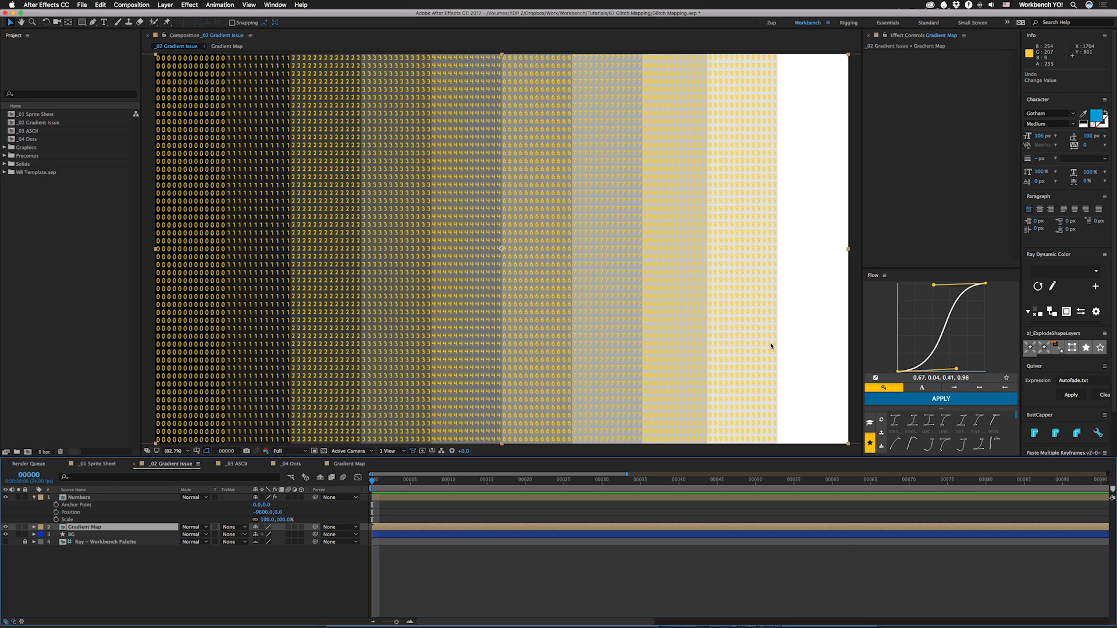
{"action": "mouse_move", "coordinate": [758, 295]}
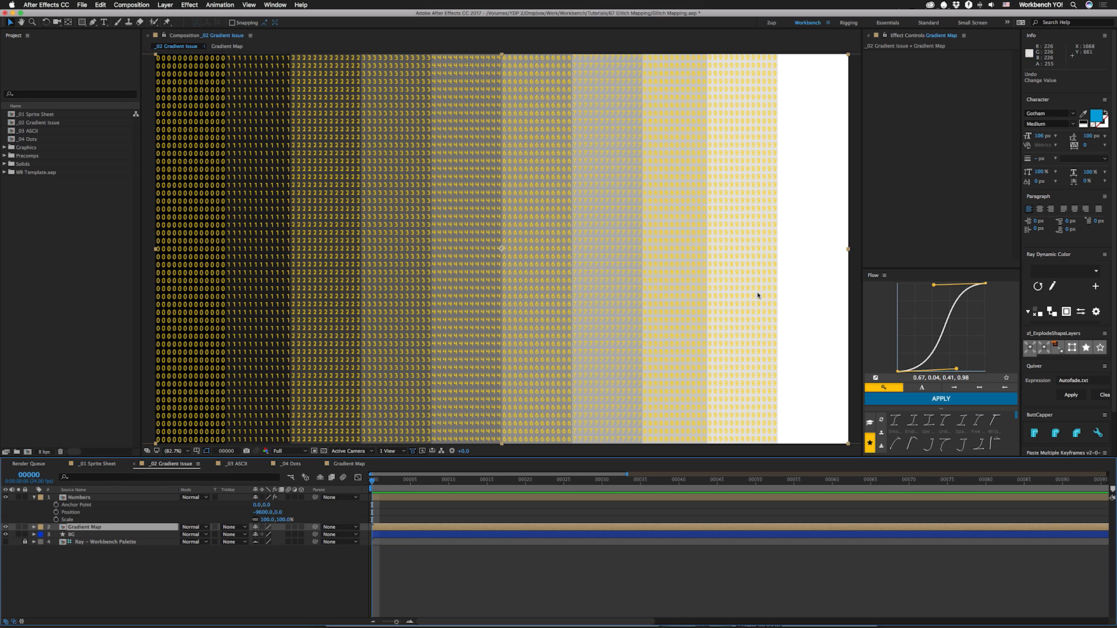
{"action": "mouse_move", "coordinate": [842, 315]}
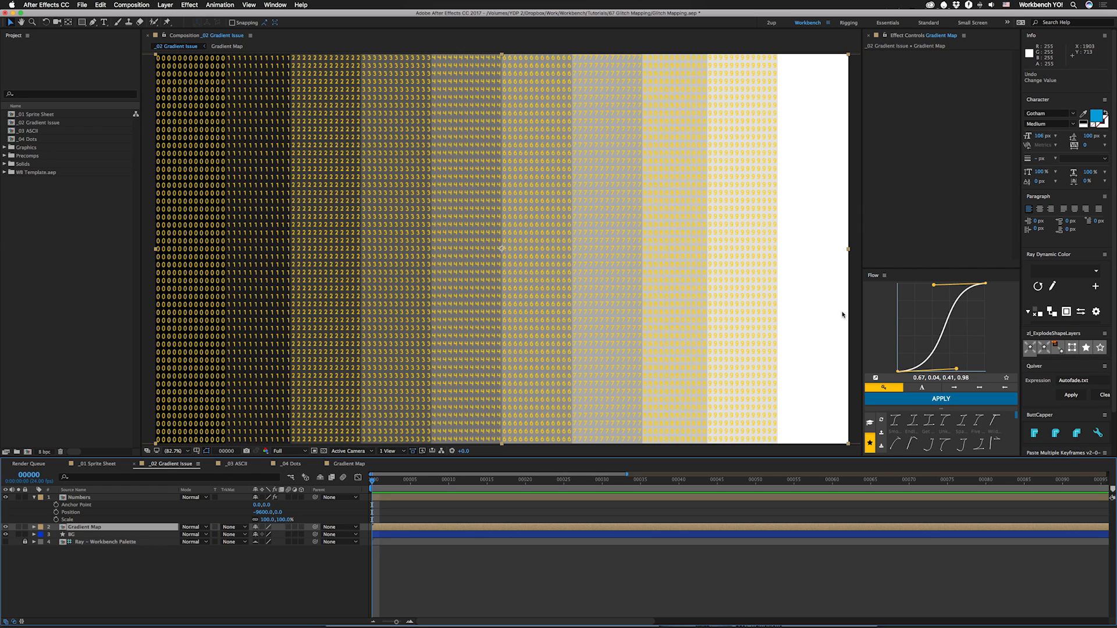
{"action": "mouse_move", "coordinate": [597, 241]}
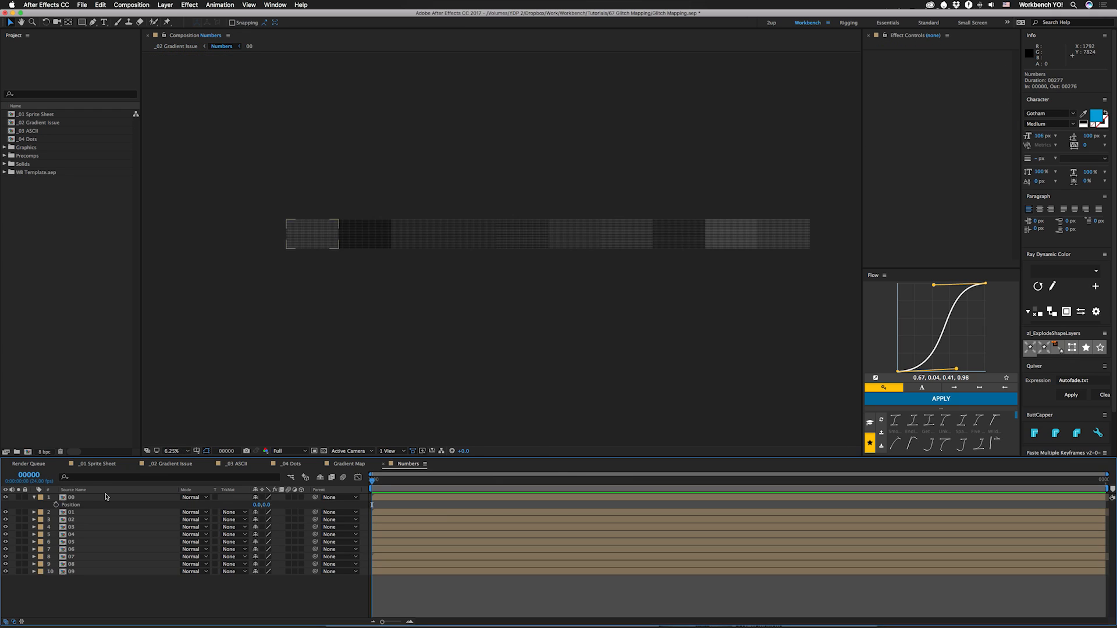
{"action": "left_click", "coordinate": [71, 571]}
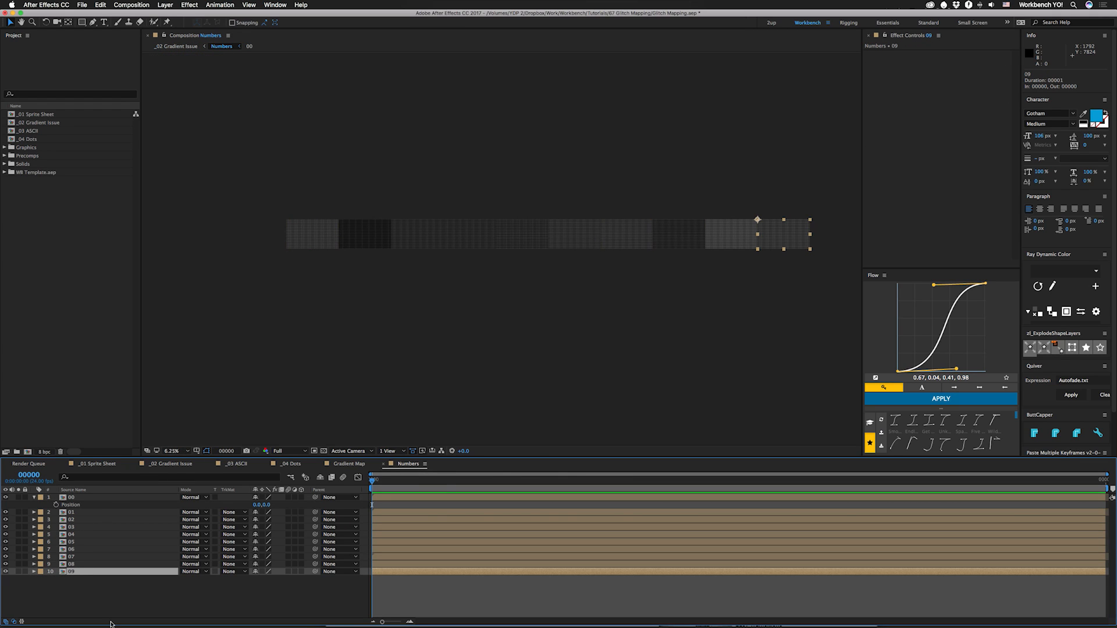
{"action": "left_click", "coordinate": [132, 4]}
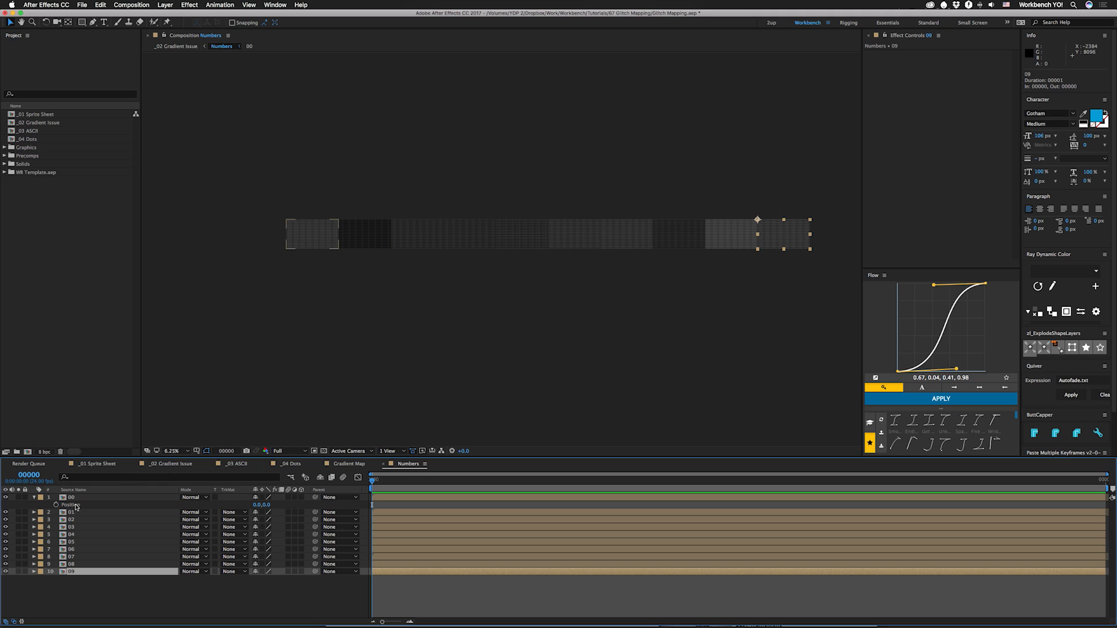
{"action": "mouse_move", "coordinate": [738, 338]}
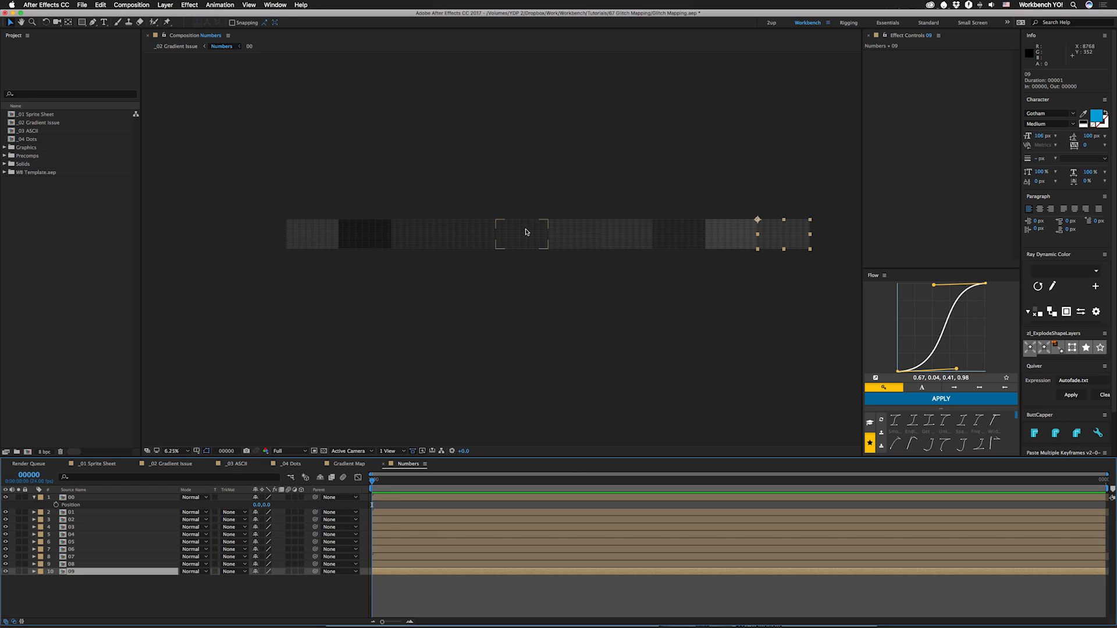
{"action": "left_click", "coordinate": [71, 534]}
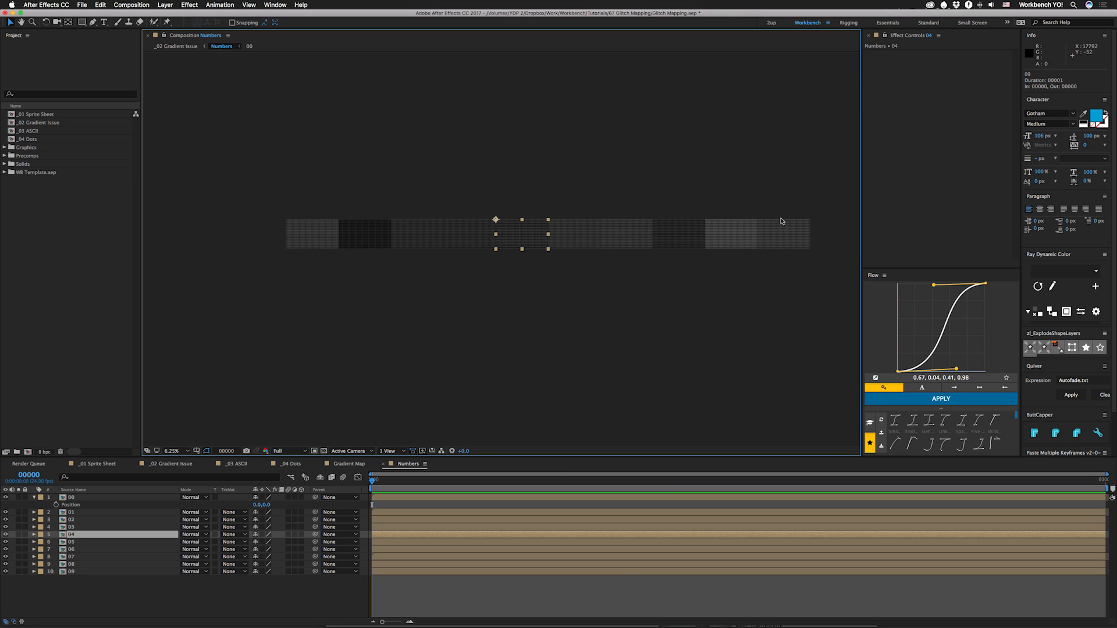
{"action": "mouse_move", "coordinate": [541, 240]}
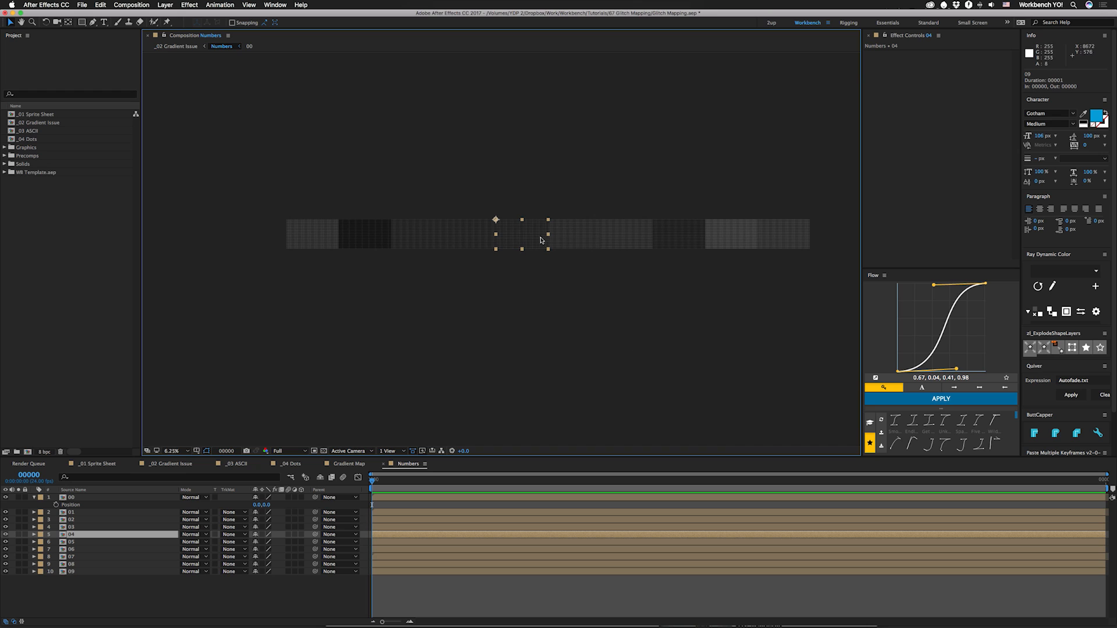
{"action": "mouse_move", "coordinate": [554, 265]}
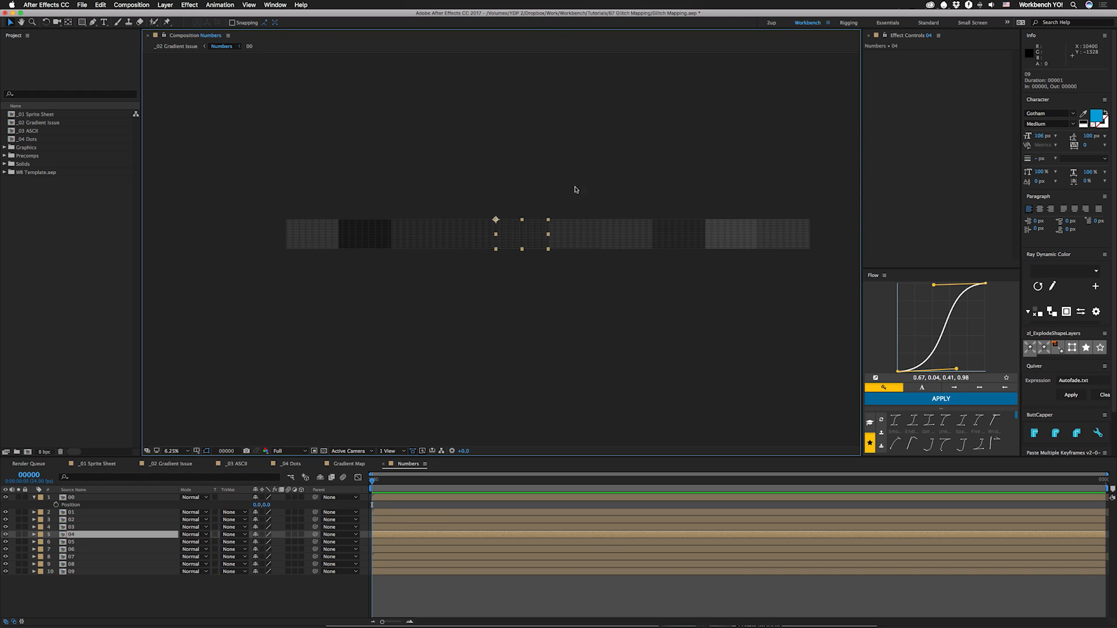
{"action": "mouse_move", "coordinate": [506, 245]}
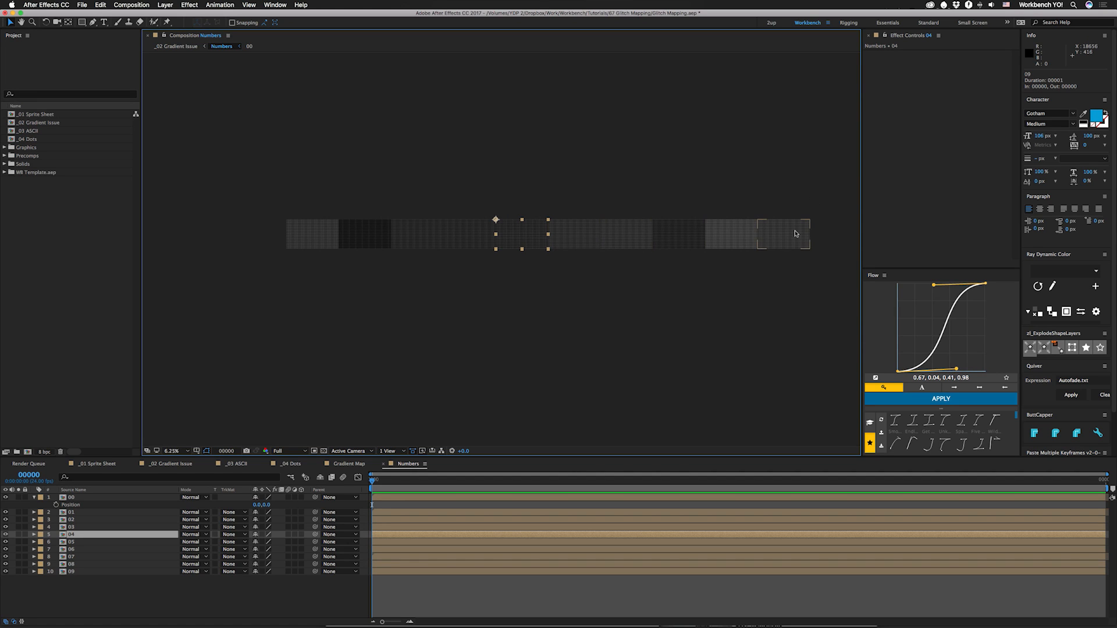
{"action": "mouse_move", "coordinate": [445, 237]}
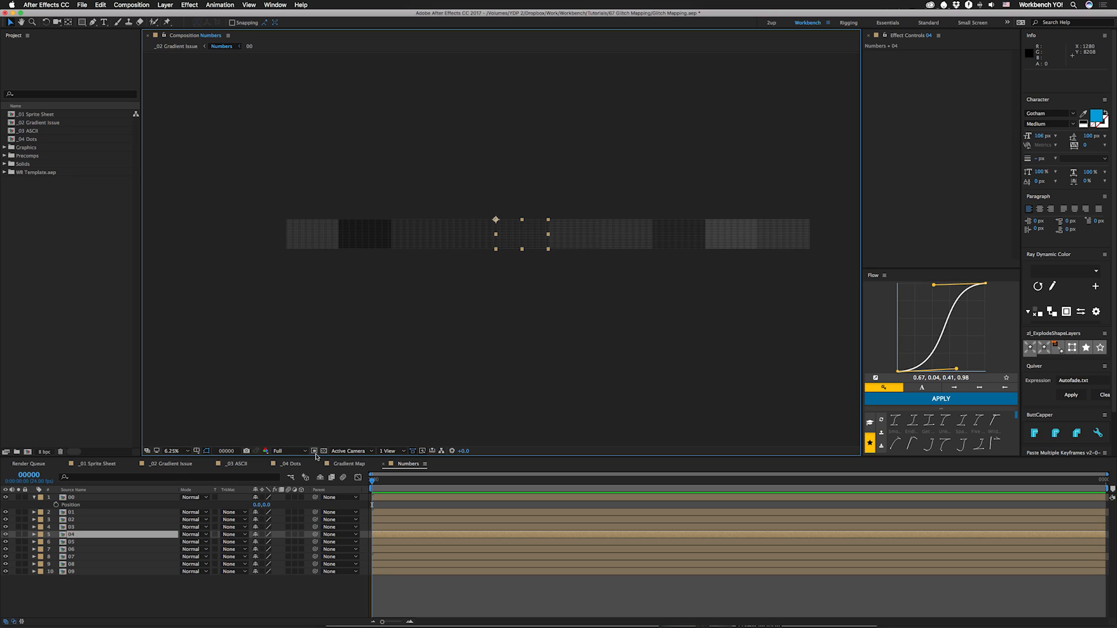
{"action": "mouse_move", "coordinate": [337, 458]}
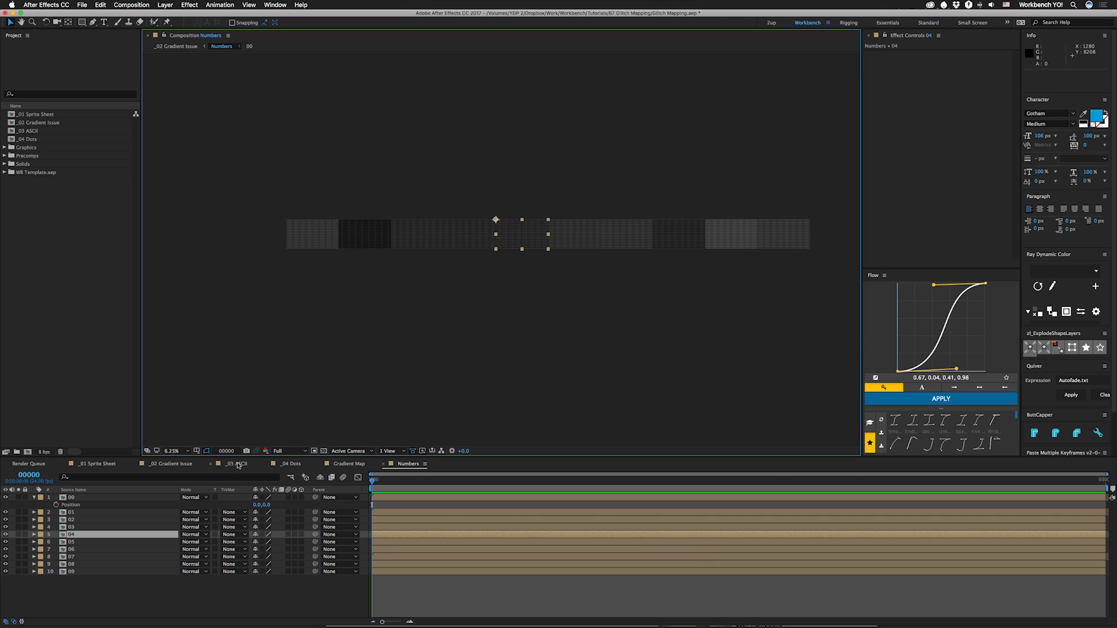
Step: Review Repeater 1 and Repeater 2 copies and position in comp 01, then return to ASCII
{"action": "left_click", "coordinate": [234, 464]}
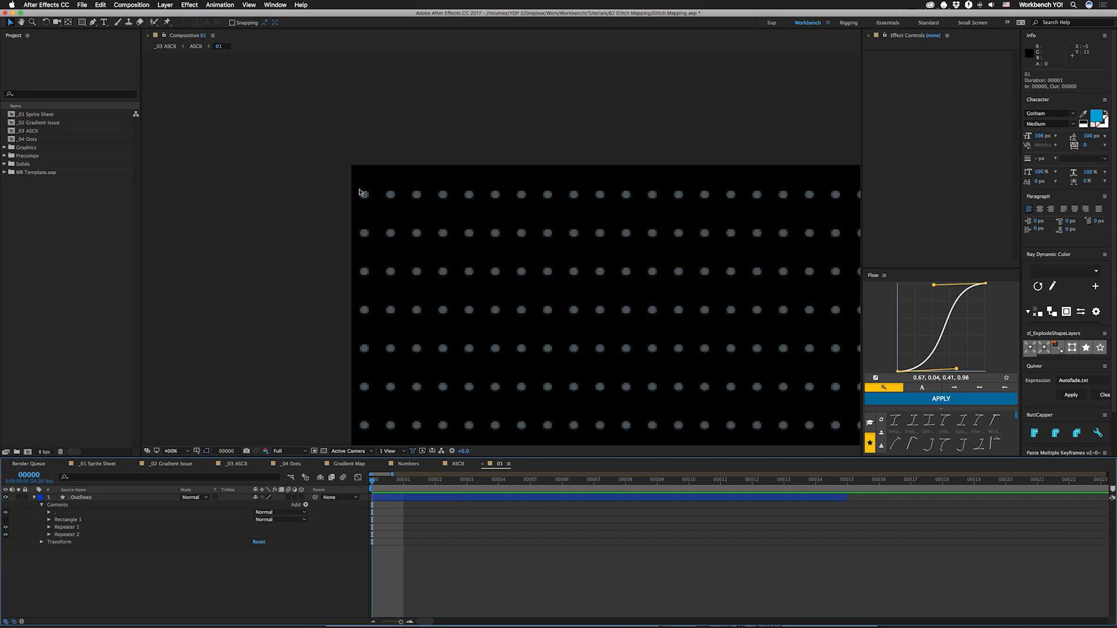
{"action": "mouse_move", "coordinate": [858, 196]}
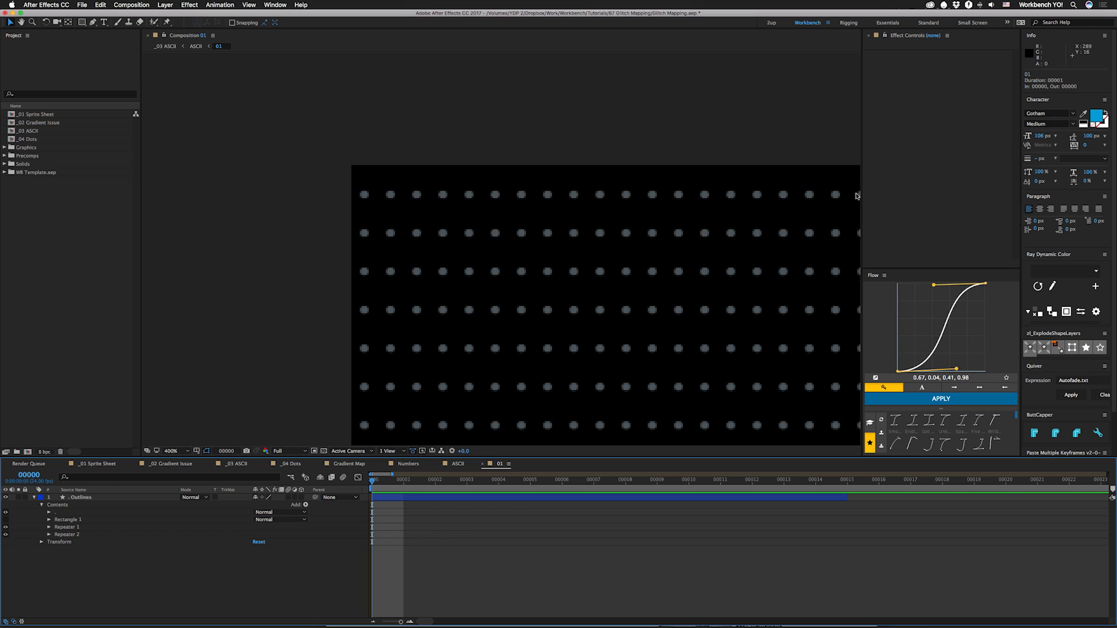
{"action": "mouse_move", "coordinate": [789, 456]}
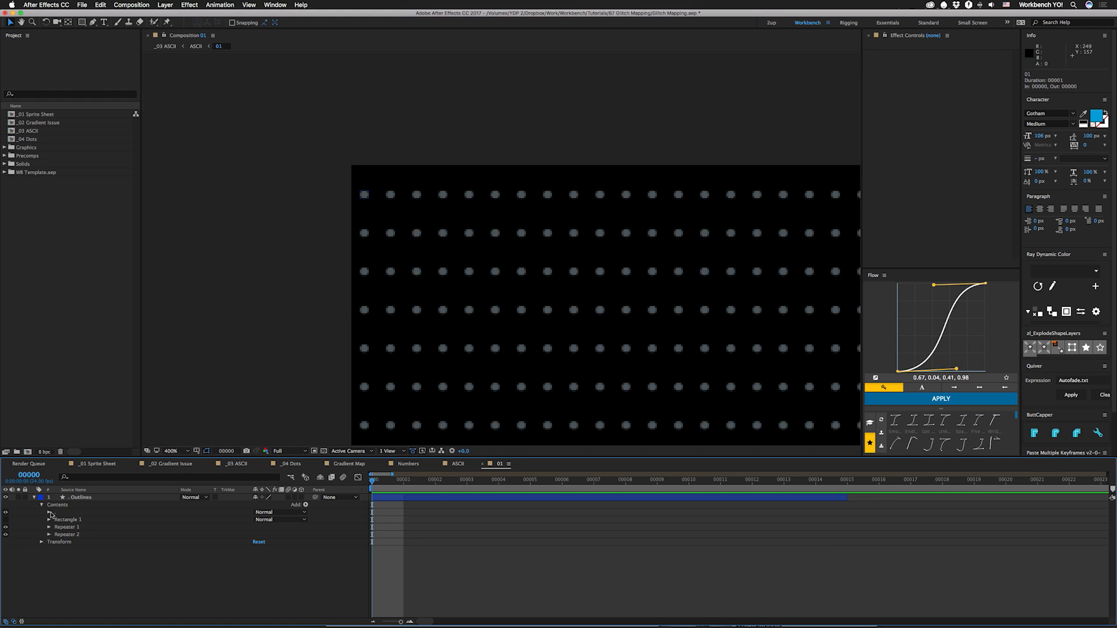
{"action": "mouse_move", "coordinate": [73, 535]}
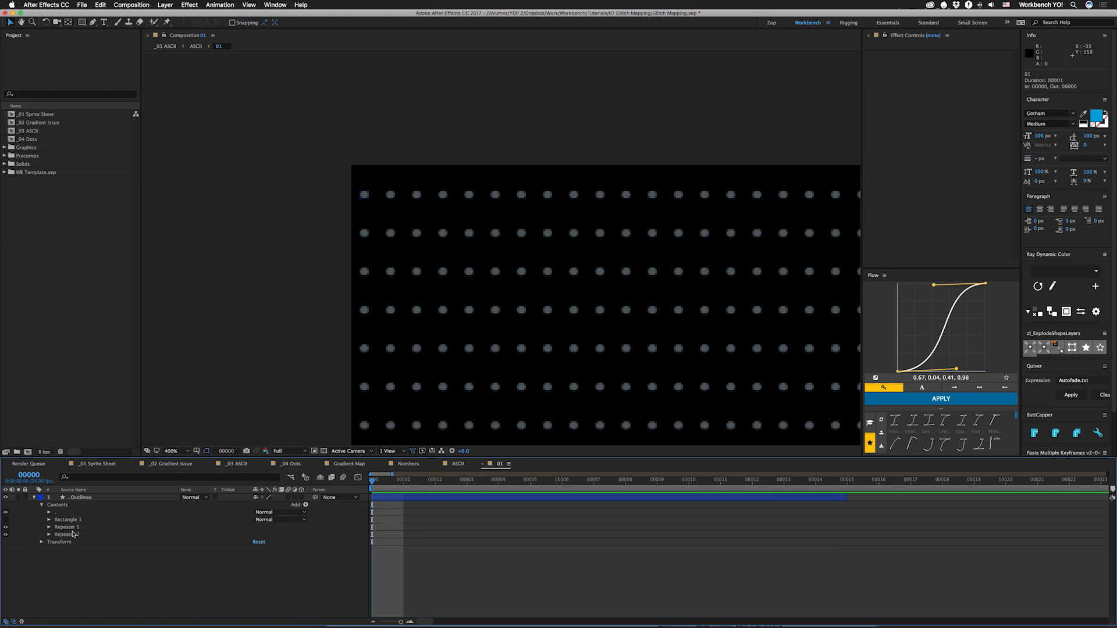
{"action": "left_click", "coordinate": [42, 528]}
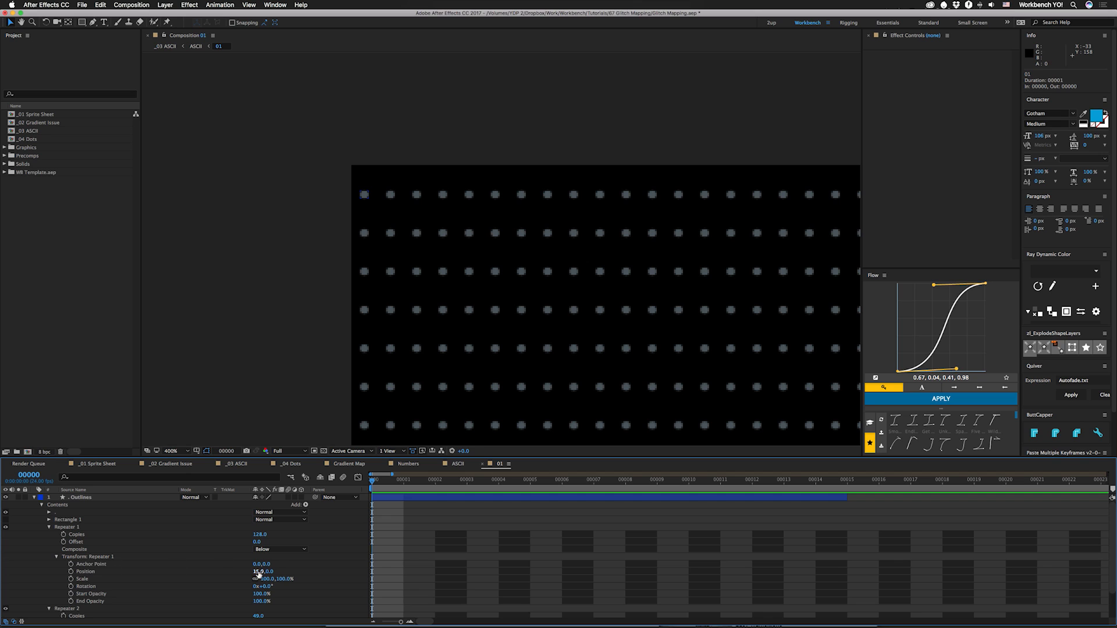
{"action": "scroll", "scroll_direction": "down", "scroll_amount": 3}
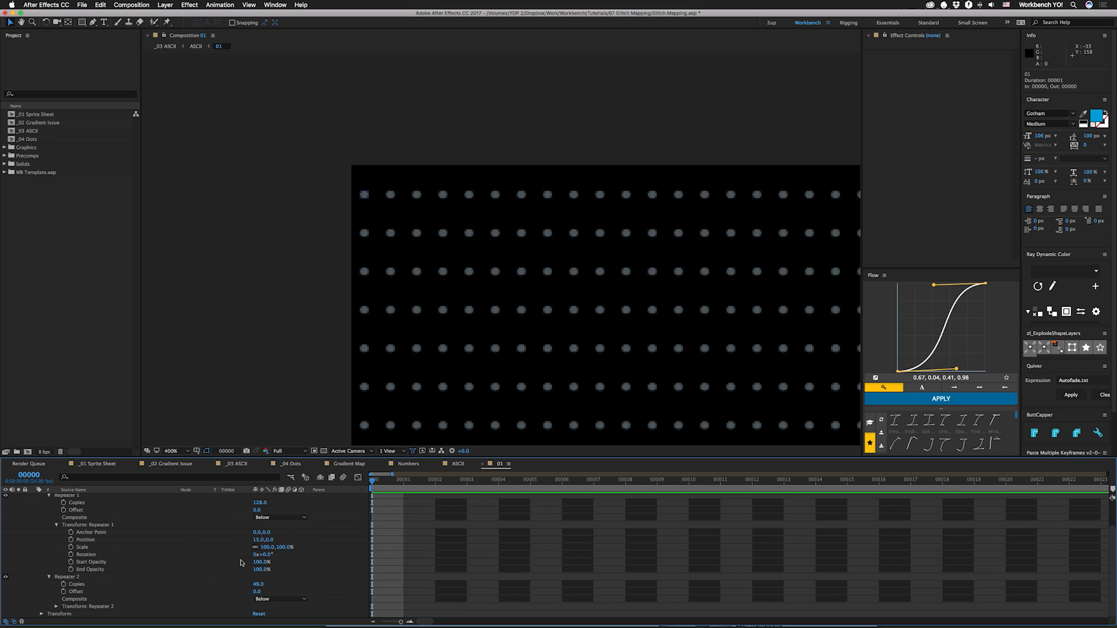
{"action": "scroll", "scroll_direction": "down", "scroll_amount": 3}
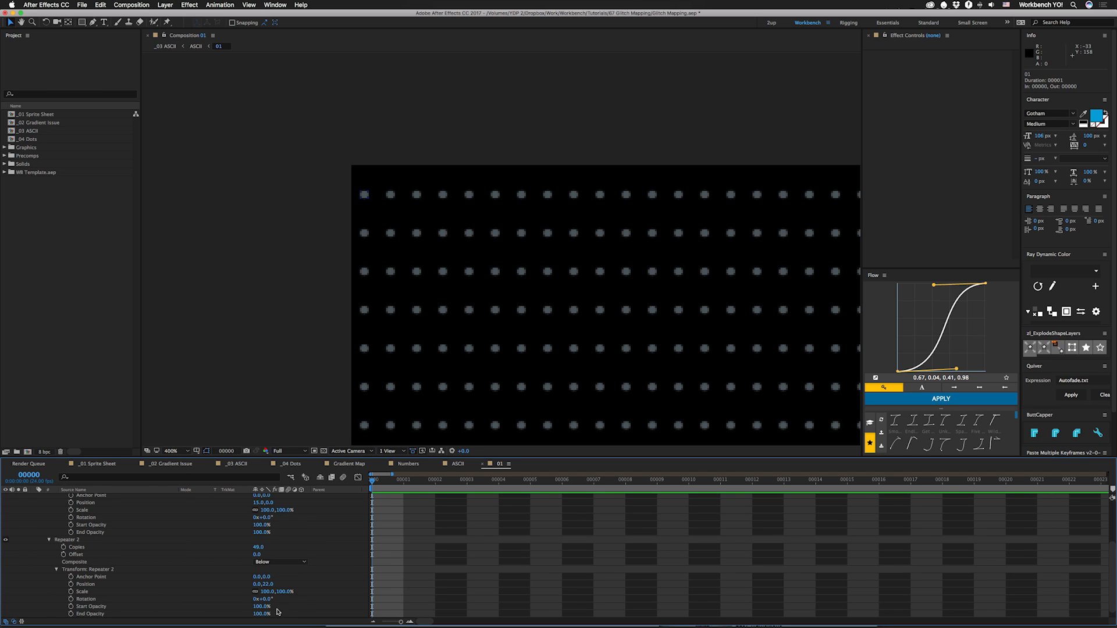
{"action": "mouse_move", "coordinate": [390, 211]}
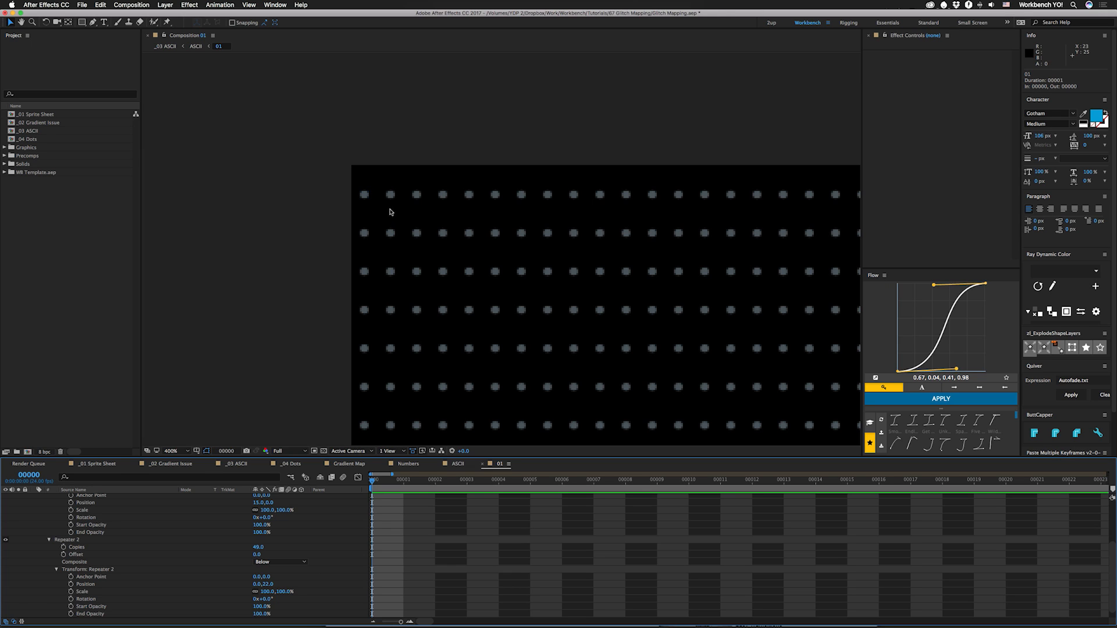
{"action": "mouse_move", "coordinate": [386, 208]}
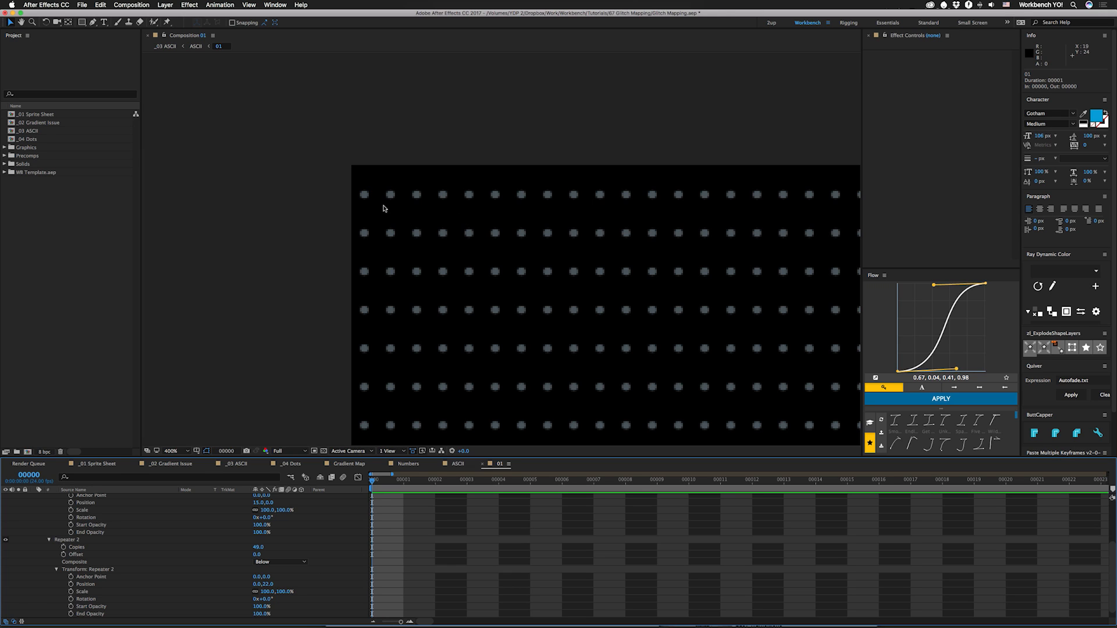
{"action": "mouse_move", "coordinate": [285, 212]}
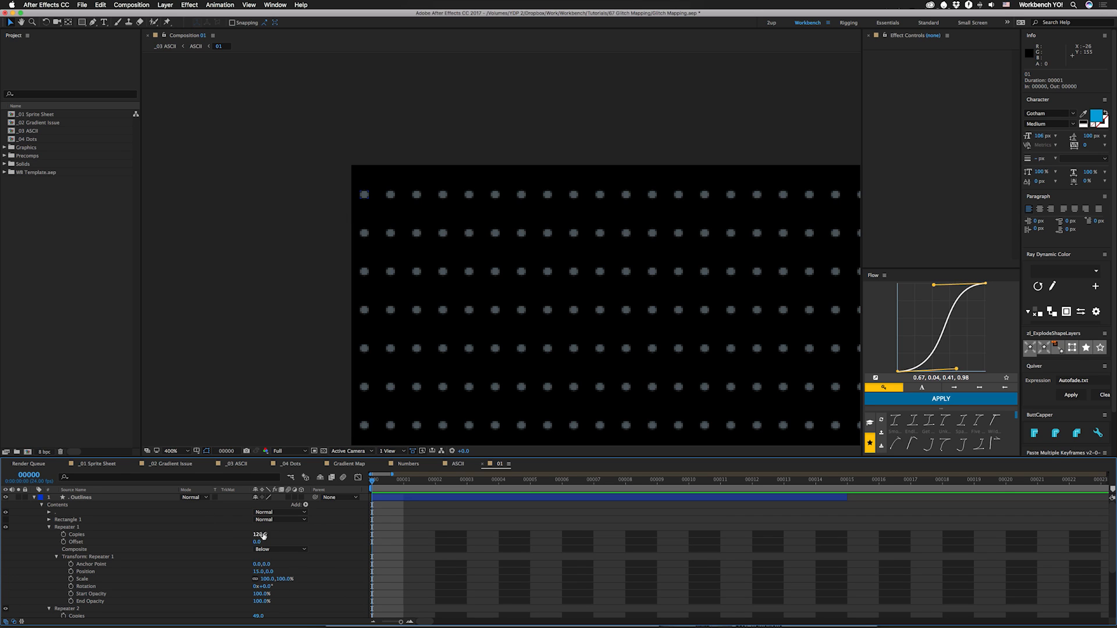
{"action": "left_click", "coordinate": [456, 464]}
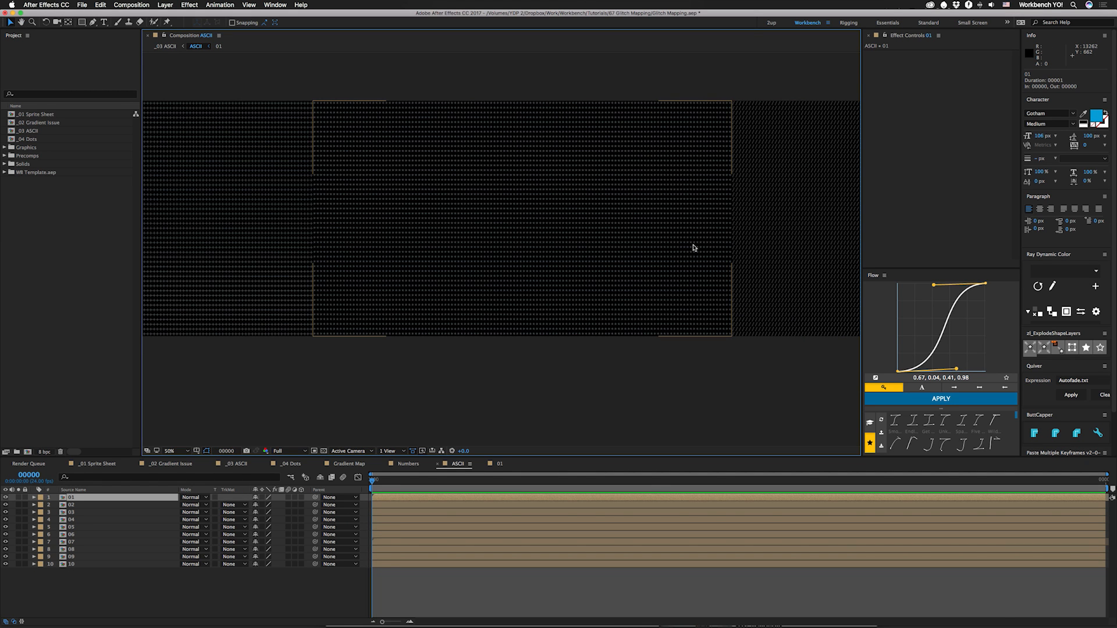
Step: Close the Gradient Map comp and dismiss the ASCII composition settings unchanged at 31120 × 1080
{"action": "left_click", "coordinate": [349, 464]}
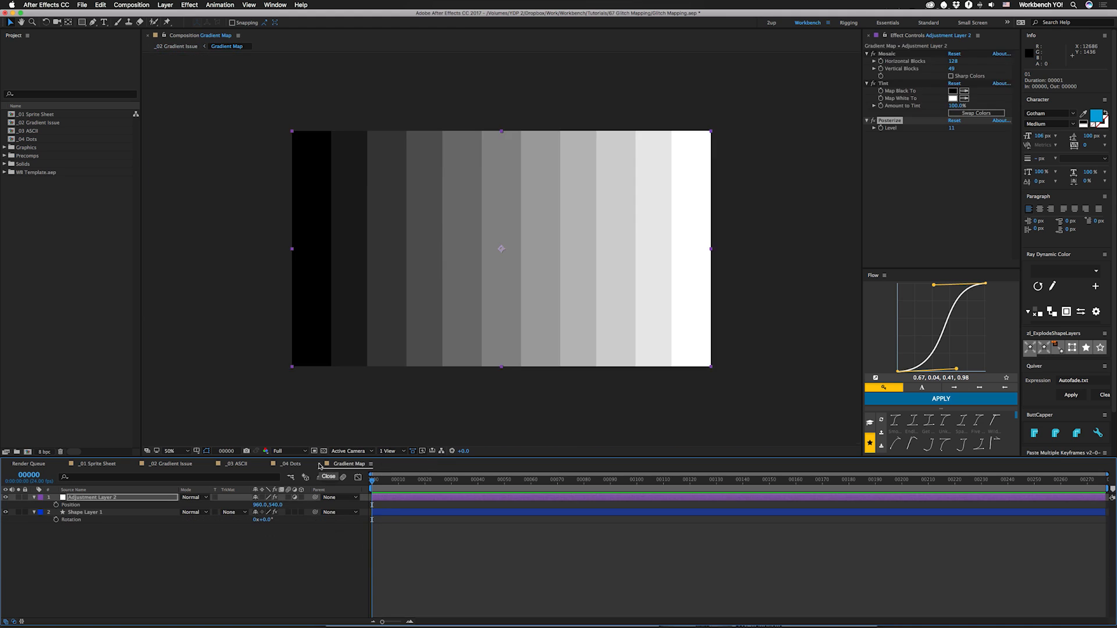
{"action": "left_click", "coordinate": [237, 464]}
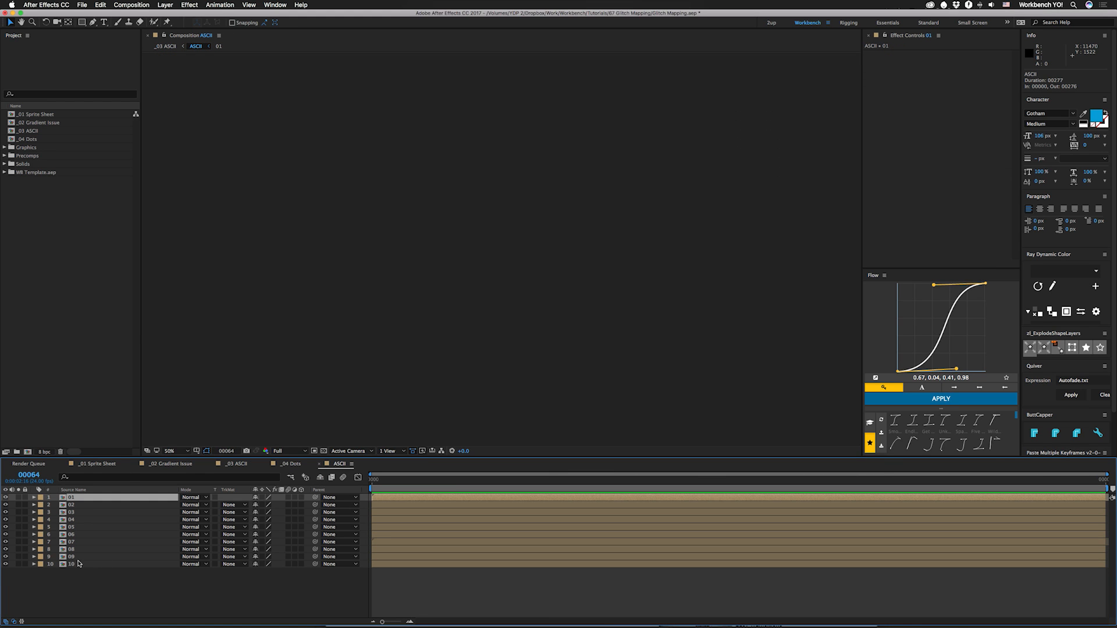
{"action": "mouse_move", "coordinate": [82, 586]}
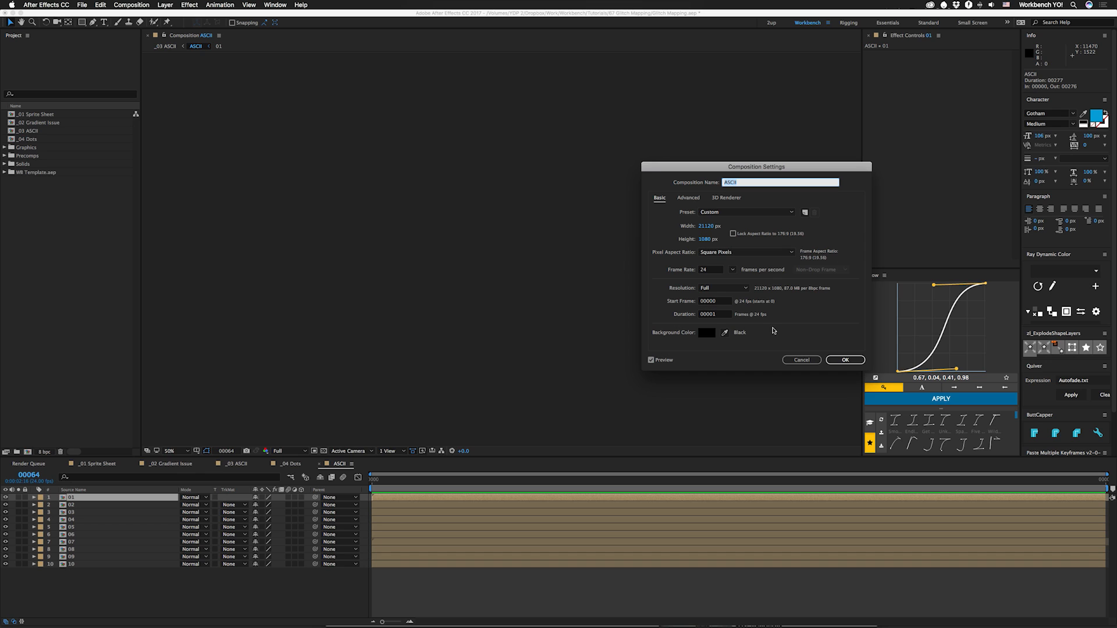
{"action": "mouse_move", "coordinate": [698, 231]}
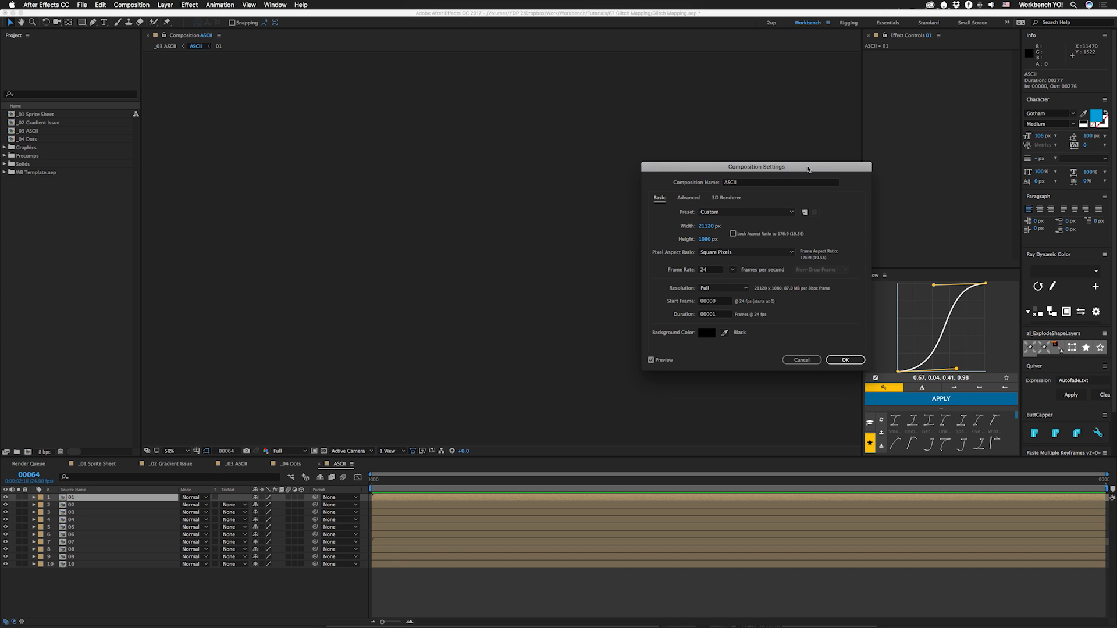
{"action": "mouse_move", "coordinate": [871, 346]}
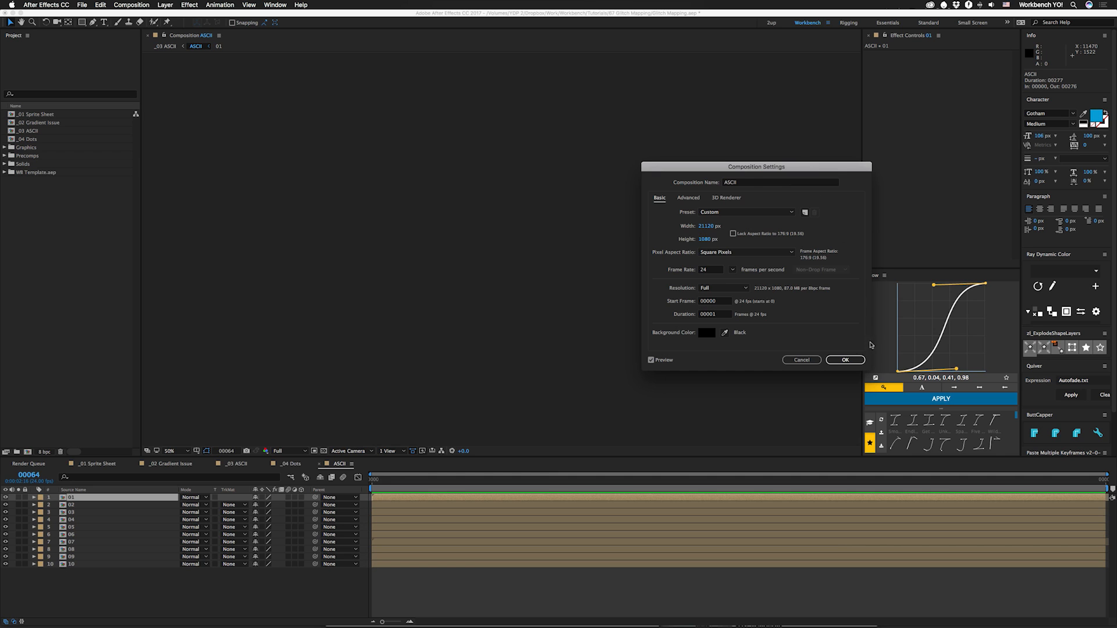
{"action": "left_click", "coordinate": [845, 360]}
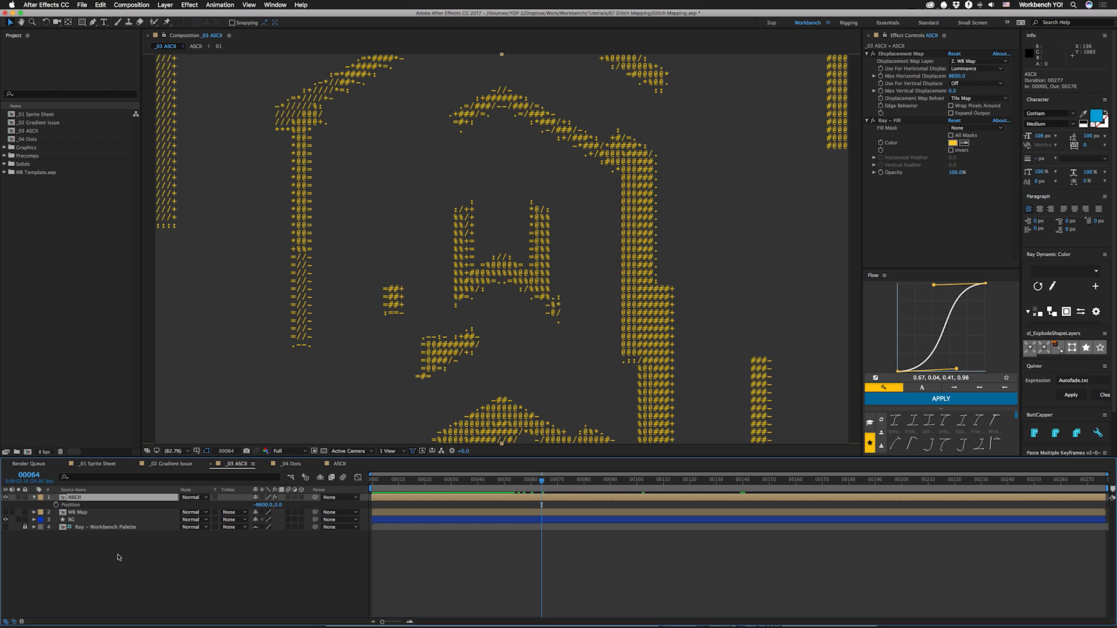
{"action": "left_click", "coordinate": [76, 512]}
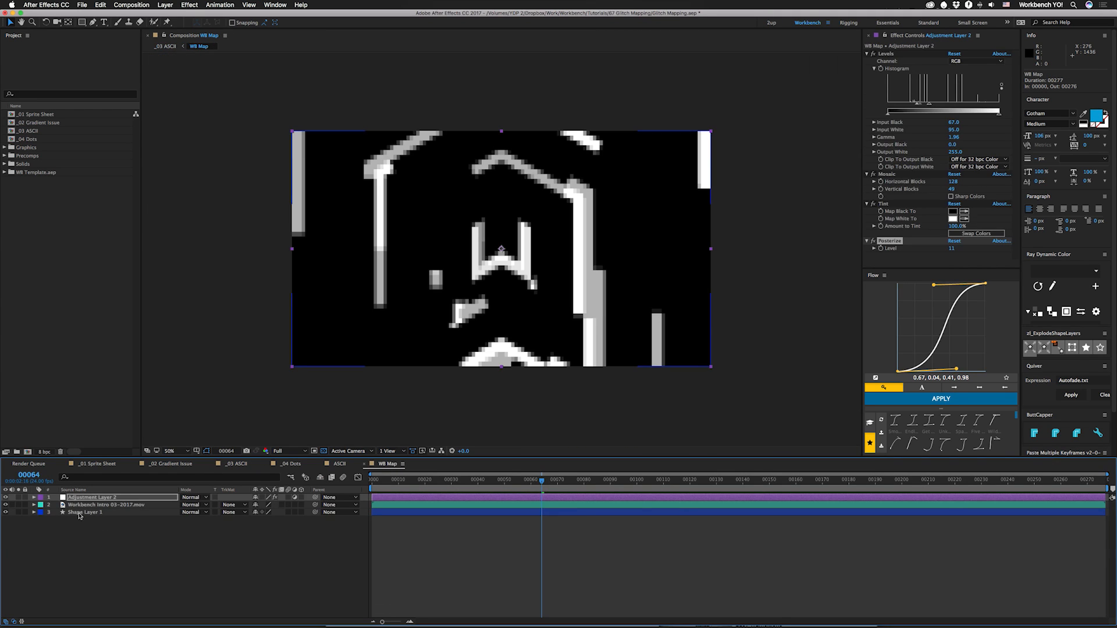
{"action": "left_click", "coordinate": [85, 512]}
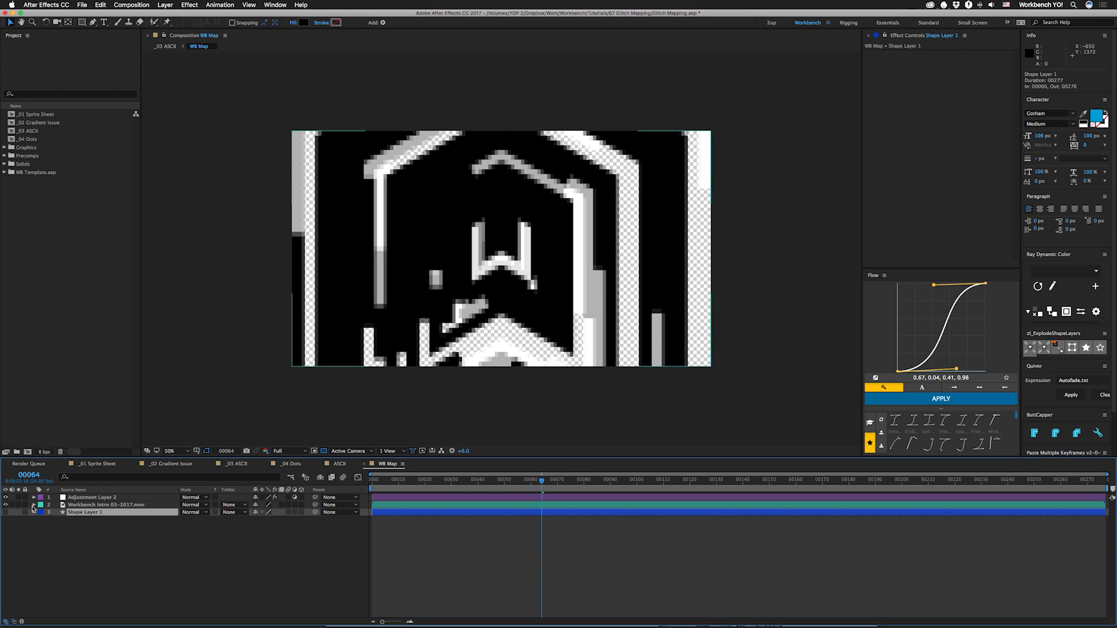
{"action": "left_click", "coordinate": [105, 504]}
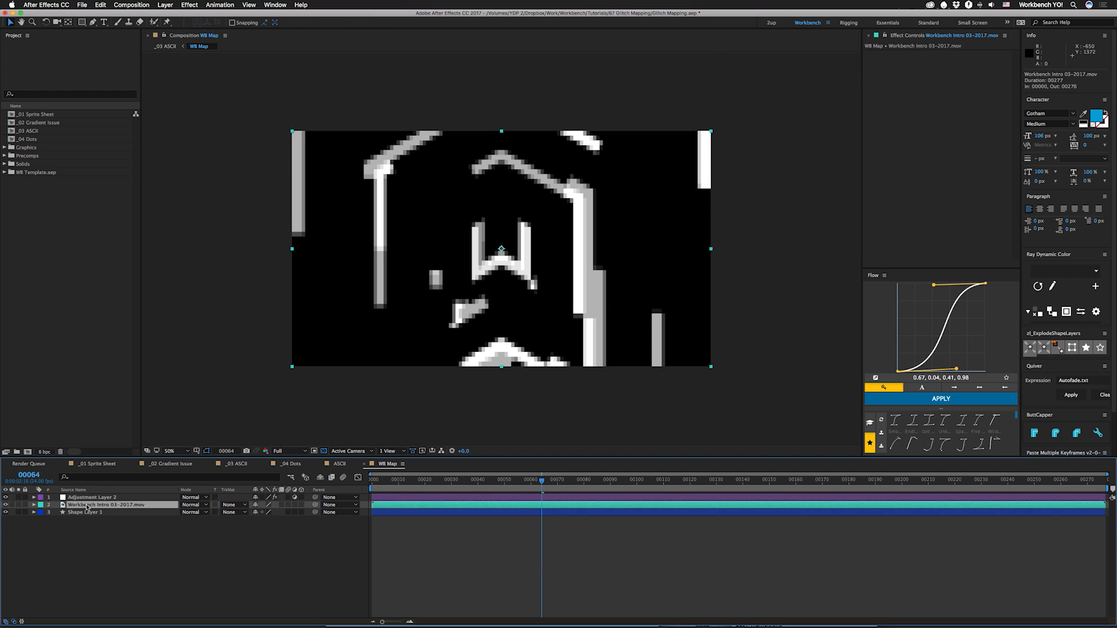
{"action": "left_click", "coordinate": [91, 497]}
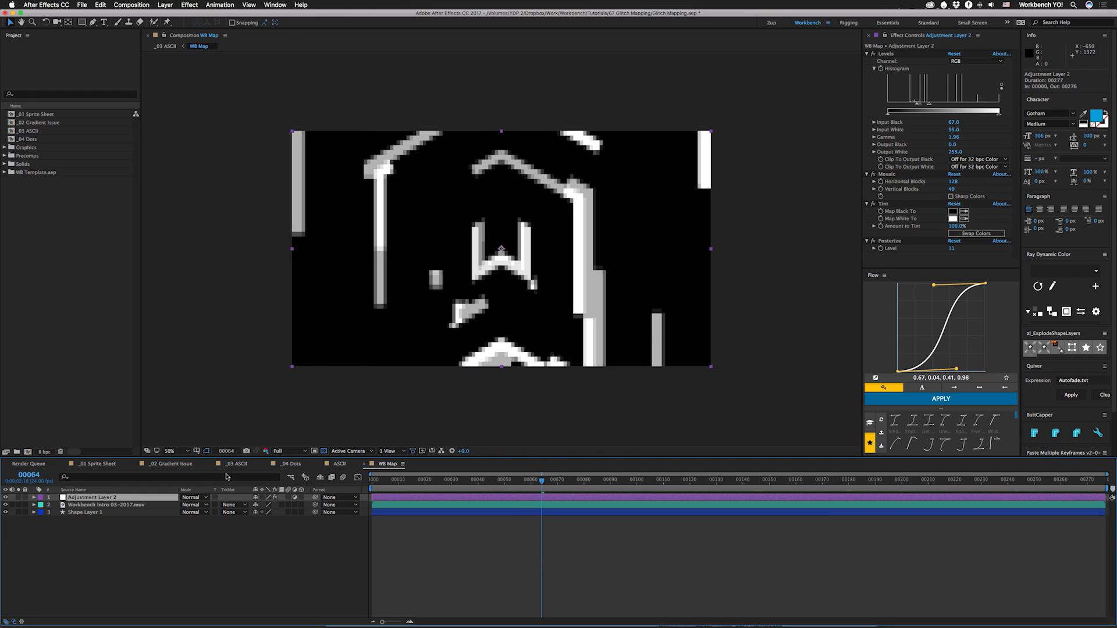
{"action": "mouse_move", "coordinate": [918, 106]}
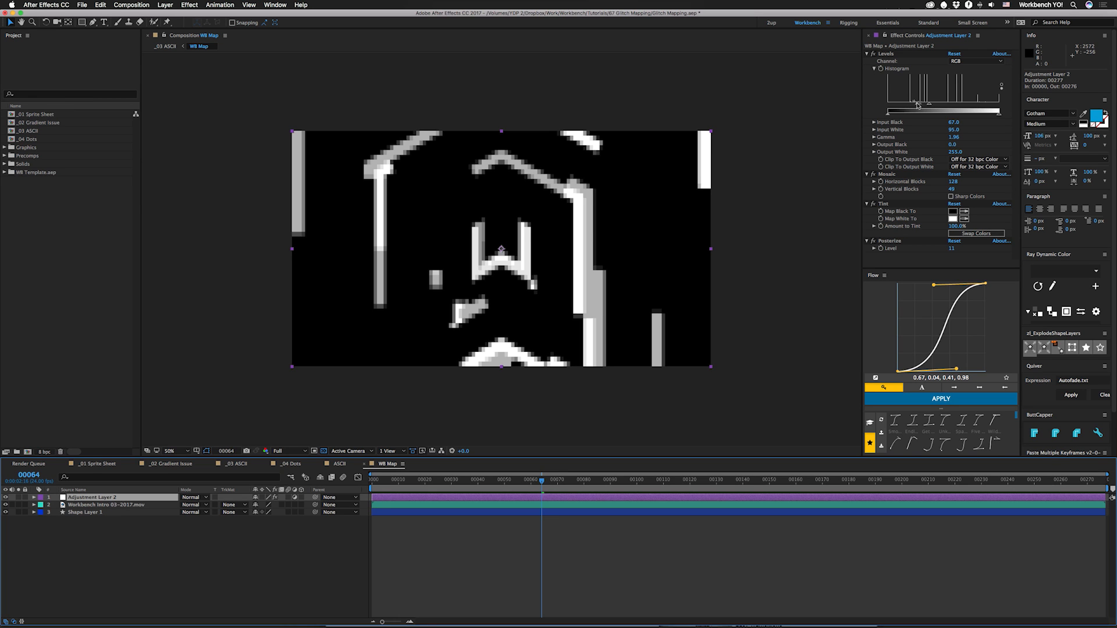
{"action": "left_click", "coordinate": [235, 464]}
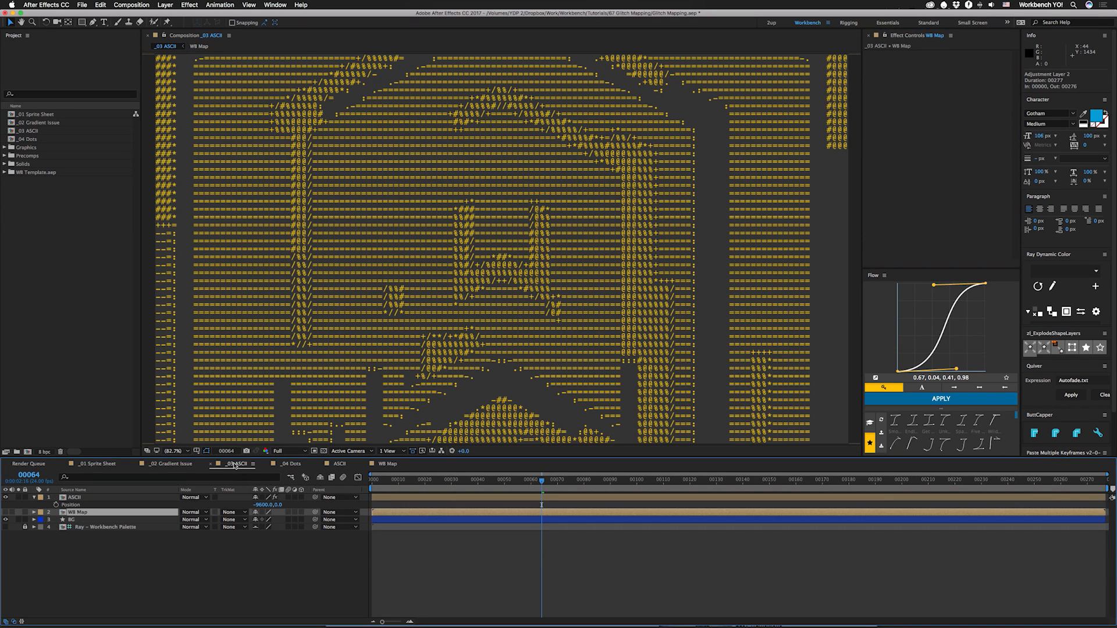
{"action": "left_click", "coordinate": [391, 464]}
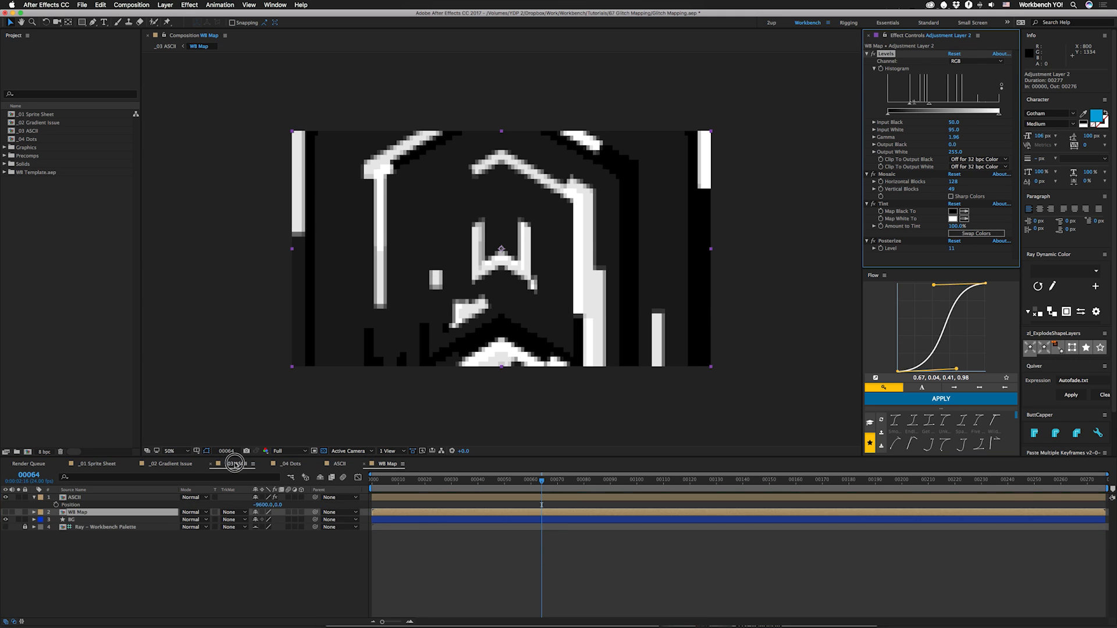
{"action": "left_click", "coordinate": [238, 464]}
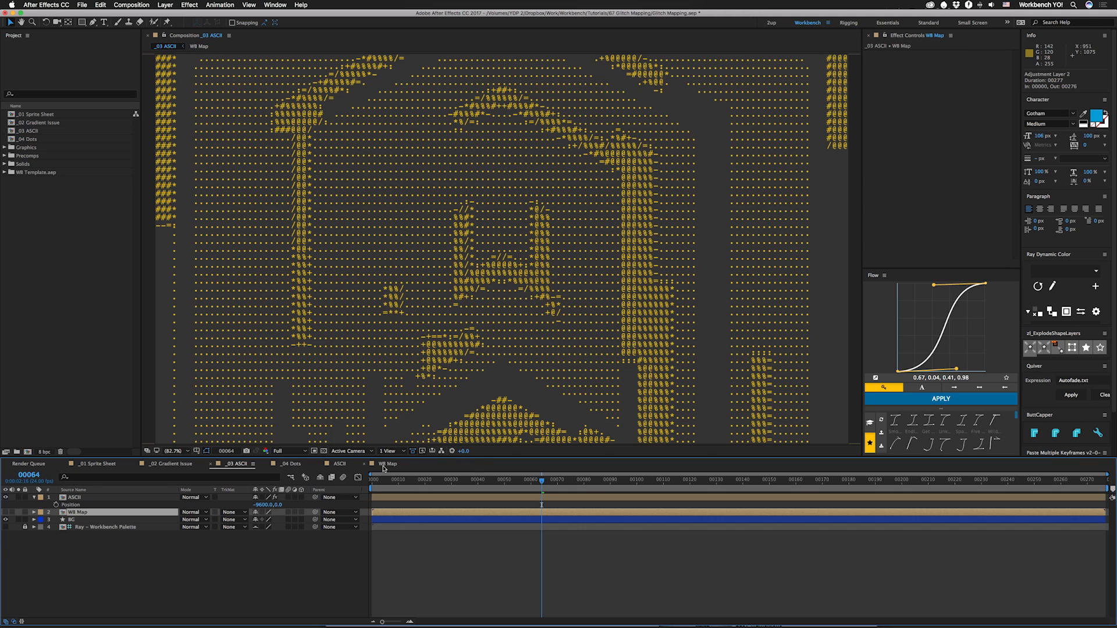
{"action": "left_click", "coordinate": [387, 464]}
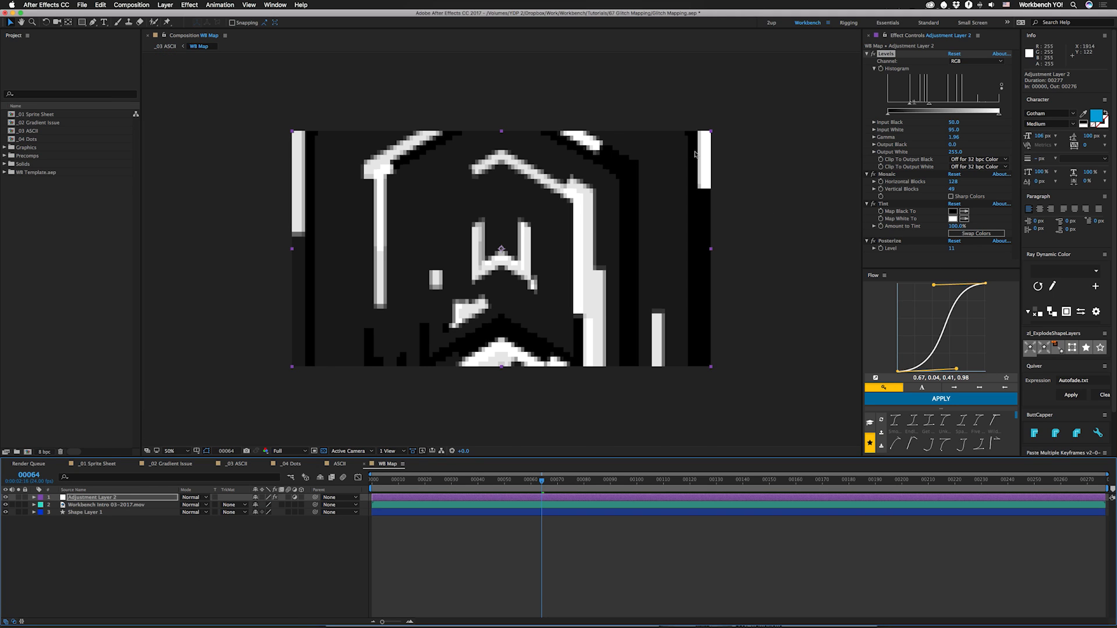
{"action": "mouse_move", "coordinate": [537, 325]}
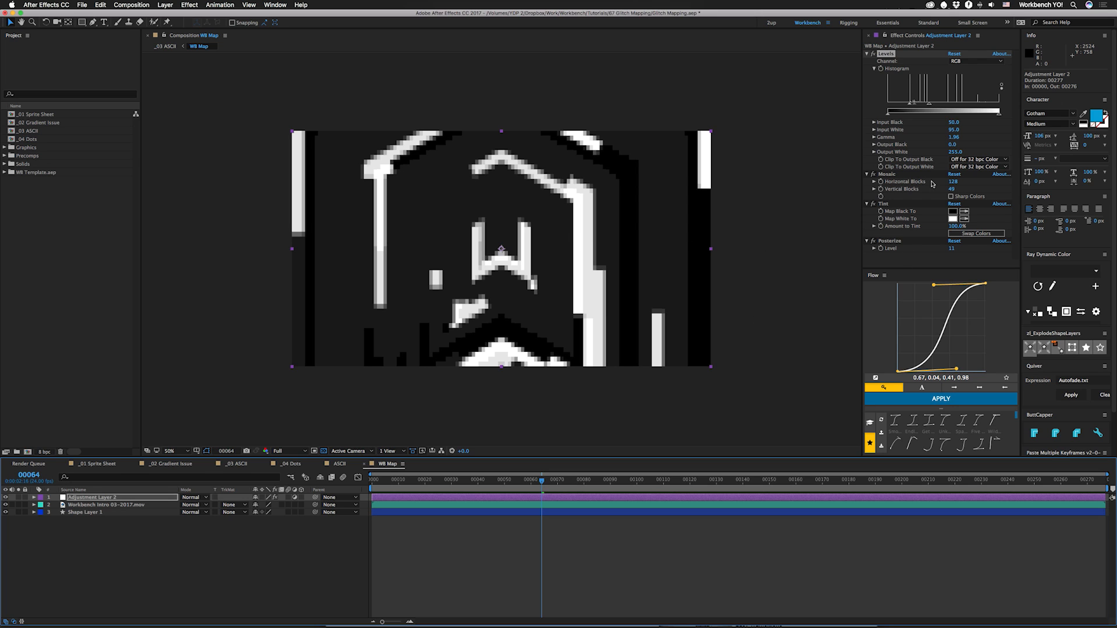
{"action": "mouse_move", "coordinate": [967, 190]}
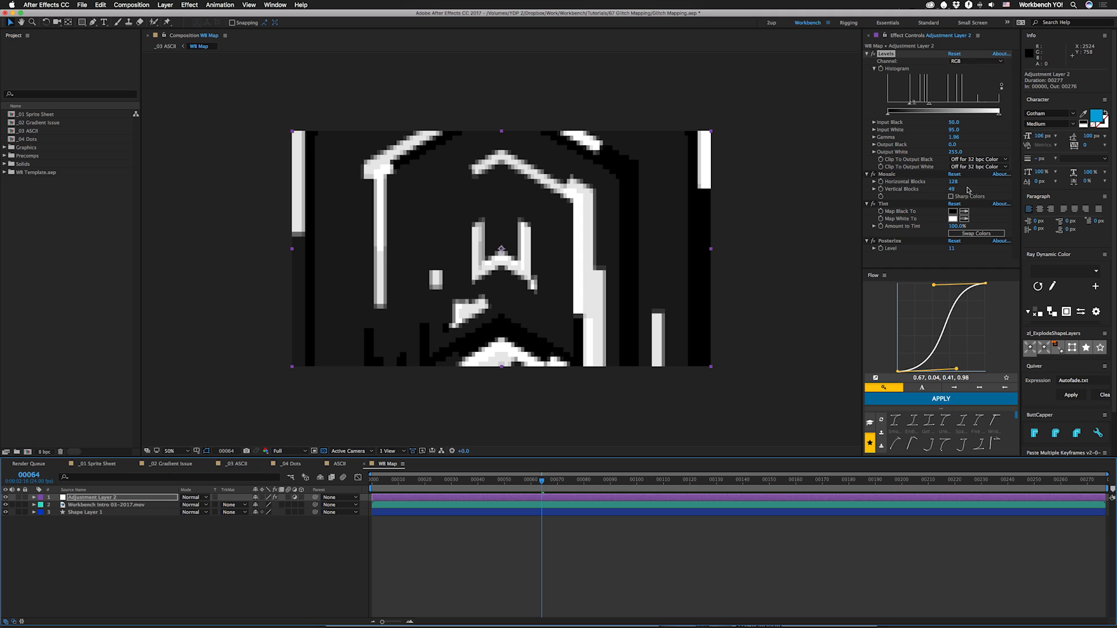
{"action": "mouse_move", "coordinate": [915, 157]}
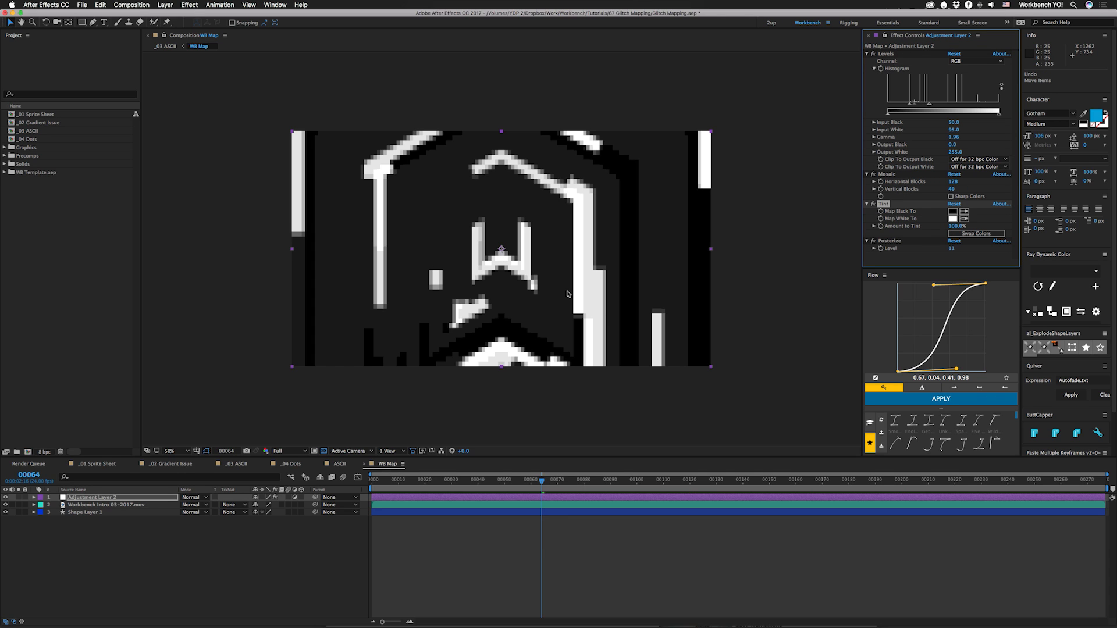
{"action": "mouse_move", "coordinate": [918, 246]}
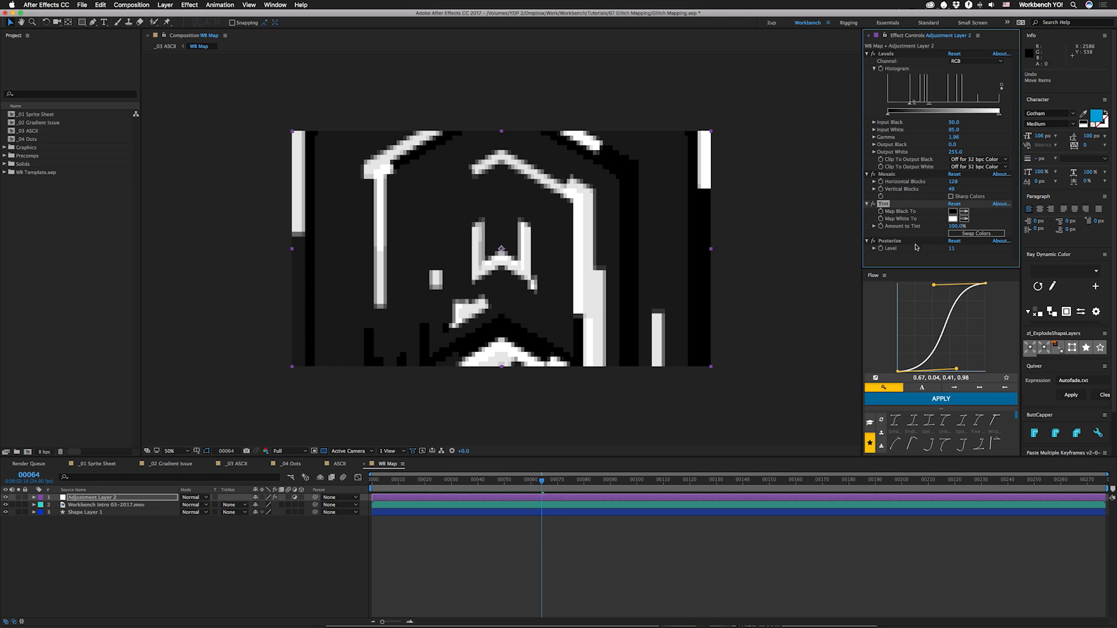
{"action": "mouse_move", "coordinate": [624, 206]}
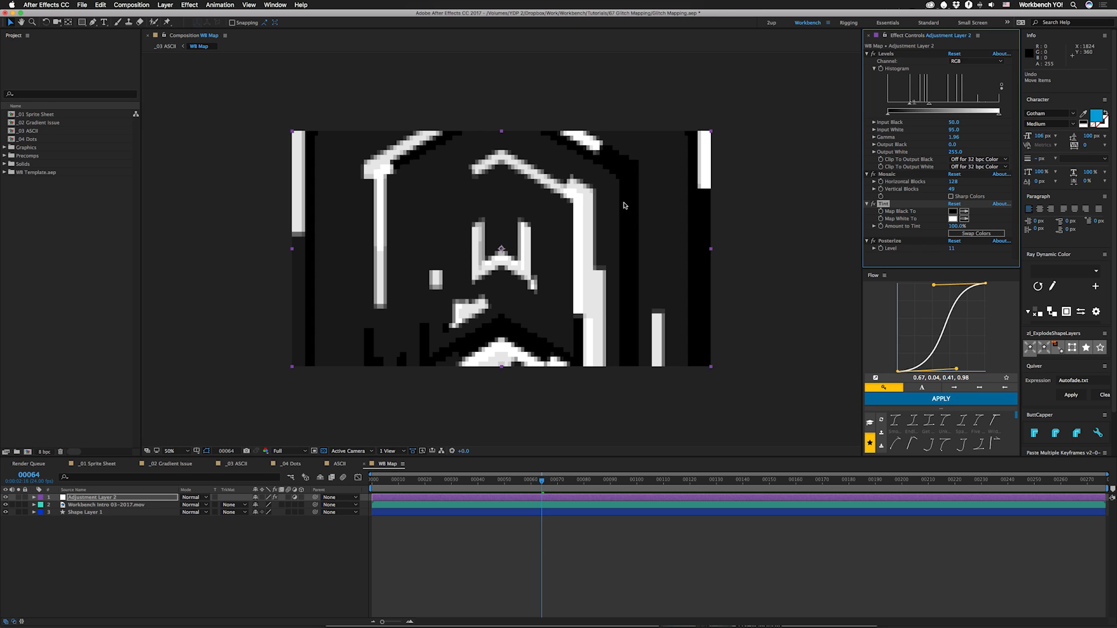
{"action": "mouse_move", "coordinate": [951, 223]}
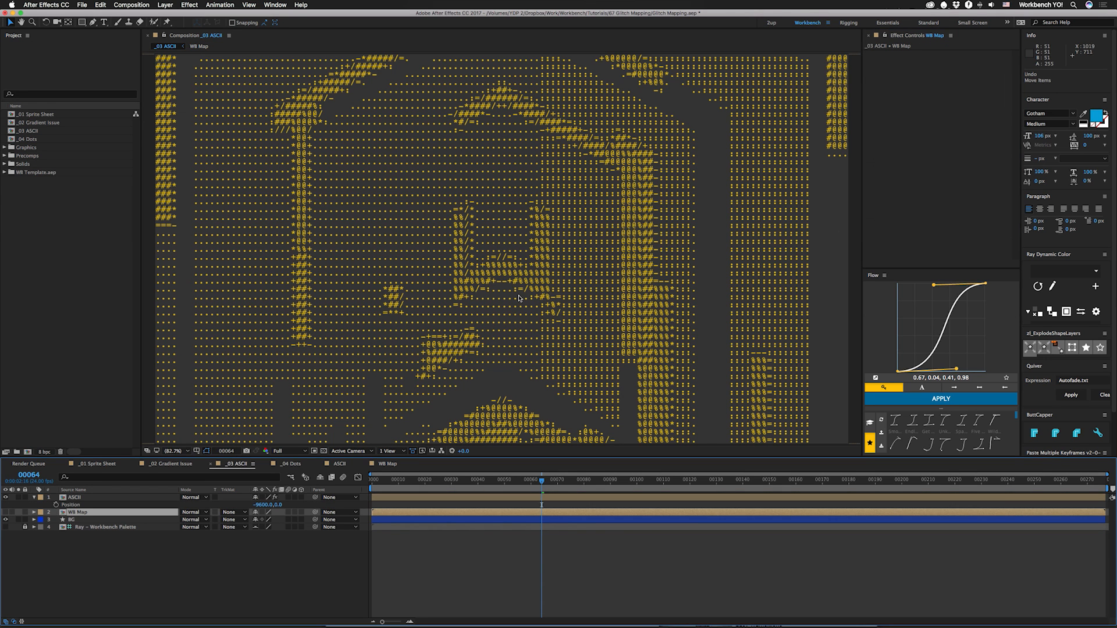
{"action": "mouse_move", "coordinate": [584, 423]}
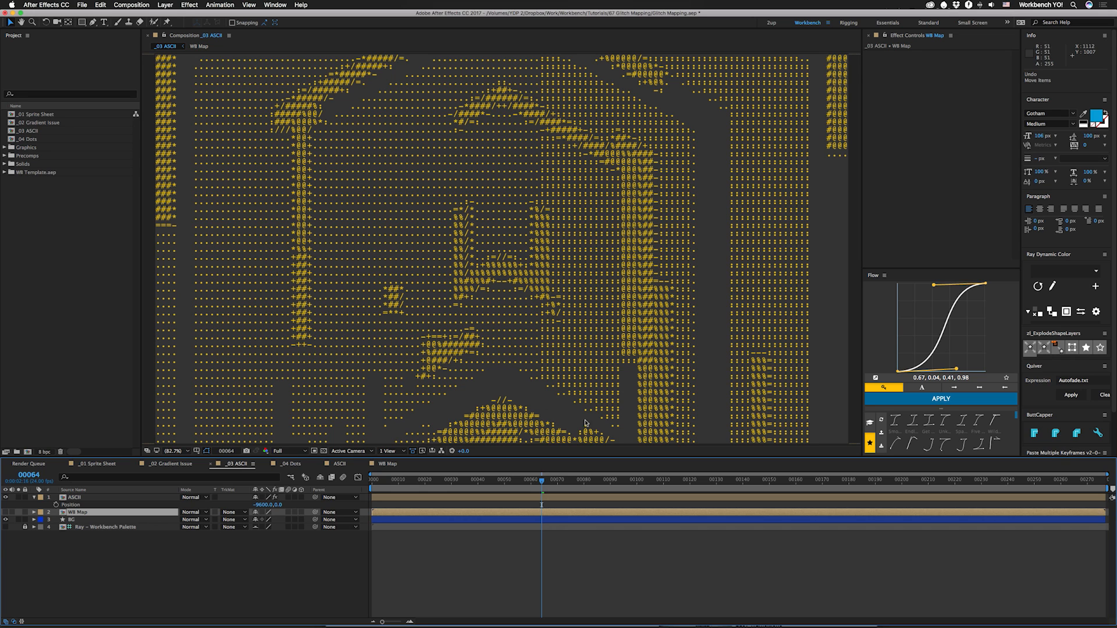
{"action": "mouse_move", "coordinate": [677, 370]}
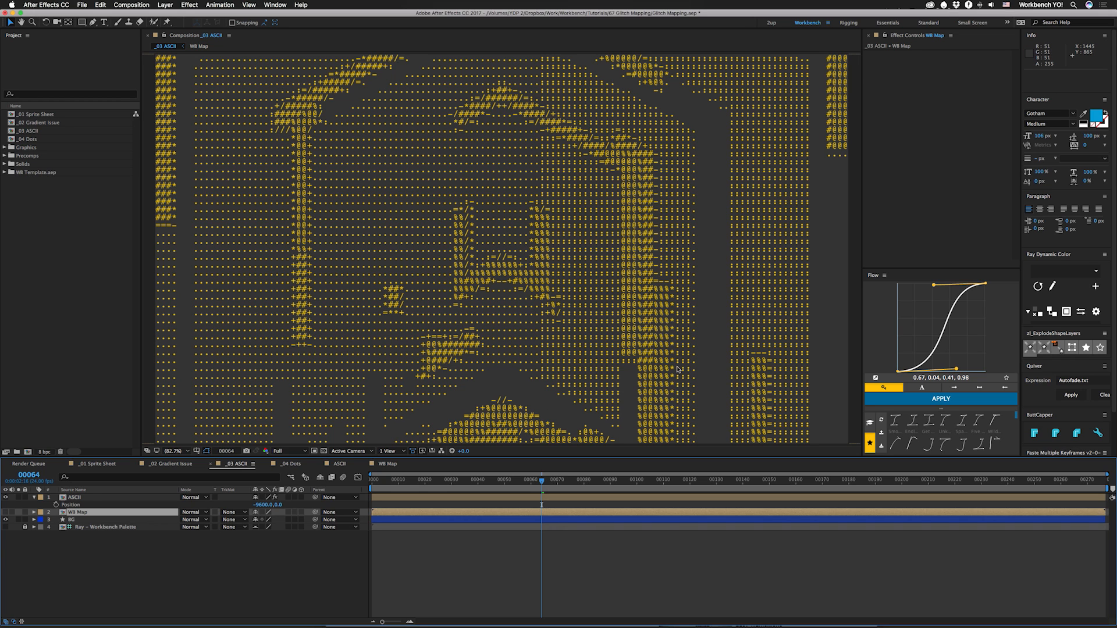
{"action": "mouse_move", "coordinate": [529, 299]}
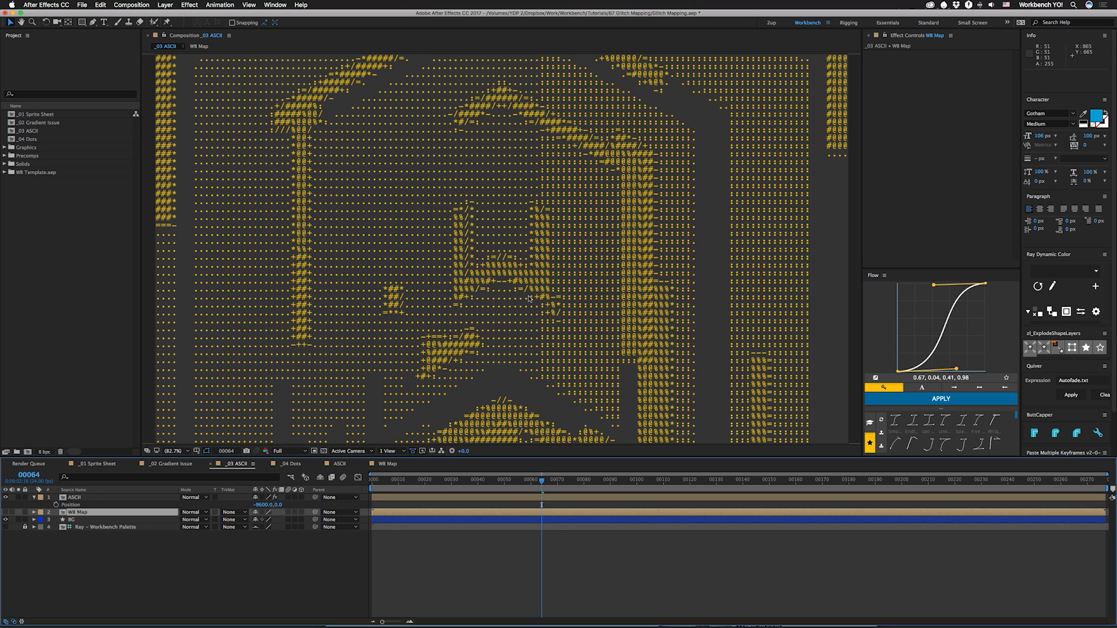
{"action": "mouse_move", "coordinate": [782, 293]}
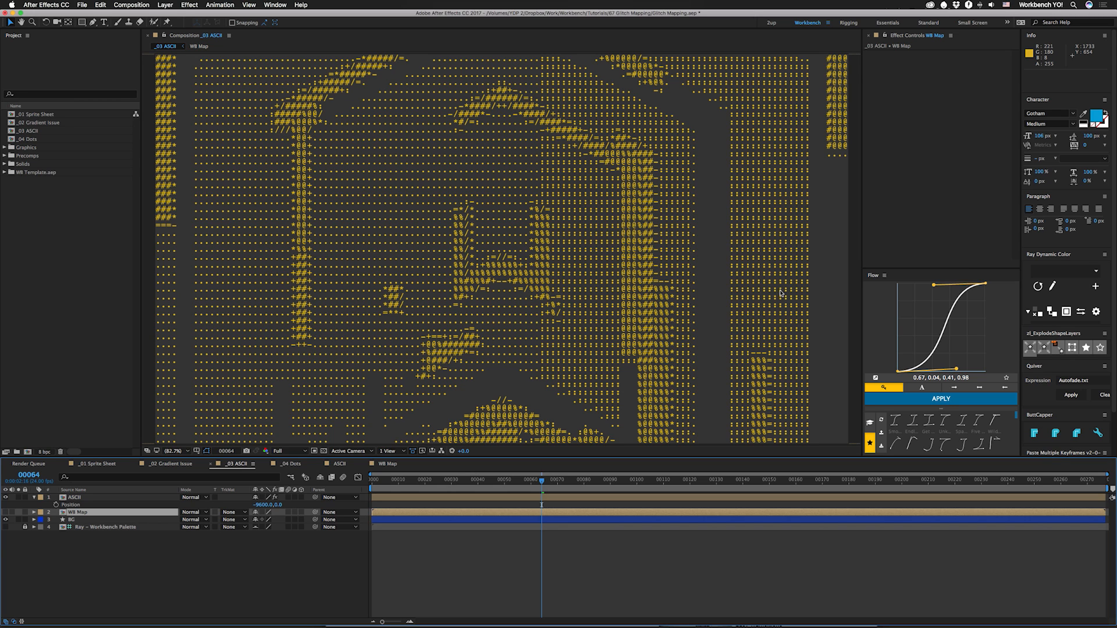
{"action": "mouse_move", "coordinate": [634, 246]}
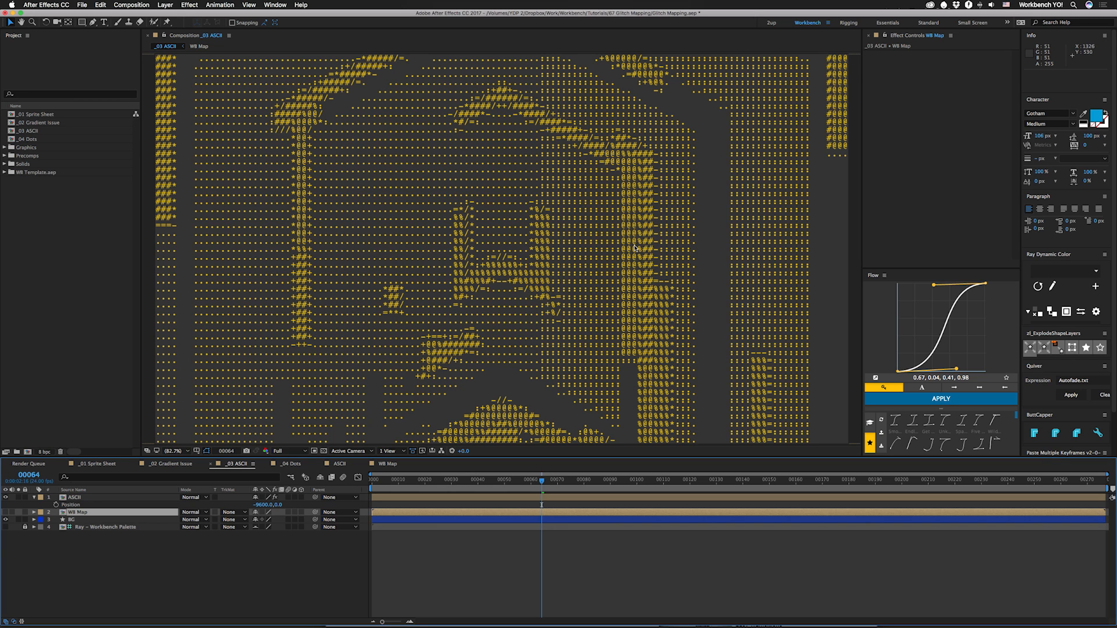
{"action": "mouse_move", "coordinate": [235, 282]}
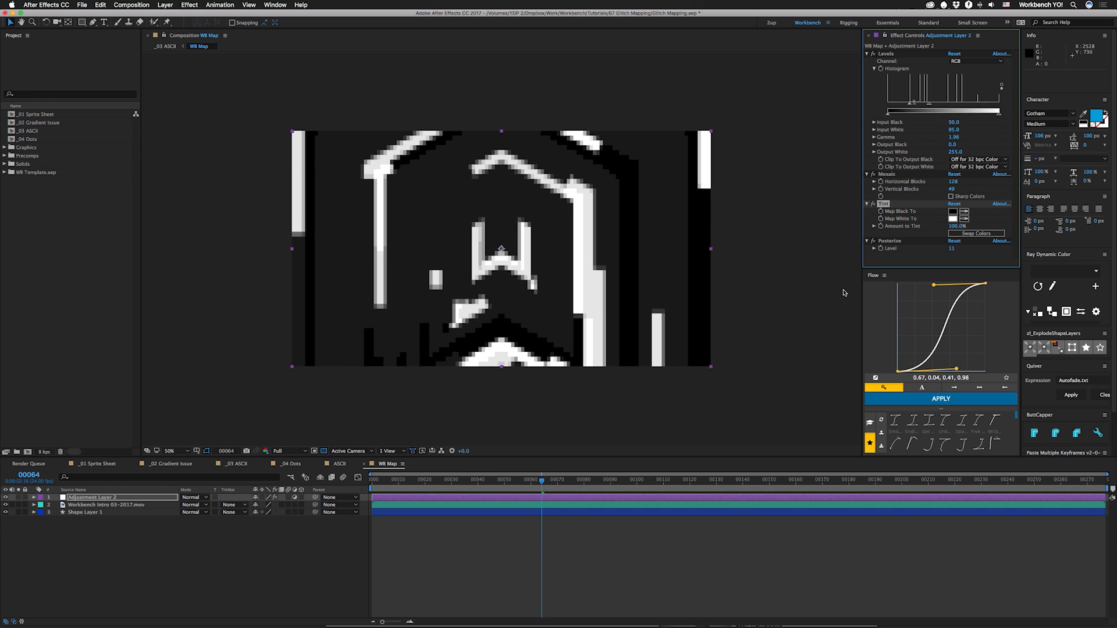
{"action": "mouse_move", "coordinate": [317, 218]}
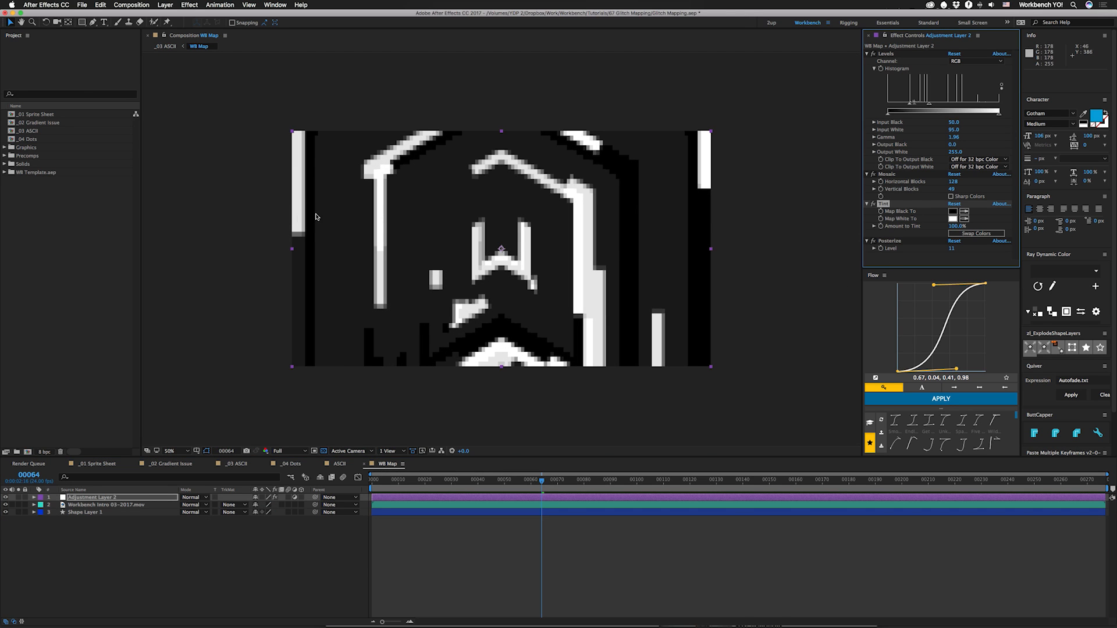
{"action": "mouse_move", "coordinate": [337, 186]}
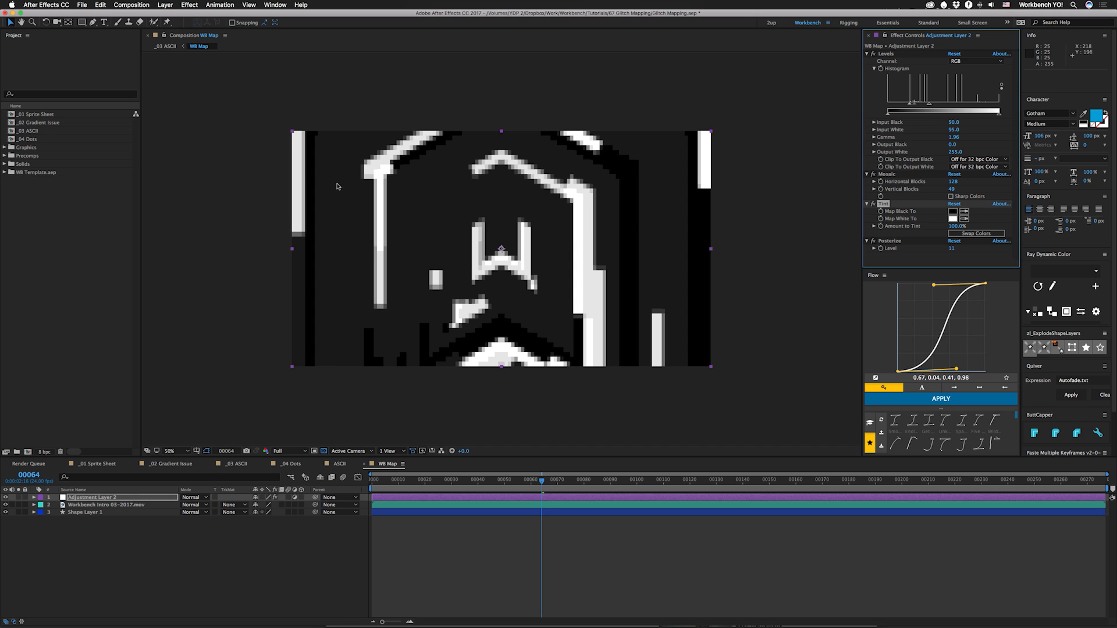
{"action": "mouse_move", "coordinate": [658, 207]}
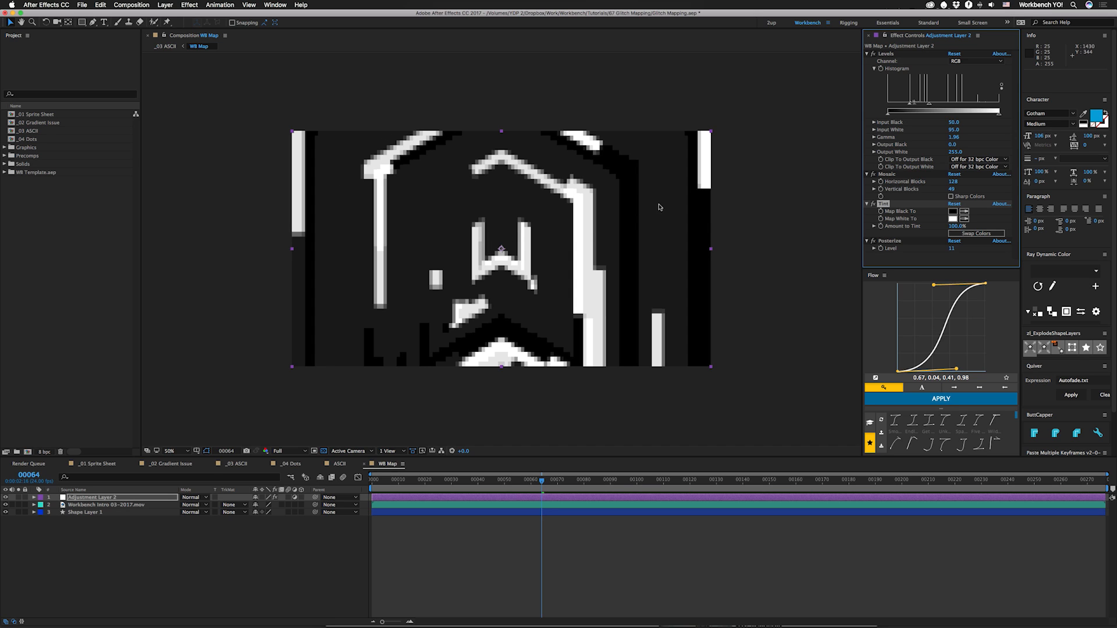
{"action": "mouse_move", "coordinate": [789, 281]}
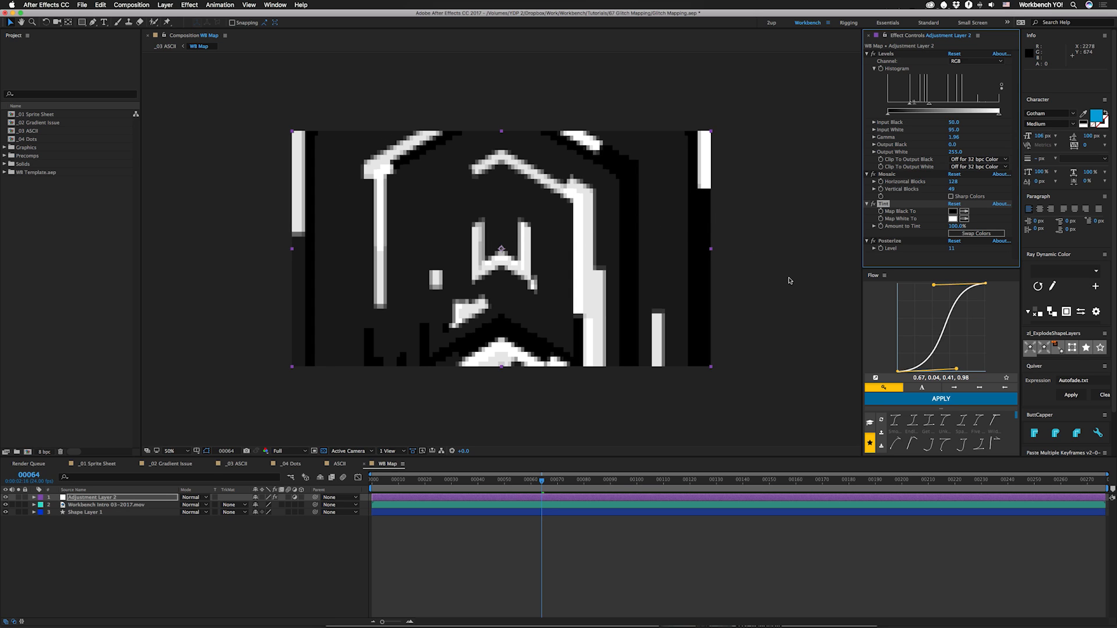
{"action": "mouse_move", "coordinate": [370, 435]}
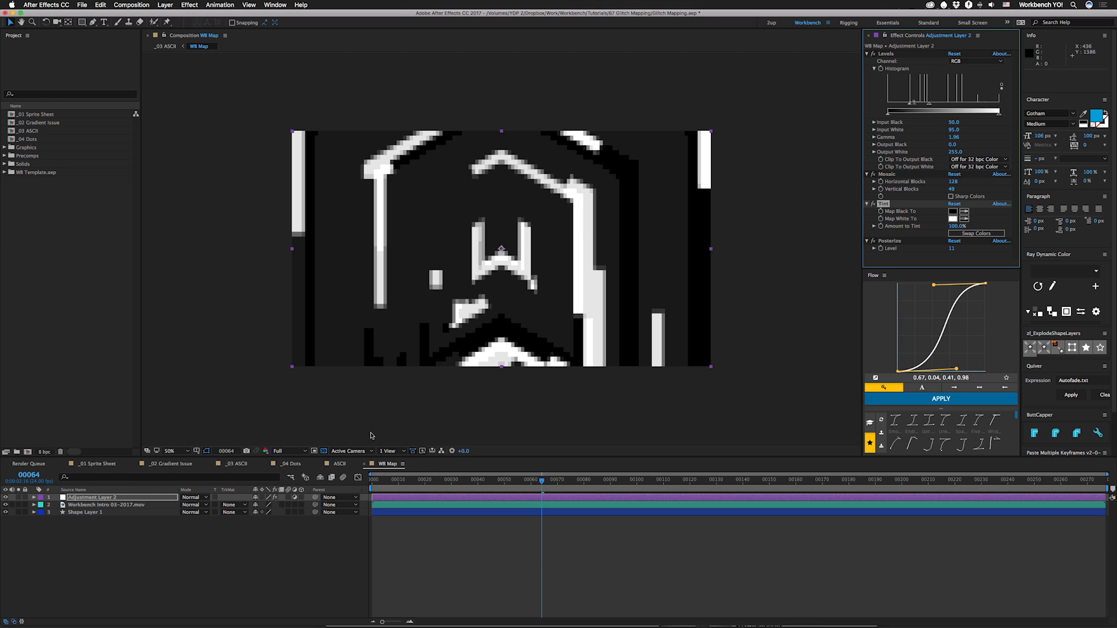
{"action": "left_click", "coordinate": [235, 464]}
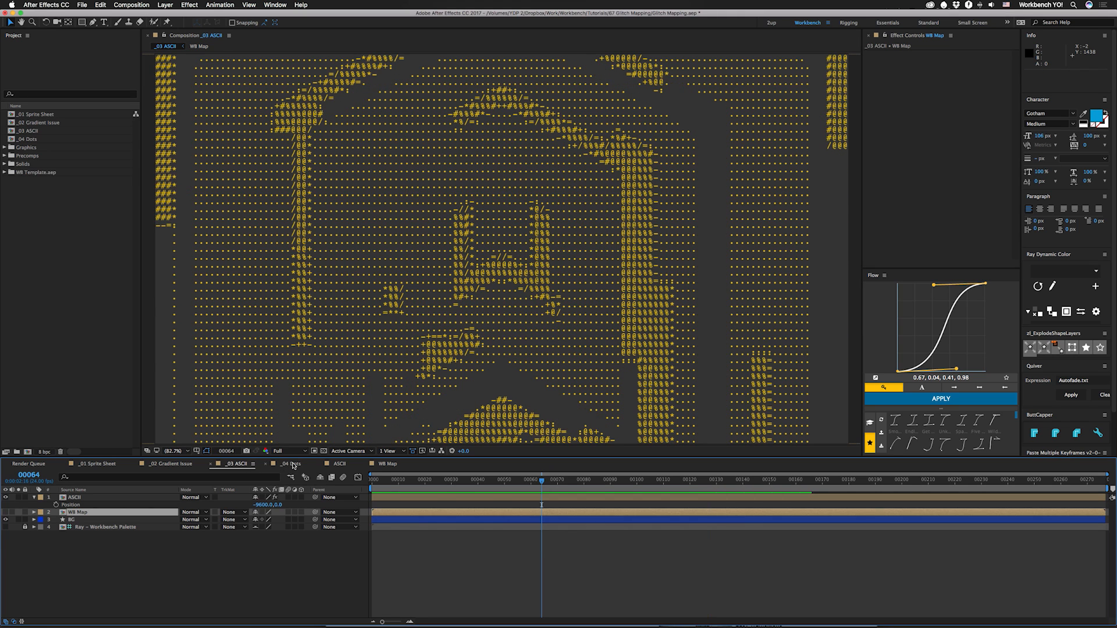
Step: Switch to the _04 Dots comp, preview it and select its On Cam Map layer
{"action": "left_click", "coordinate": [286, 464]}
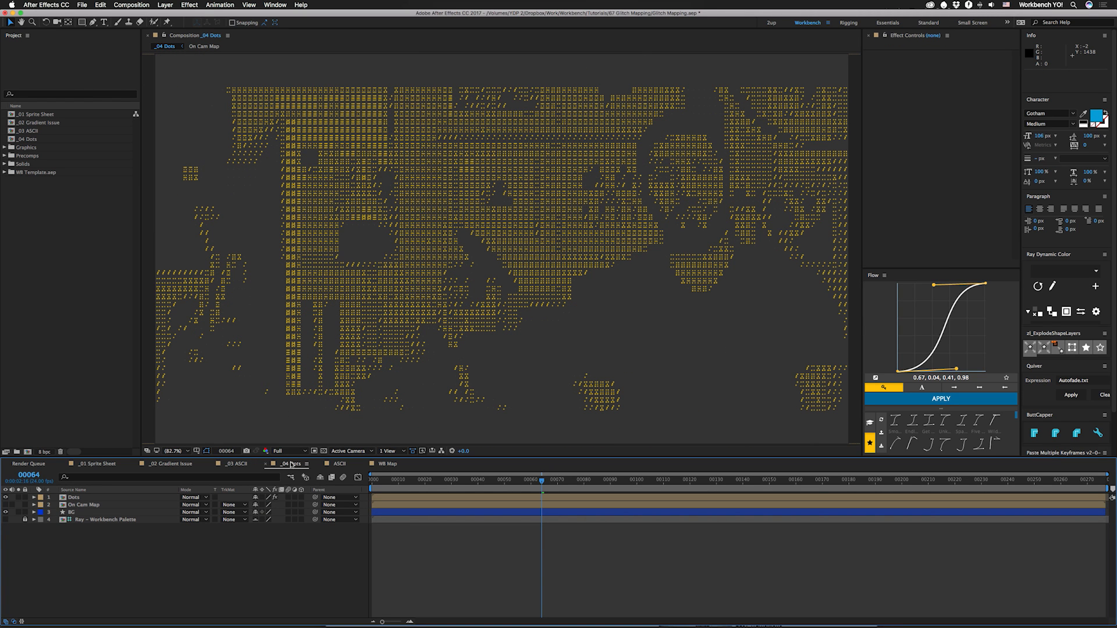
{"action": "key", "text": "space"}
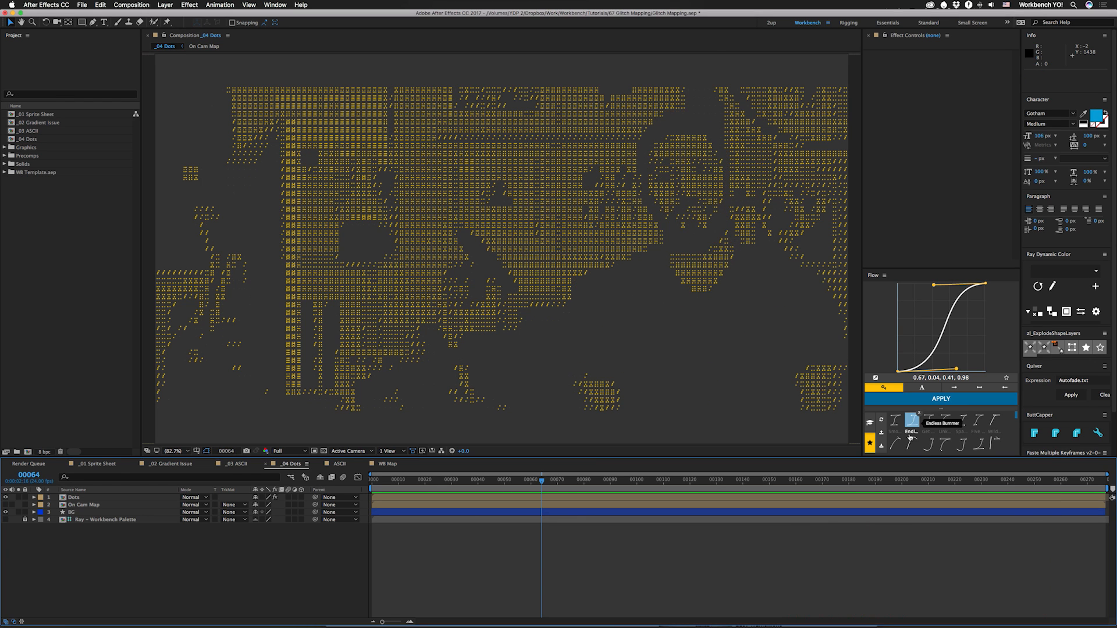
{"action": "left_click", "coordinate": [91, 512]}
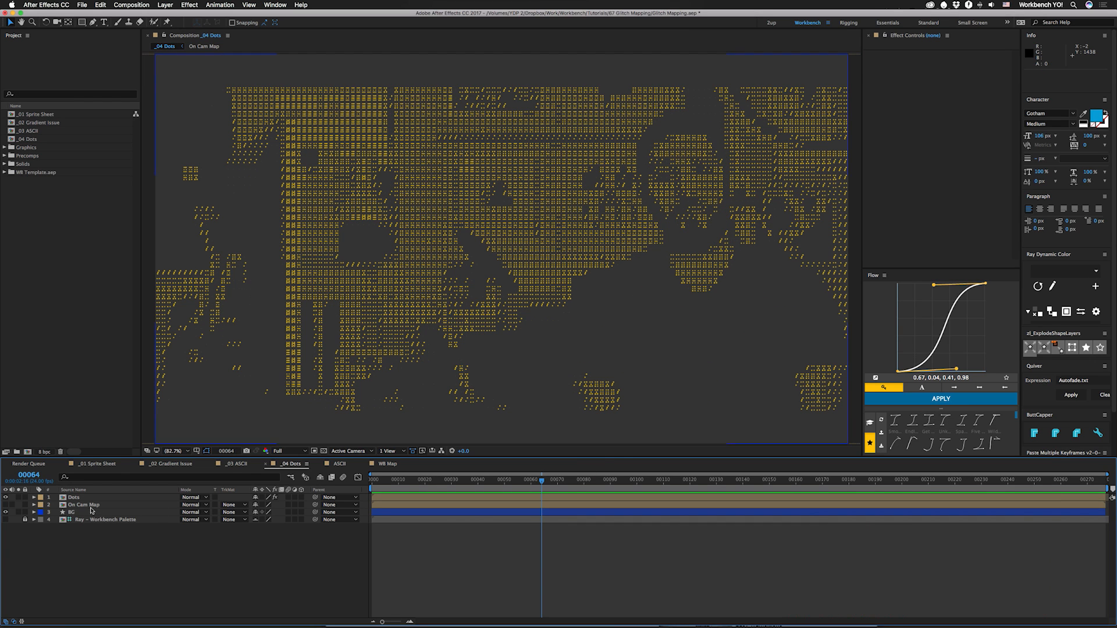
{"action": "left_click", "coordinate": [205, 46]}
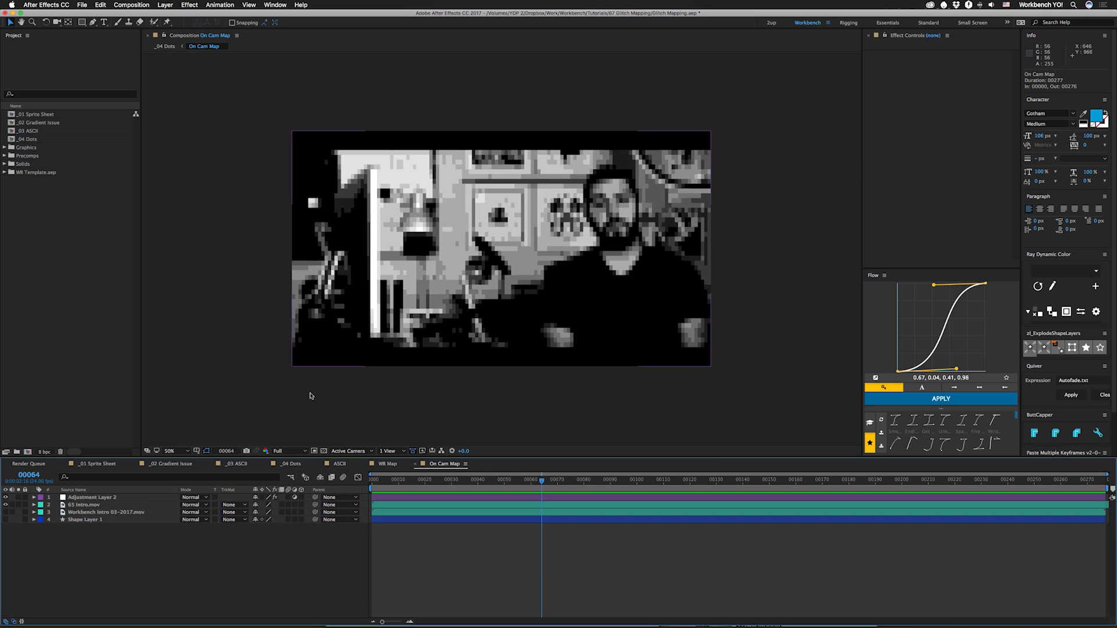
{"action": "left_click", "coordinate": [93, 497]}
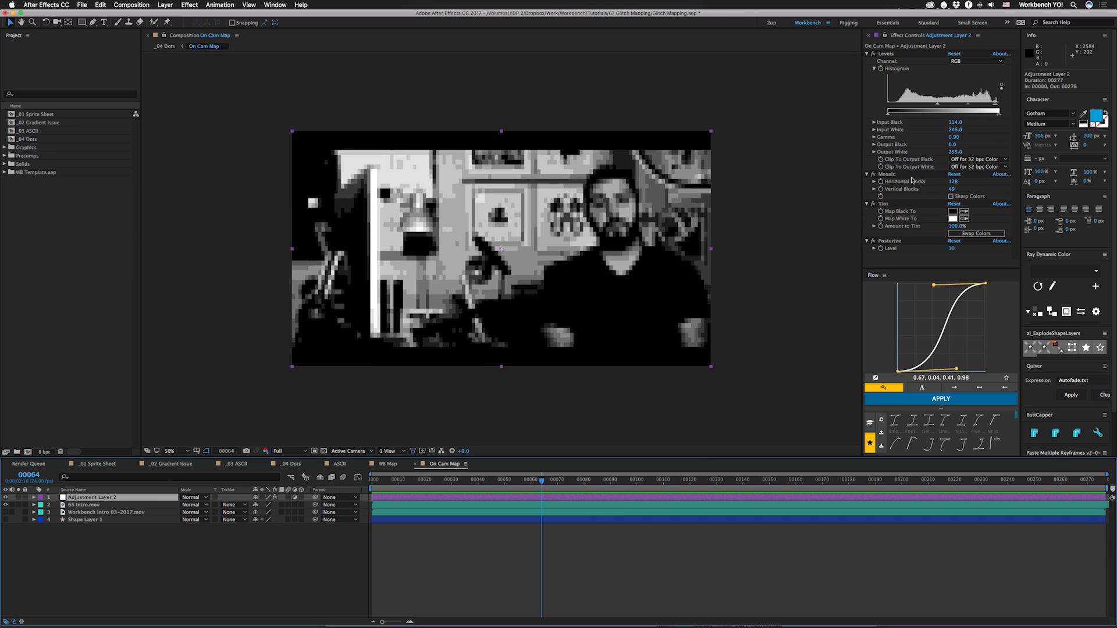
{"action": "left_click", "coordinate": [872, 173]}
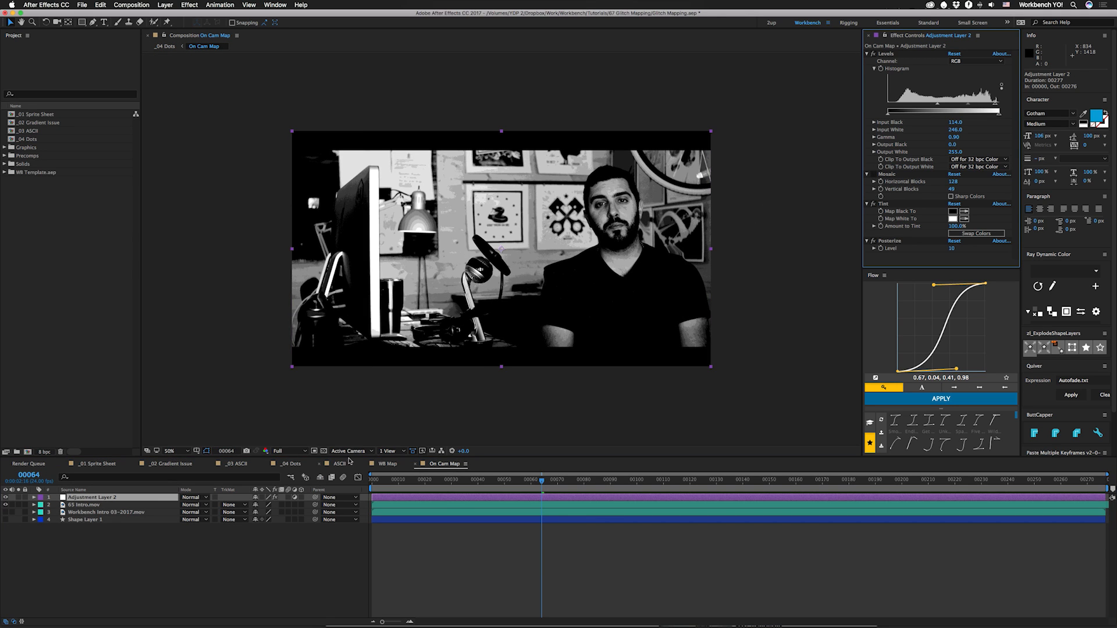
{"action": "left_click", "coordinate": [290, 465]}
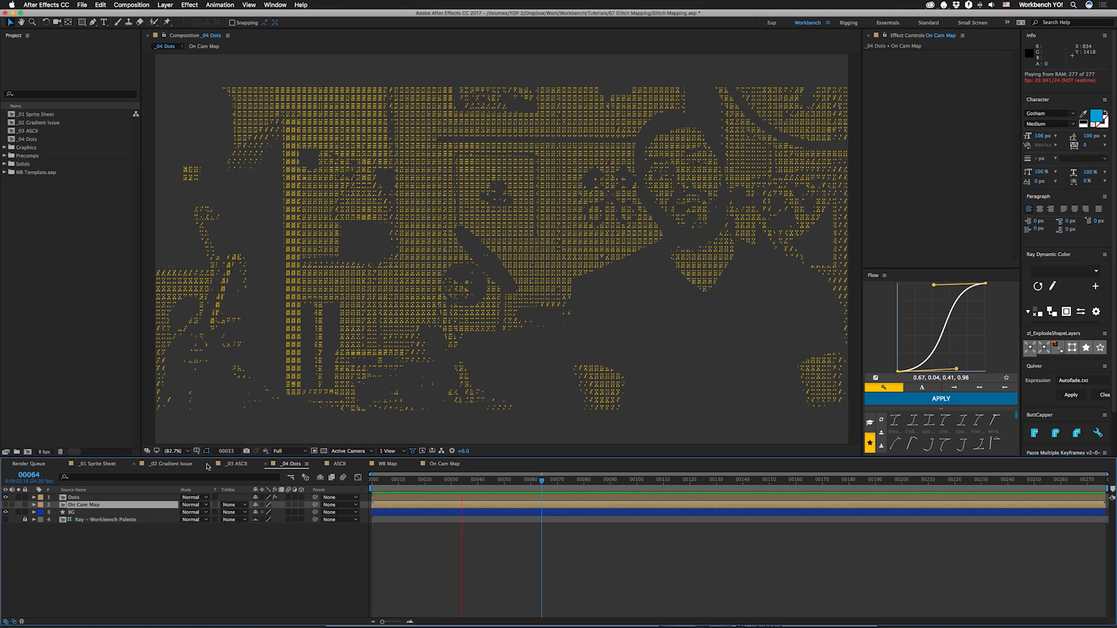
Step: In _03 ASCII, replace the WB Map layer with the On Cam Map precomp and preview
{"action": "left_click", "coordinate": [236, 464]}
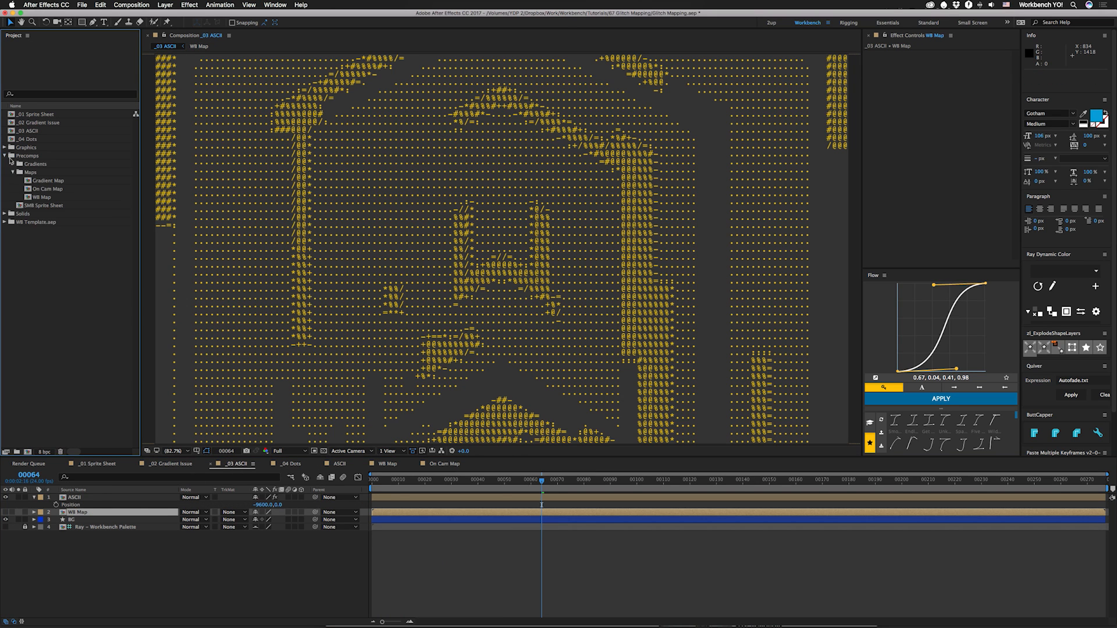
{"action": "left_click", "coordinate": [46, 188]}
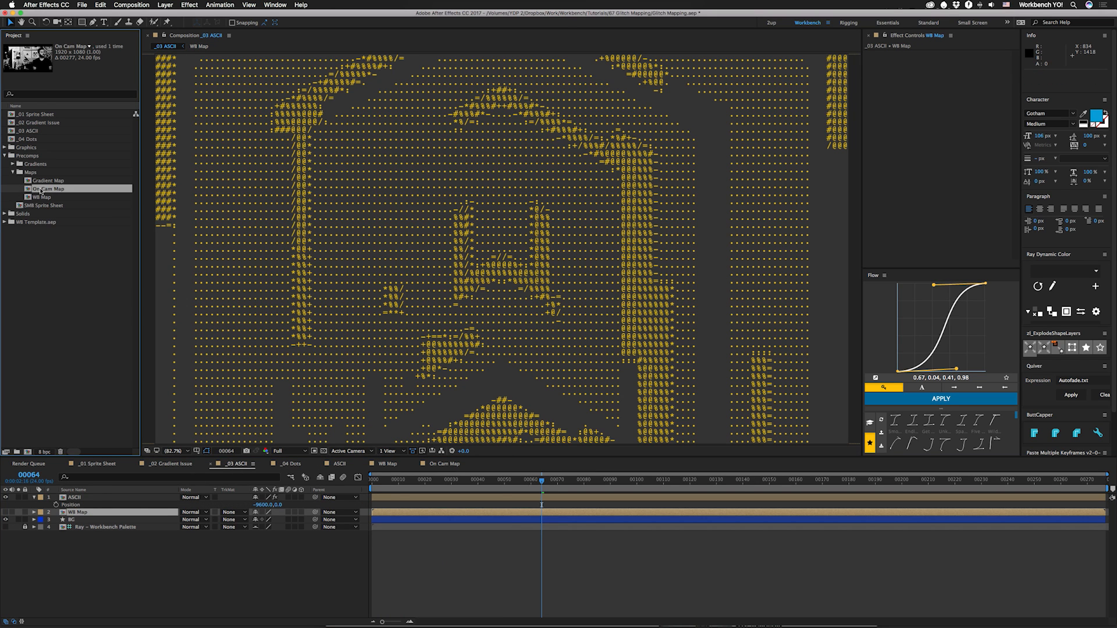
{"action": "left_click", "coordinate": [85, 512]}
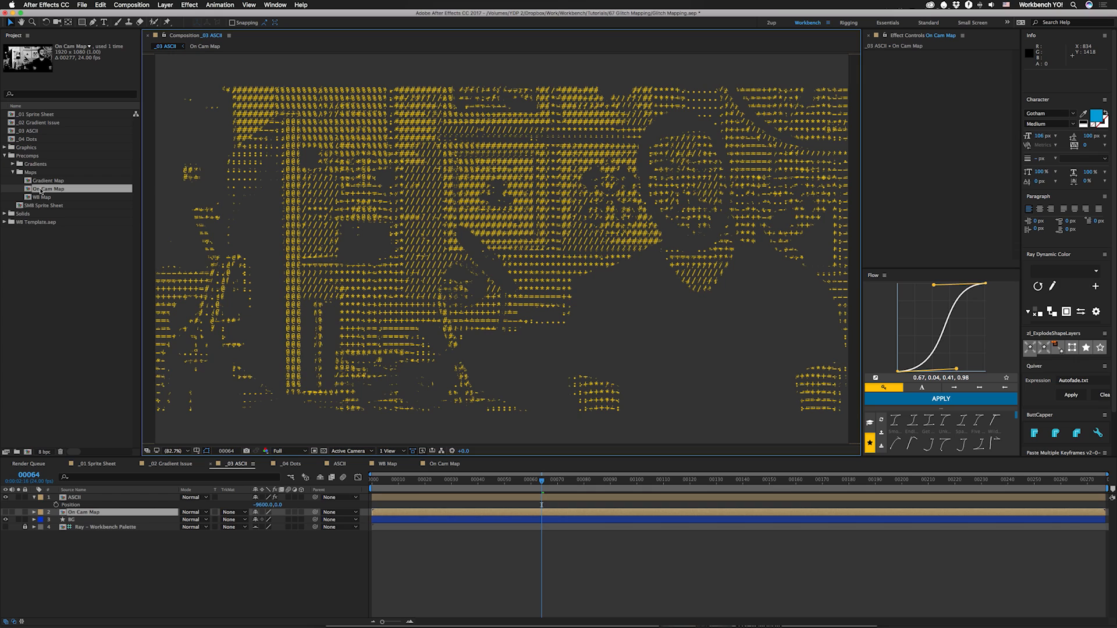
{"action": "key", "text": "space"}
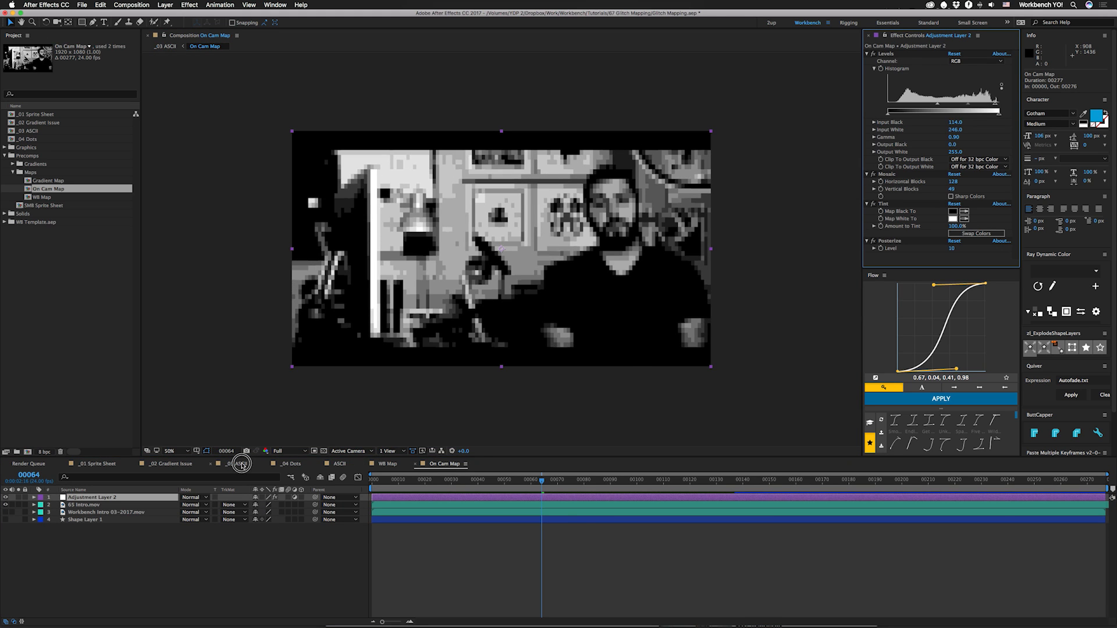
Step: Return to _03 ASCII and scrub its playback tracing the On Cam Map webcam footage
{"action": "left_click", "coordinate": [235, 464]}
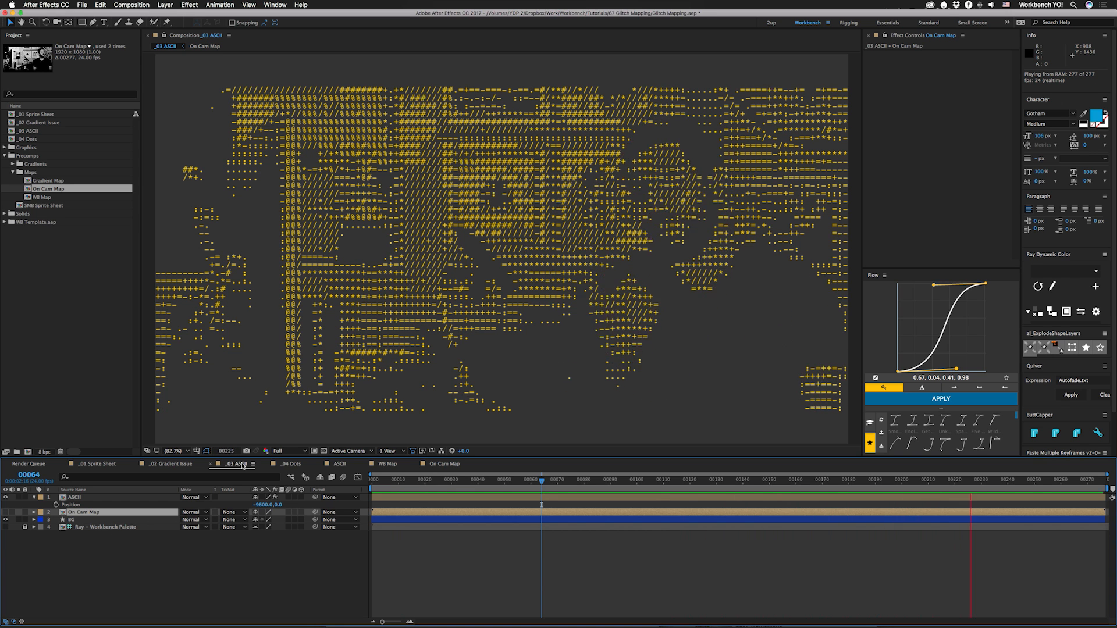
{"action": "left_click", "coordinate": [490, 480]}
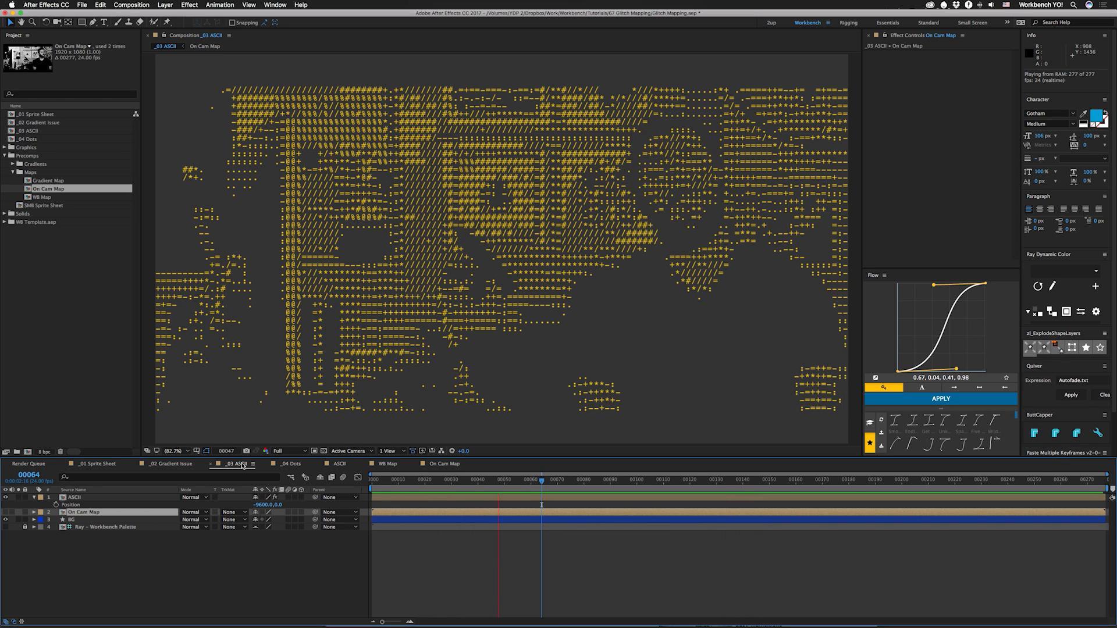
{"action": "left_click", "coordinate": [620, 480]}
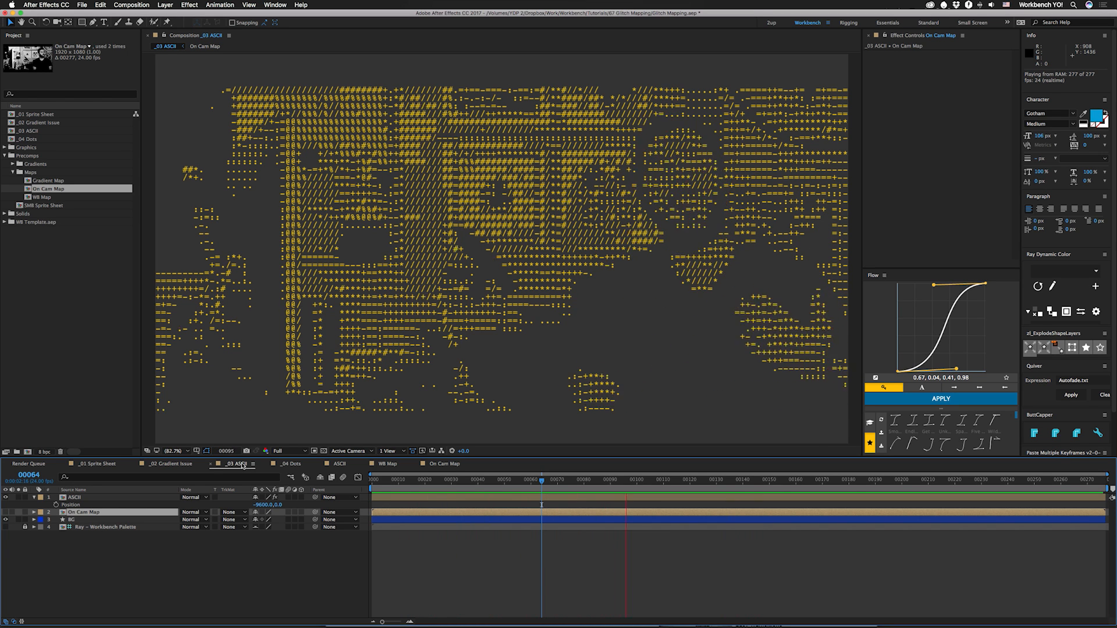